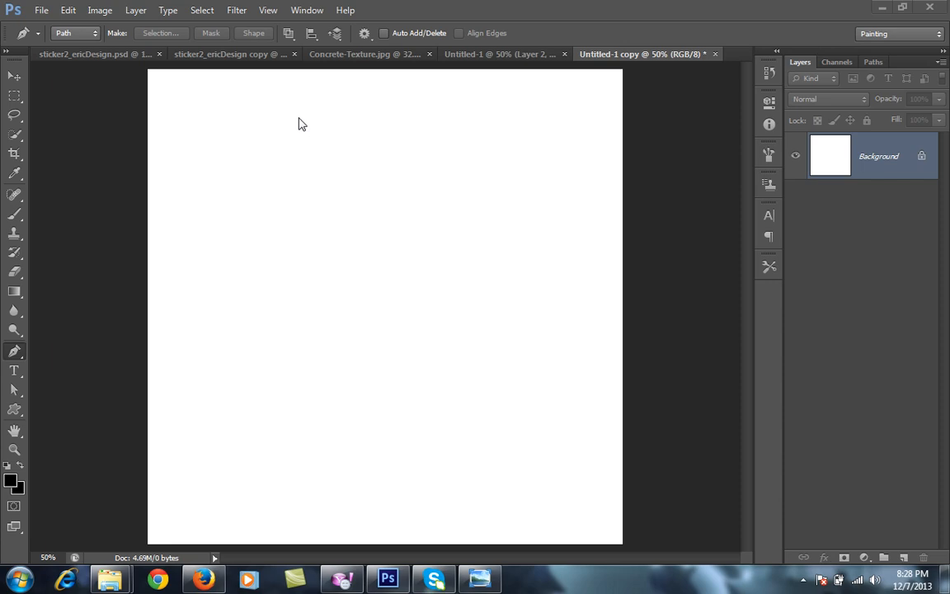
{"action": "mouse_move", "coordinate": [56, 191]}
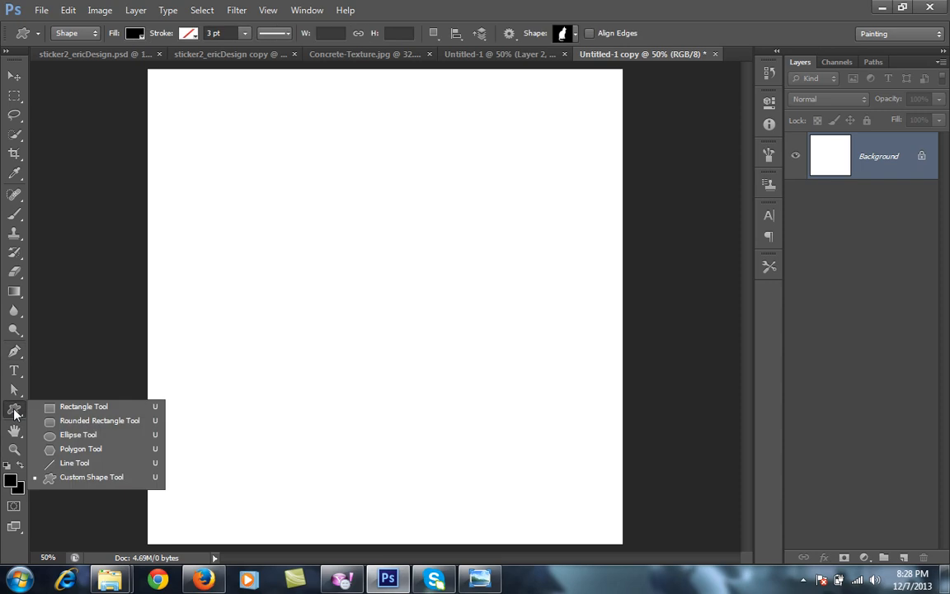
{"action": "mouse_move", "coordinate": [99, 421]}
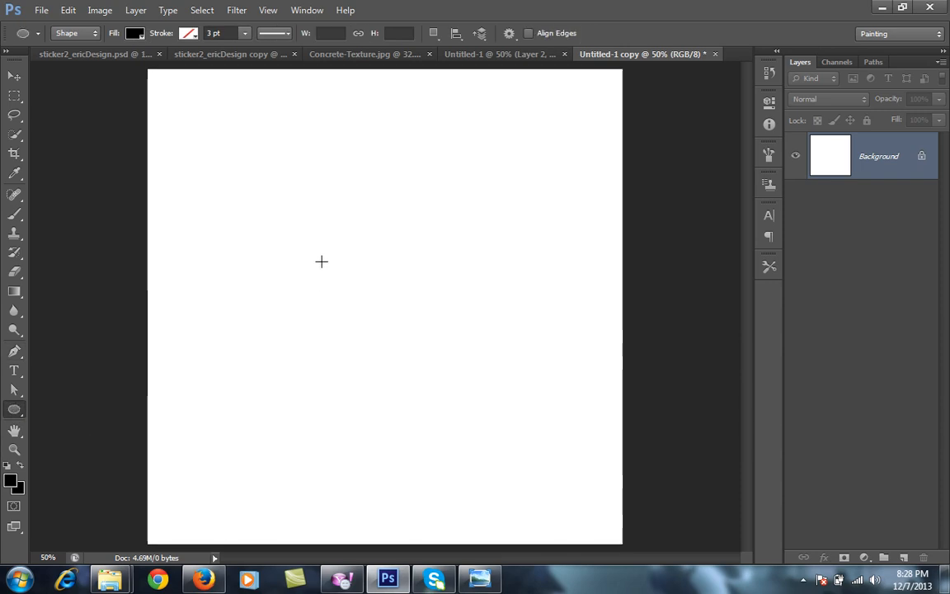
{"action": "mouse_move", "coordinate": [325, 248]}
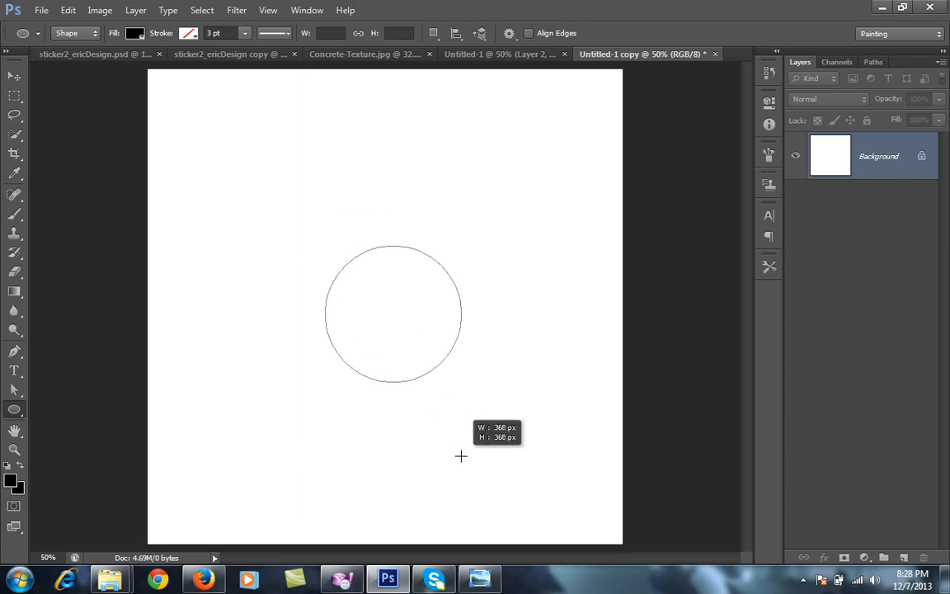
Step: Draw a black filled circle shape layer on the blank canvas with the Ellipse Tool
{"action": "left_click_drag", "start_coordinate": [461, 455], "coordinate": [548, 536]}
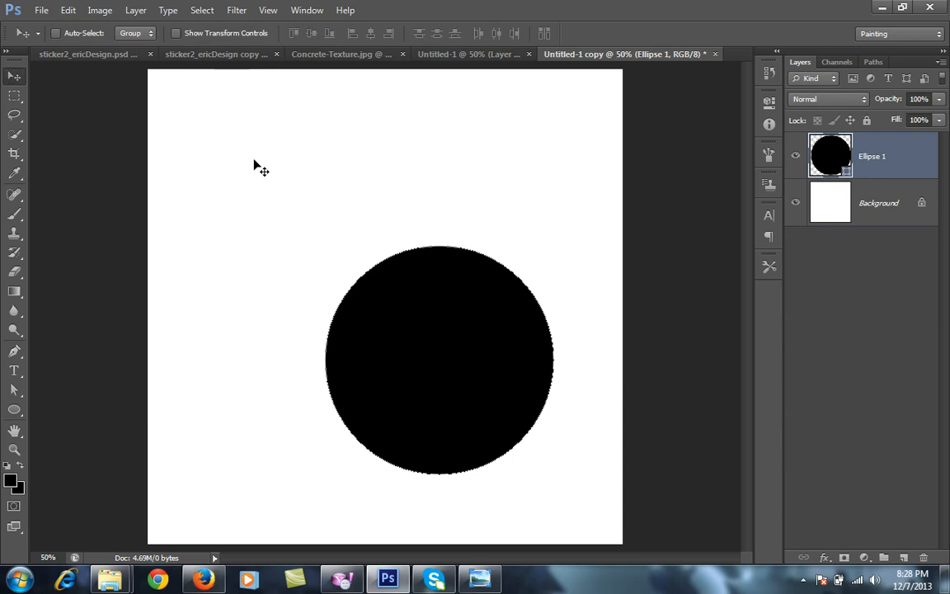
Step: Drag the Ellipse 1 circle upward to centre it on the canvas
{"action": "left_click_drag", "start_coordinate": [439, 360], "coordinate": [379, 327]}
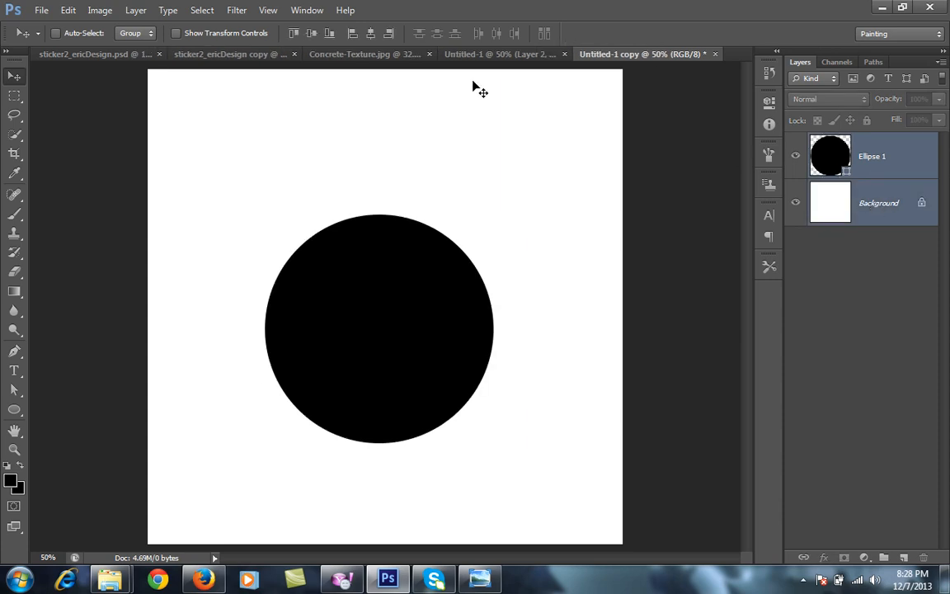
{"action": "mouse_move", "coordinate": [257, 74]}
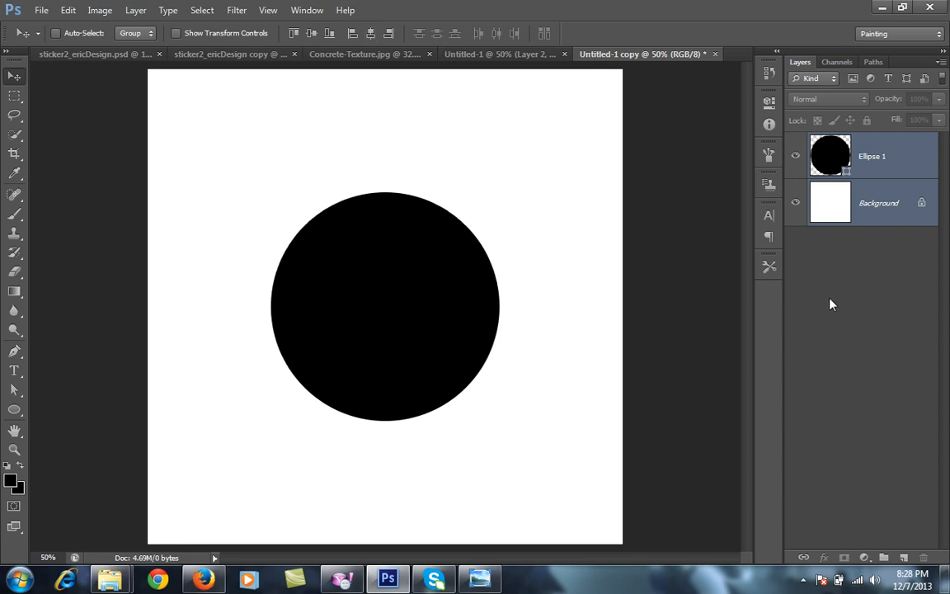
{"action": "left_click", "coordinate": [871, 155]}
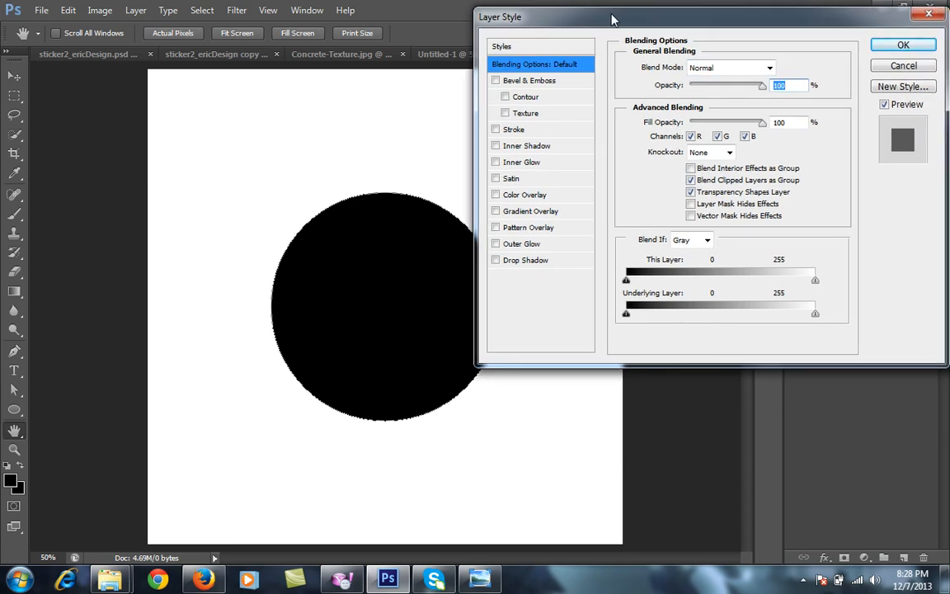
Step: Enable Color Overlay and pick a medium teal (#349293) for the circle in the Color Picker
{"action": "left_click", "coordinate": [495, 194]}
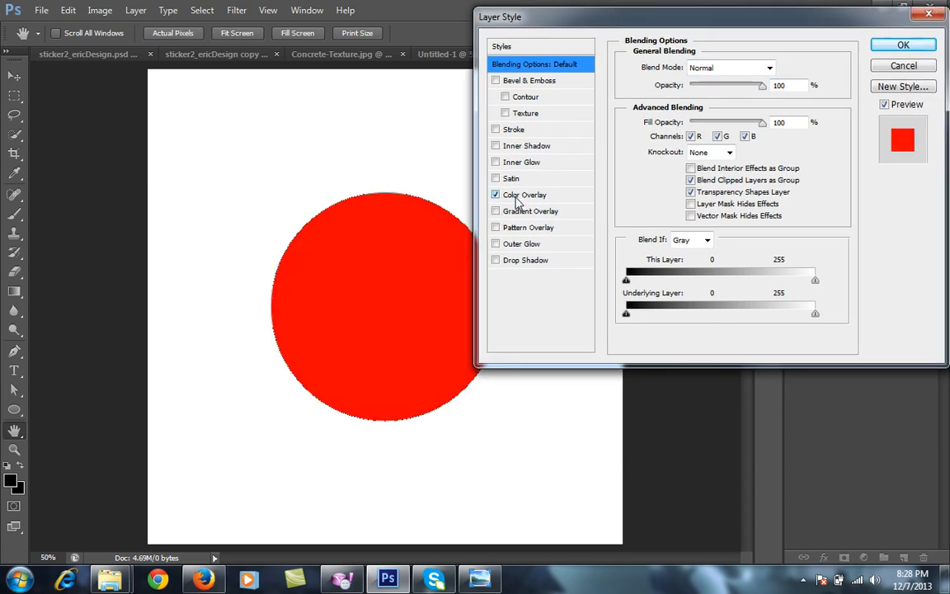
{"action": "left_click", "coordinate": [524, 194]}
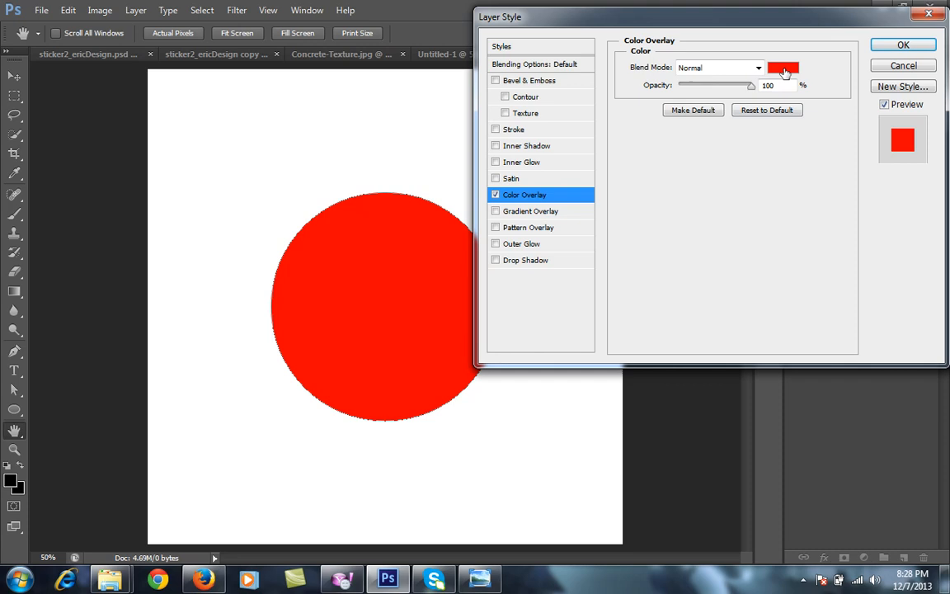
{"action": "left_click", "coordinate": [781, 67]}
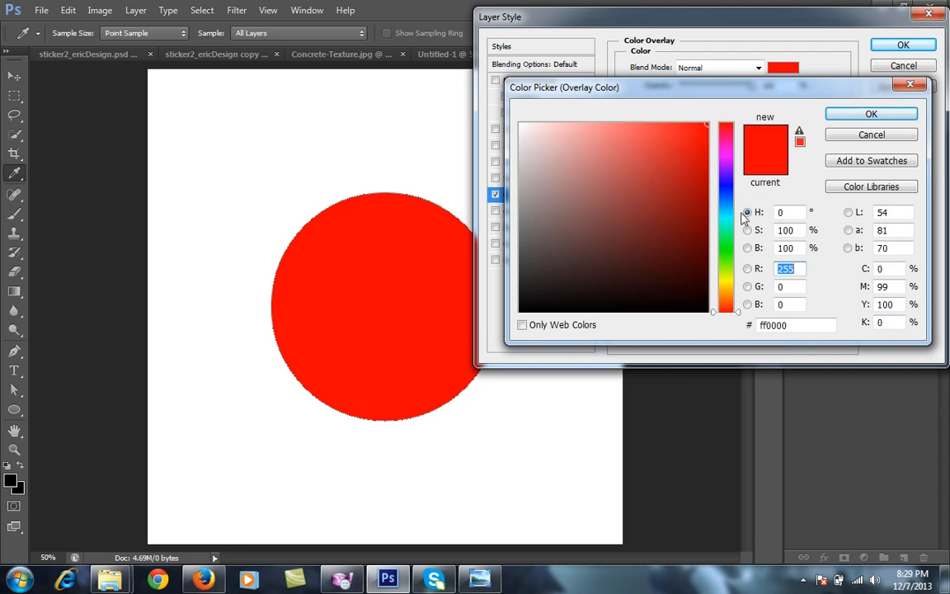
{"action": "mouse_move", "coordinate": [725, 221]}
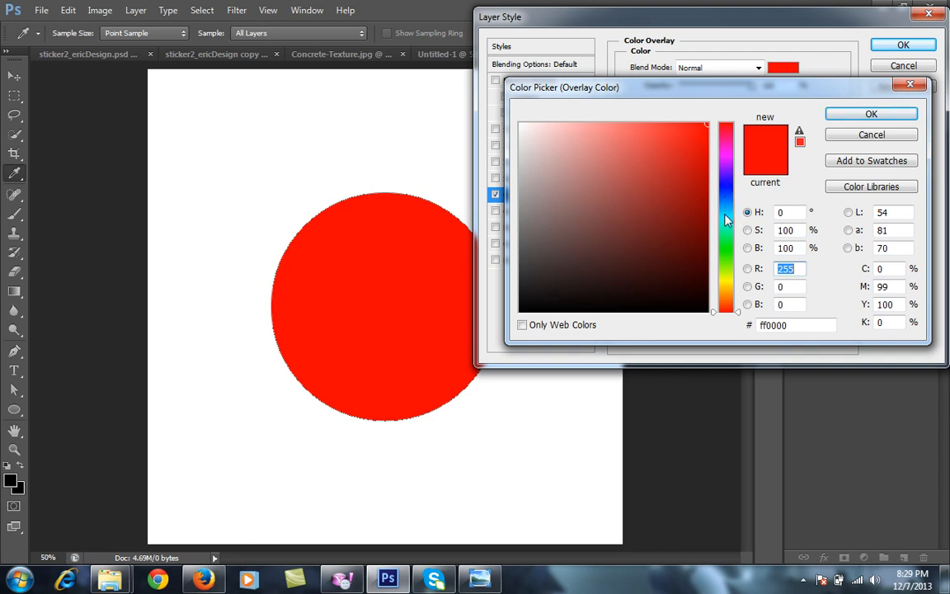
{"action": "left_click", "coordinate": [623, 228]}
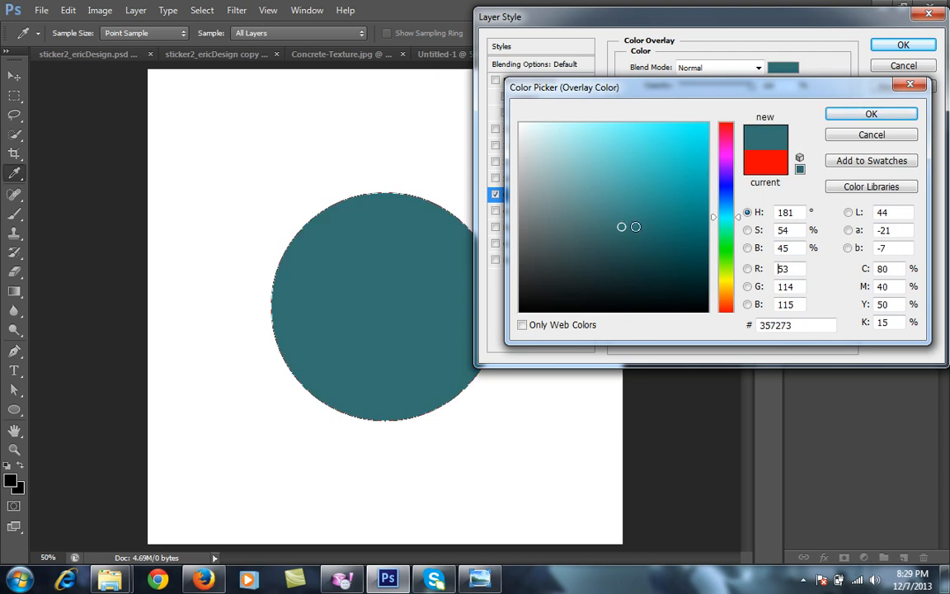
{"action": "left_click", "coordinate": [644, 212]}
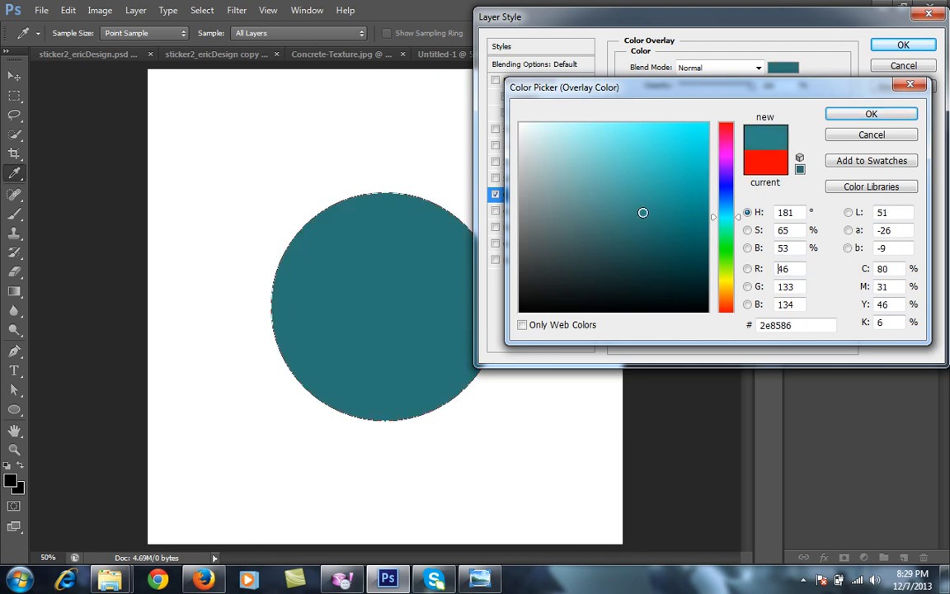
{"action": "left_click", "coordinate": [640, 204]}
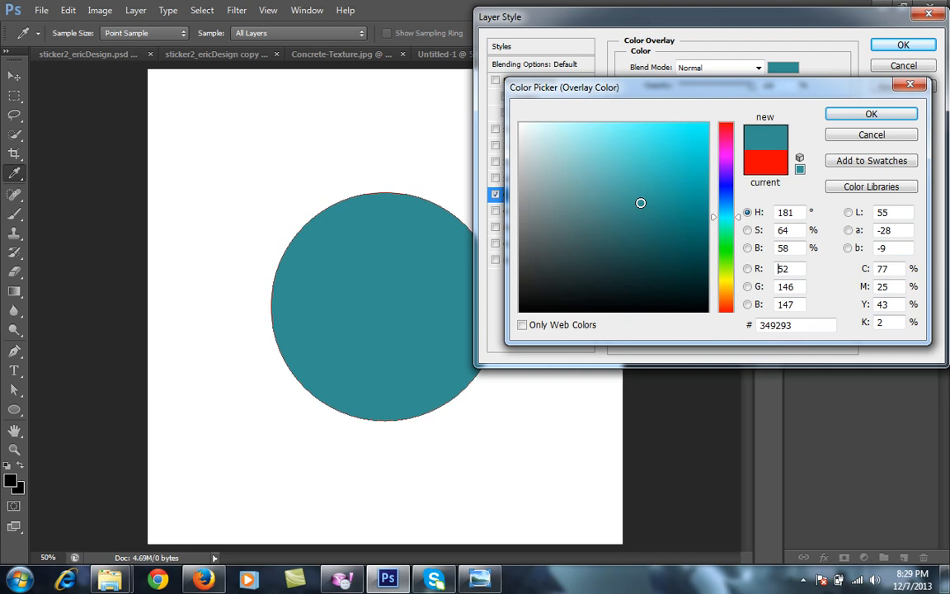
{"action": "left_click", "coordinate": [871, 114]}
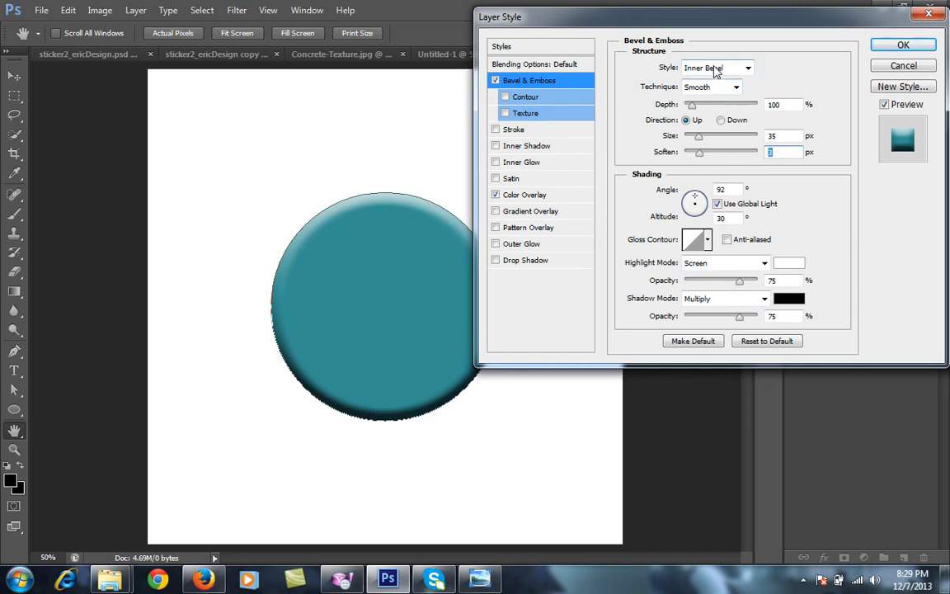
Step: Try an Outer Bevel on the circle, then set the Bevel & Emboss style back to Inner Bevel
{"action": "left_click", "coordinate": [712, 67]}
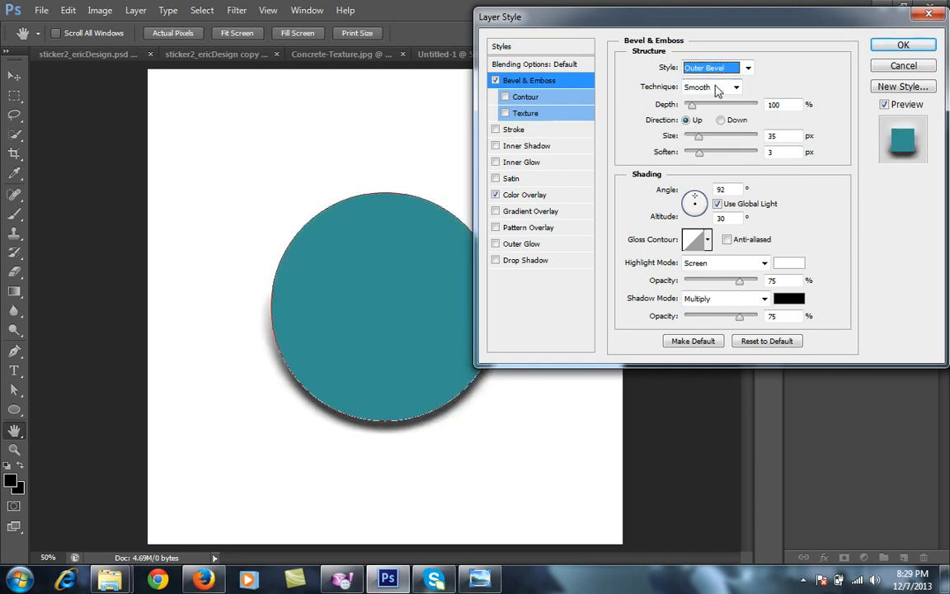
{"action": "left_click", "coordinate": [716, 68]}
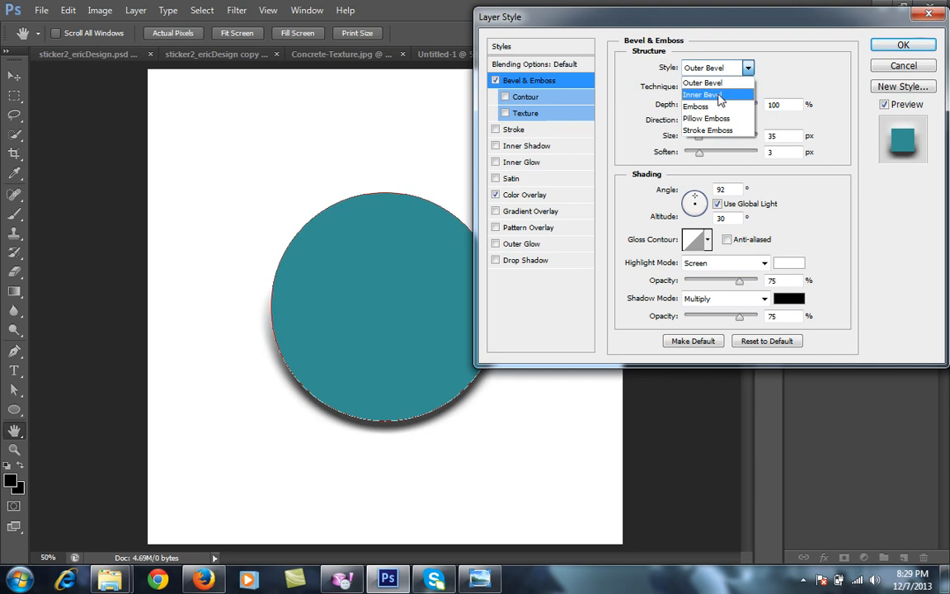
{"action": "left_click", "coordinate": [703, 92]}
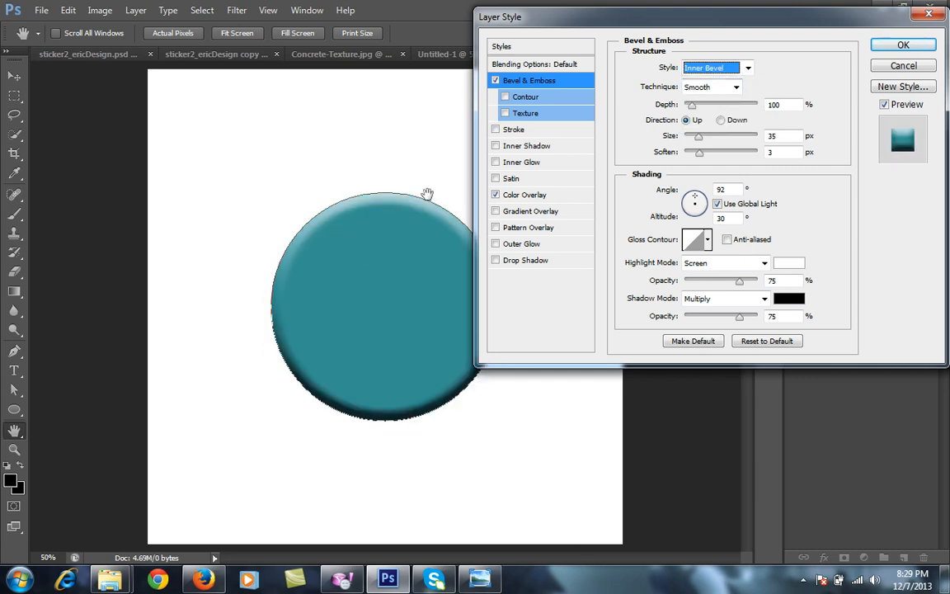
{"action": "mouse_move", "coordinate": [383, 69]}
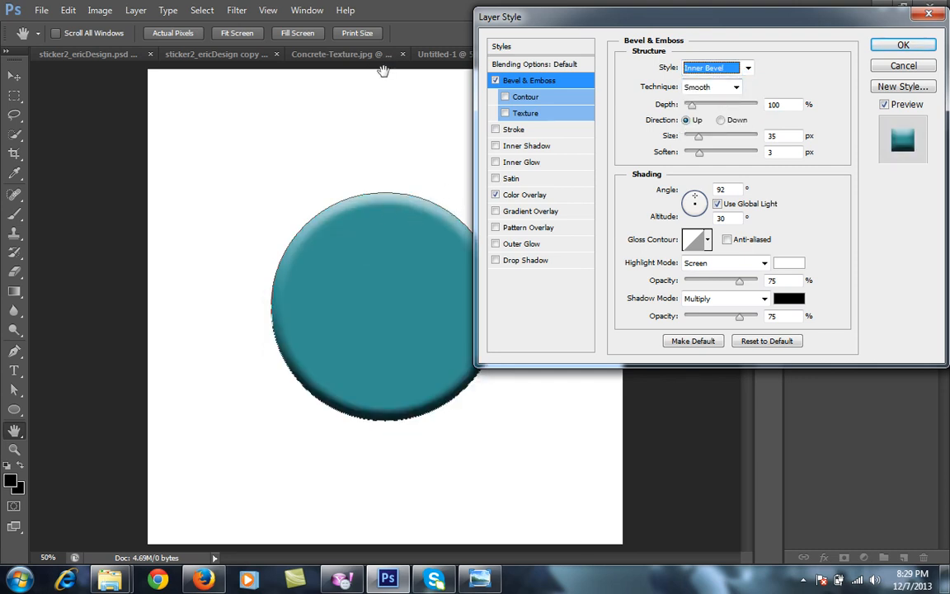
{"action": "mouse_move", "coordinate": [382, 170]}
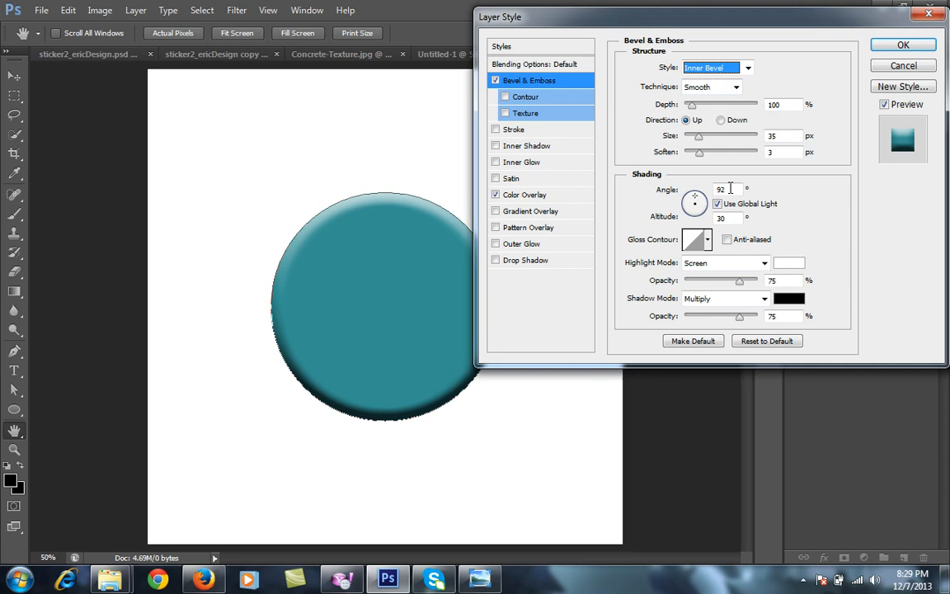
{"action": "mouse_move", "coordinate": [629, 195]}
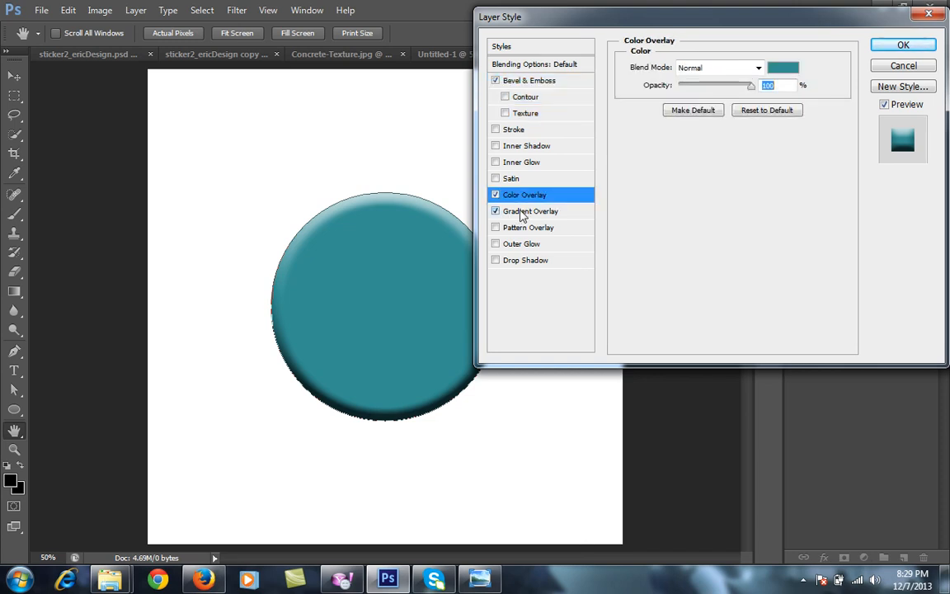
Step: Enable Gradient Overlay, lower the teal Color Overlay's opacity, and apply the layer styles
{"action": "left_click", "coordinate": [531, 211]}
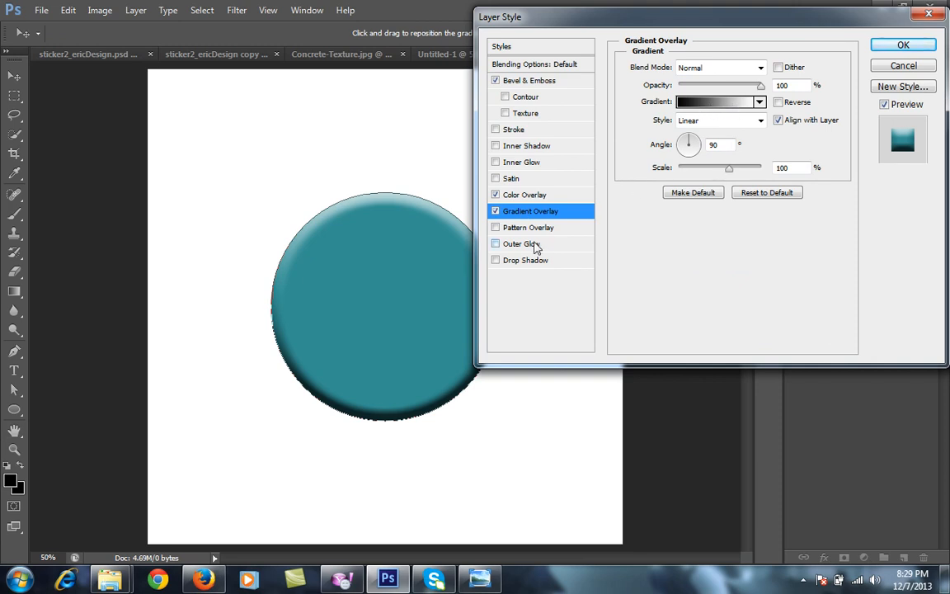
{"action": "left_click", "coordinate": [524, 194]}
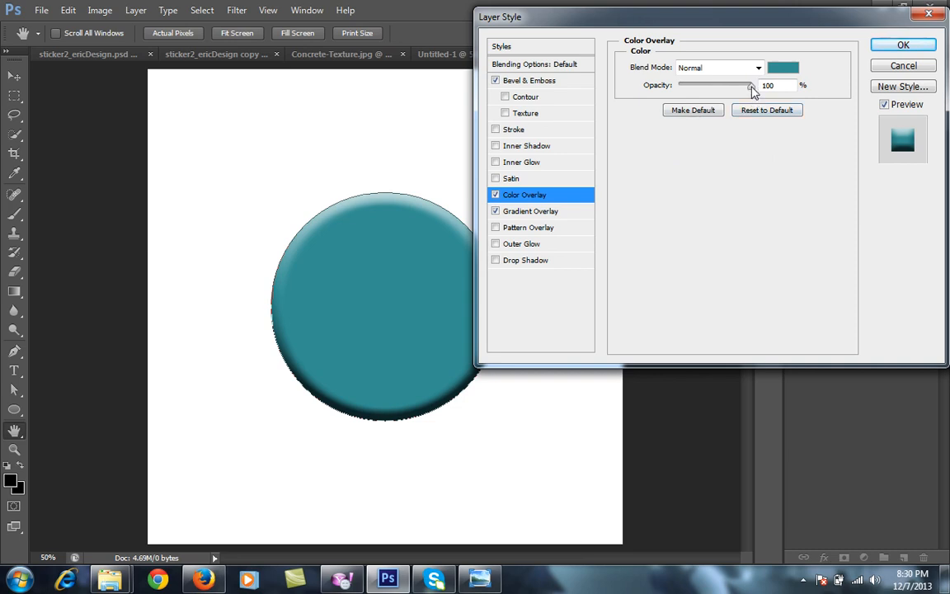
{"action": "mouse_move", "coordinate": [751, 89]}
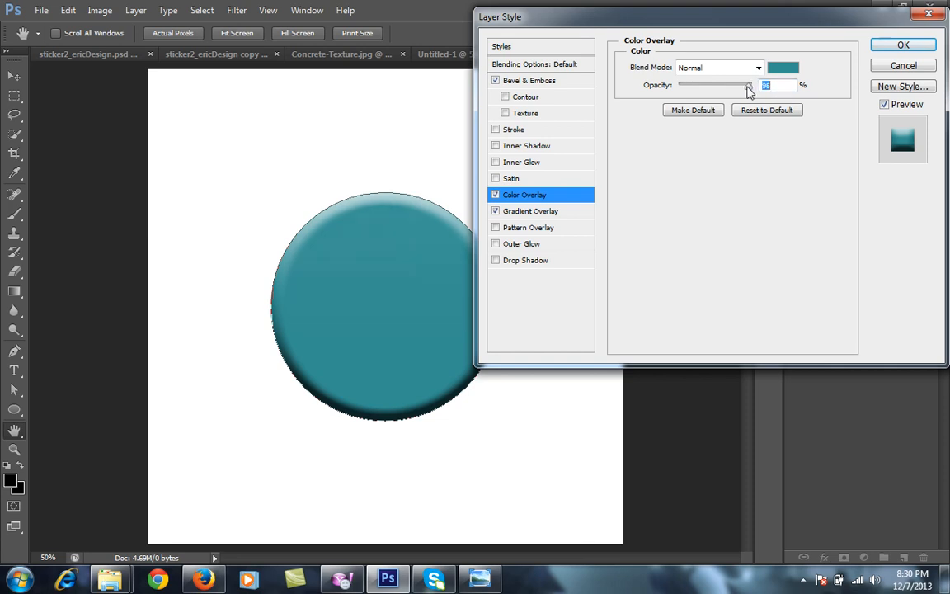
{"action": "left_click_drag", "start_coordinate": [745, 86], "coordinate": [739, 86]}
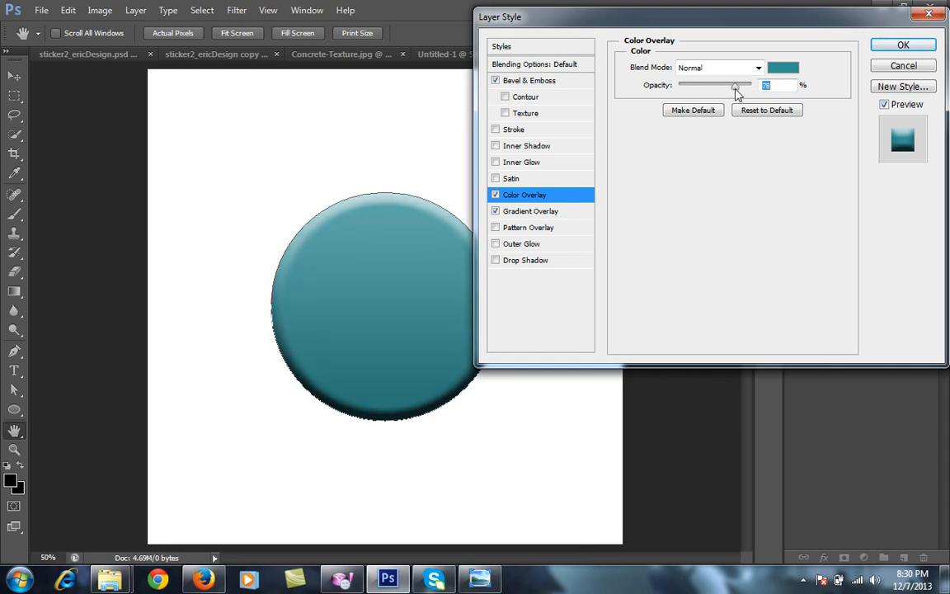
{"action": "left_click_drag", "start_coordinate": [735, 86], "coordinate": [729, 85]}
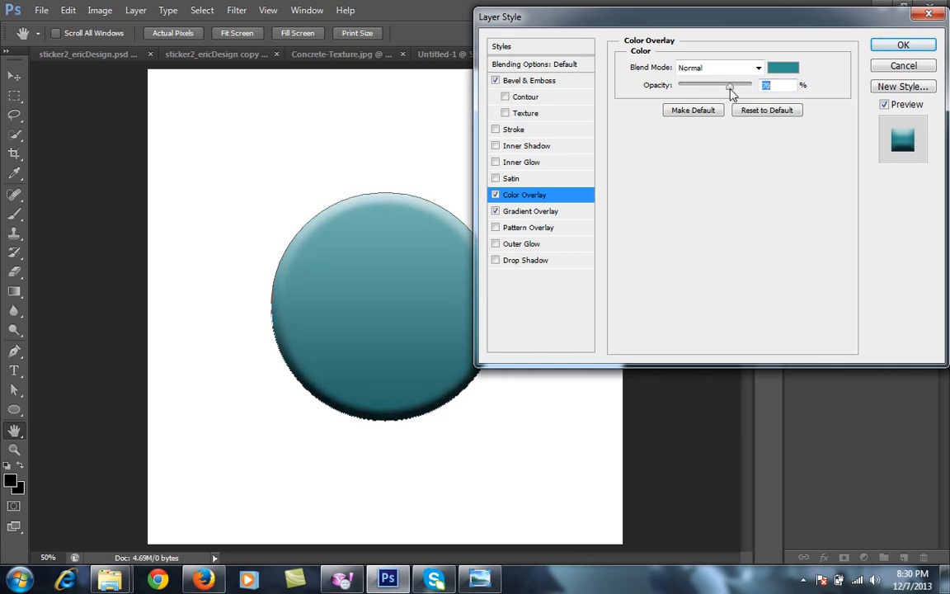
{"action": "left_click_drag", "start_coordinate": [729, 89], "coordinate": [736, 89]}
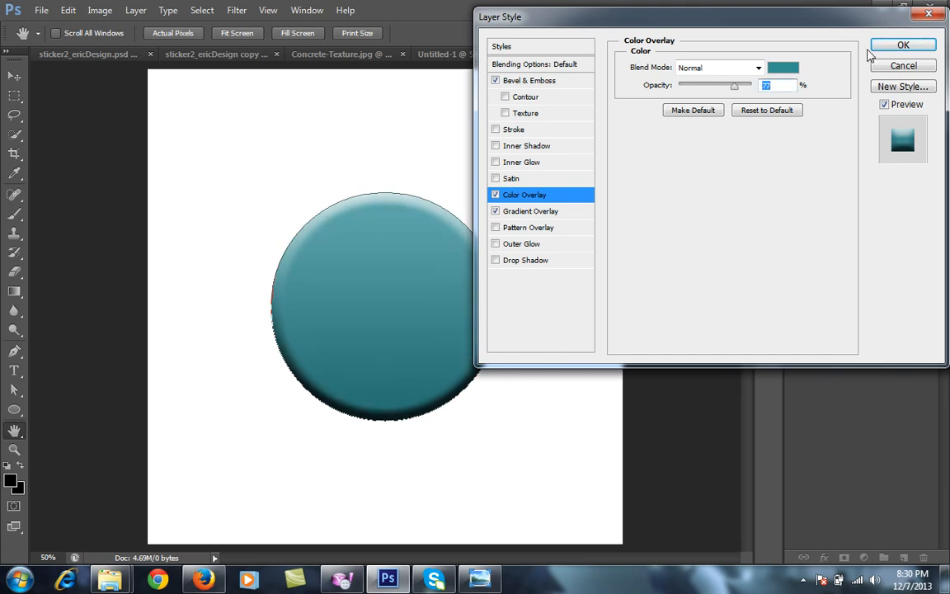
{"action": "left_click", "coordinate": [902, 45]}
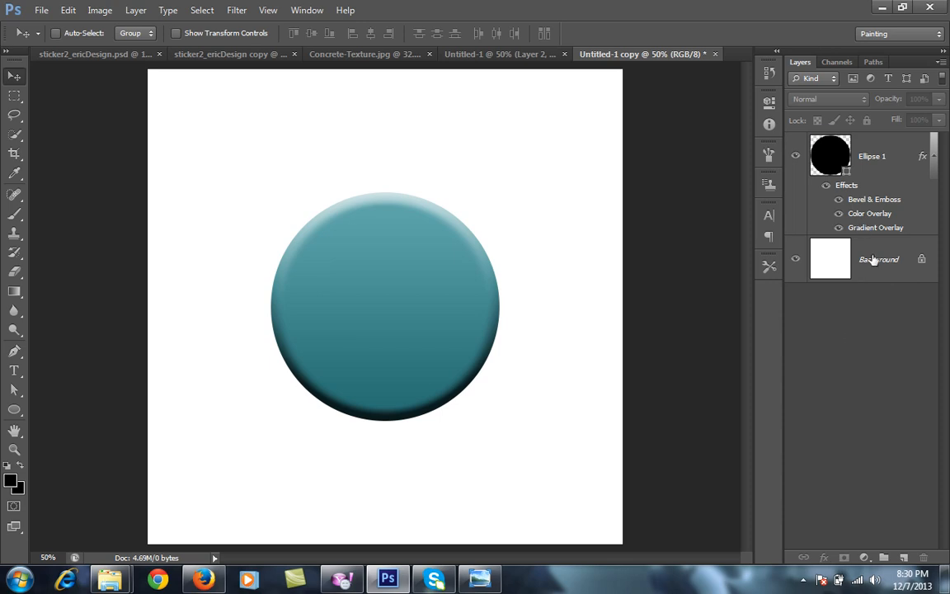
Step: On a new layer above Background, draw an elliptical marquee under the sphere for a black shadow
{"action": "left_click", "coordinate": [878, 259]}
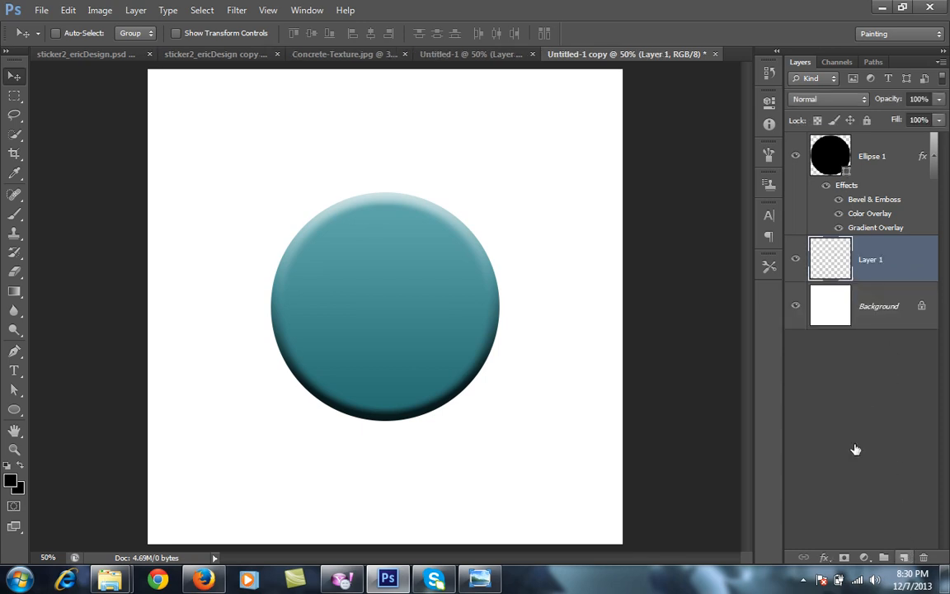
{"action": "mouse_move", "coordinate": [572, 247]}
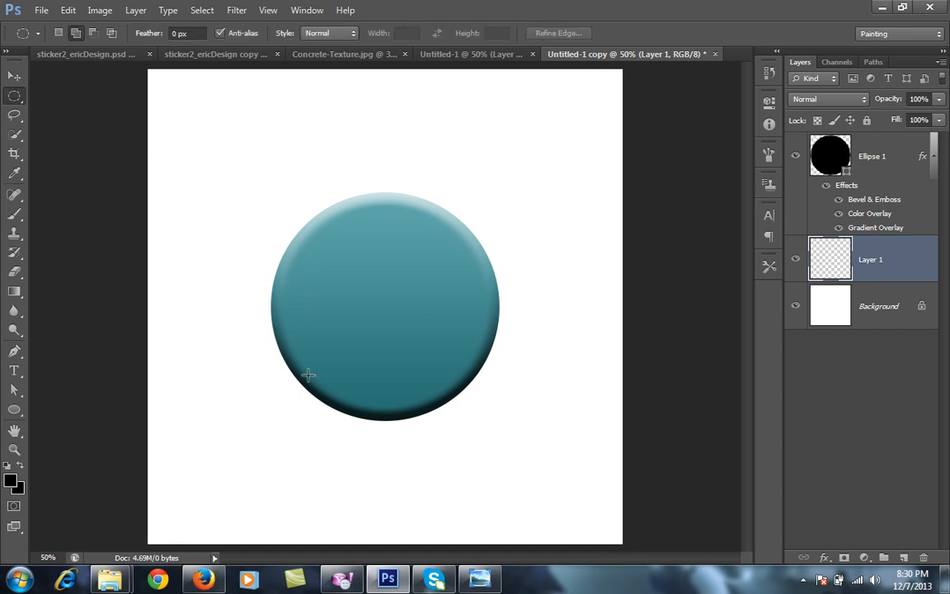
{"action": "left_click_drag", "start_coordinate": [307, 374], "coordinate": [389, 443]}
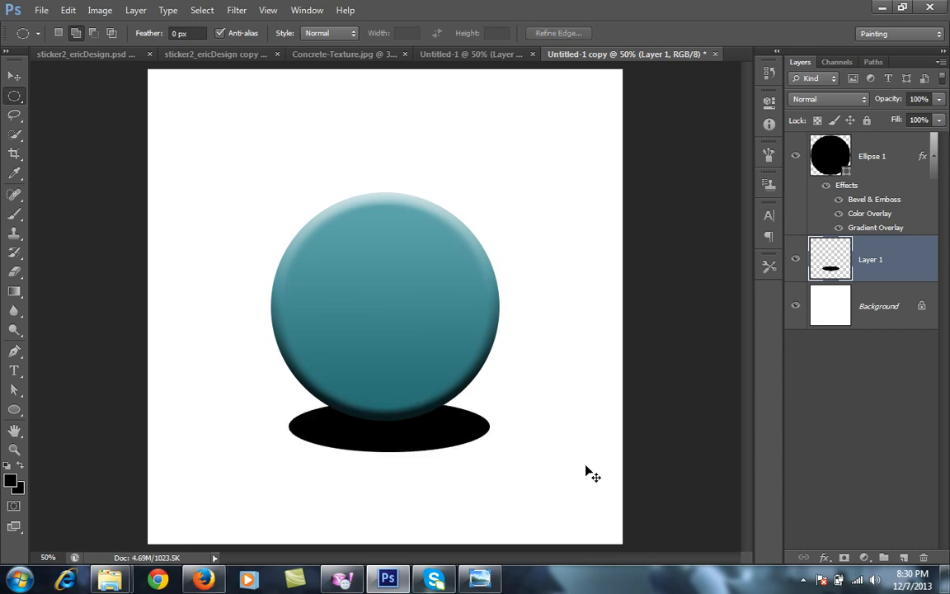
{"action": "mouse_move", "coordinate": [838, 366]}
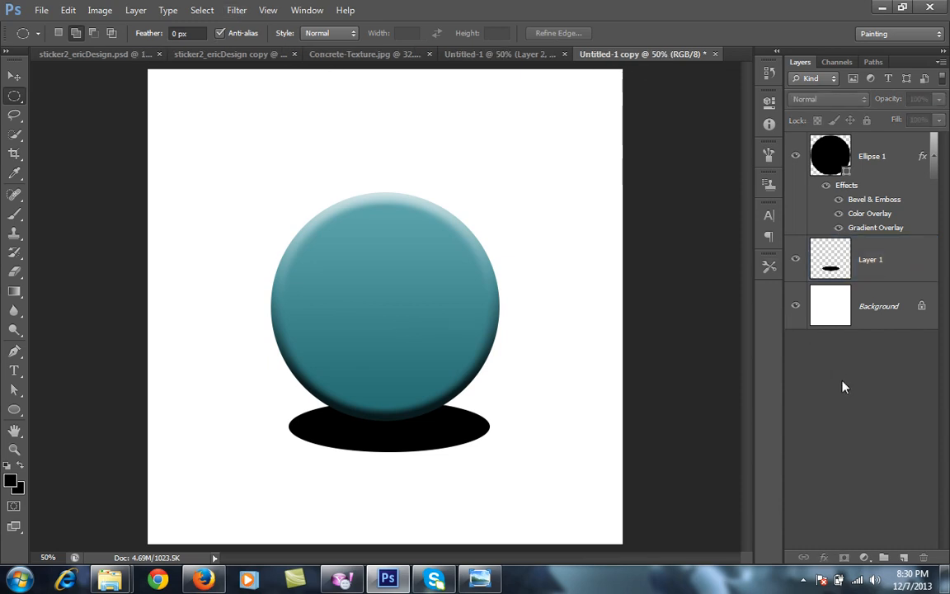
Step: Duplicate the shadow layer, hide the original, and choose Filter > Blur > Gaussian Blur for the copy
{"action": "left_click", "coordinate": [870, 259]}
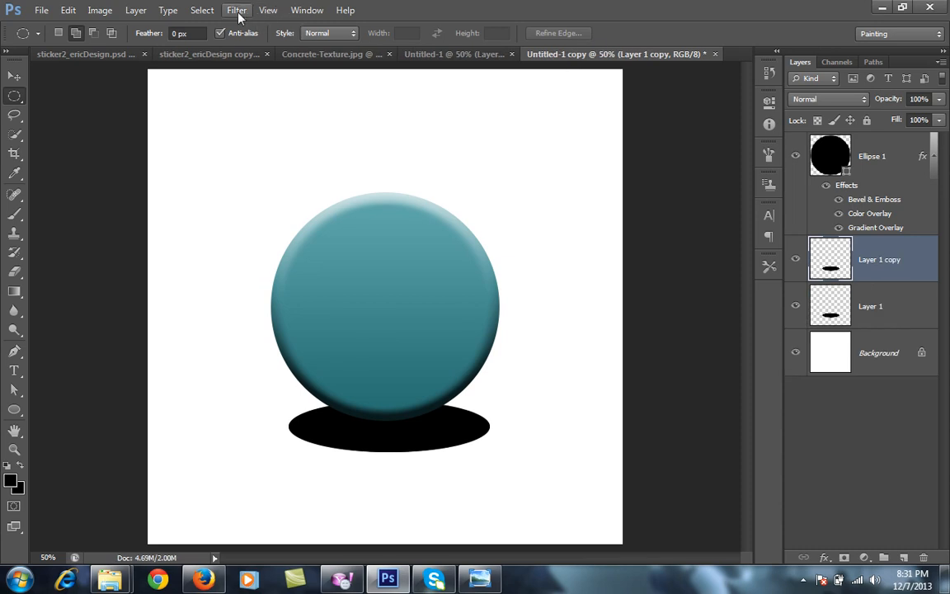
{"action": "left_click", "coordinate": [237, 10]}
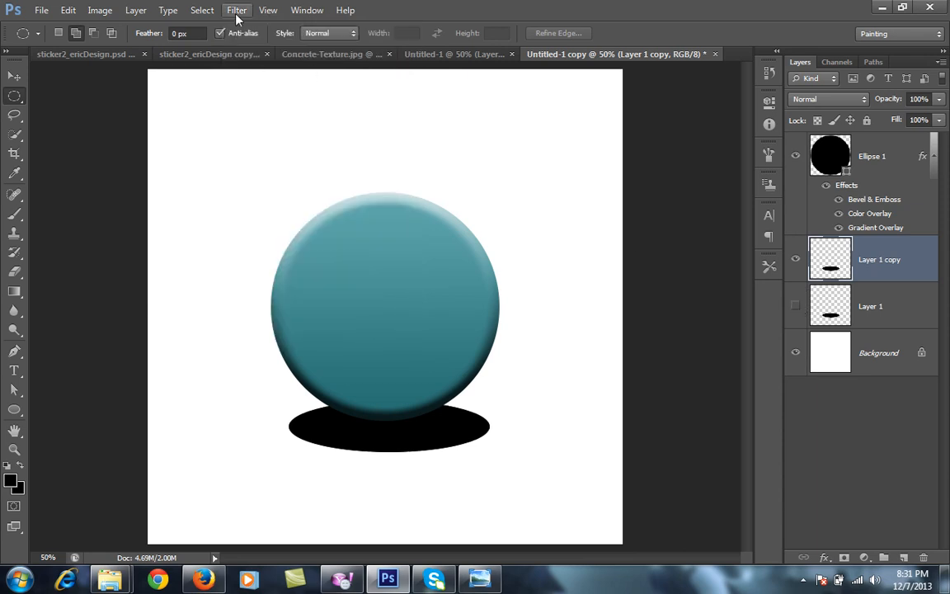
{"action": "left_click", "coordinate": [238, 10]}
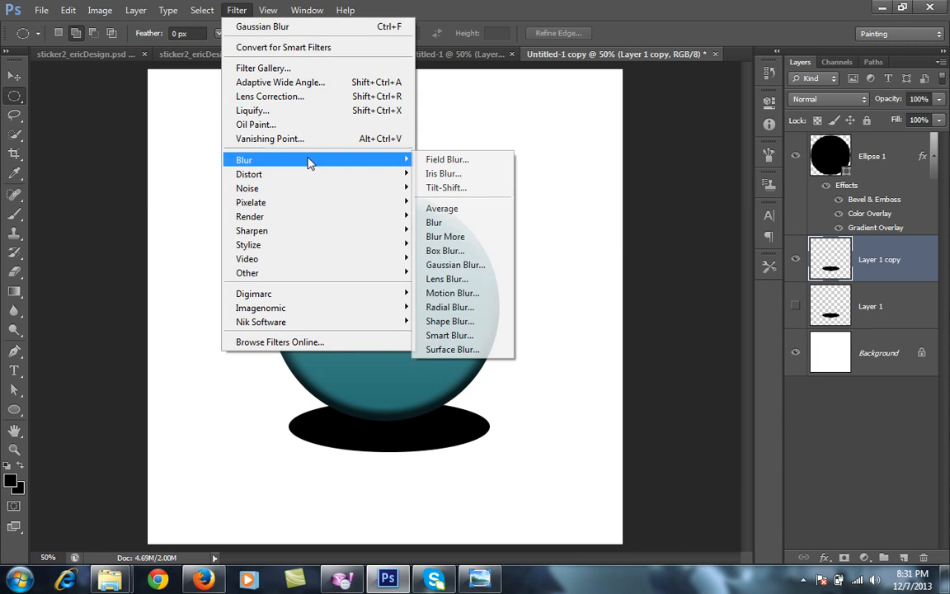
{"action": "left_click", "coordinate": [455, 264]}
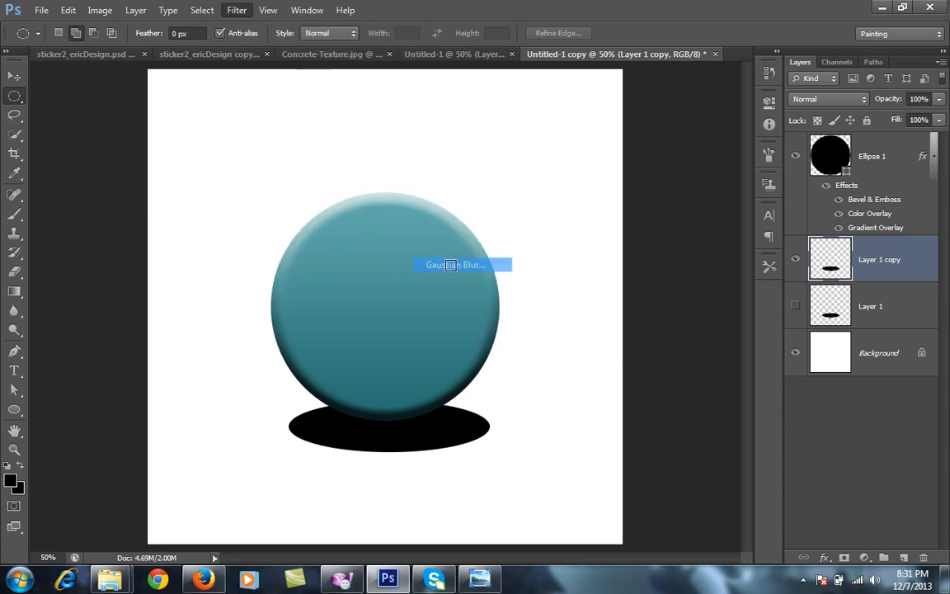
Step: Blur the shadow copy with a 36 px Gaussian Blur, then free-transform it slightly flatter and wider
{"action": "left_click", "coordinate": [455, 264]}
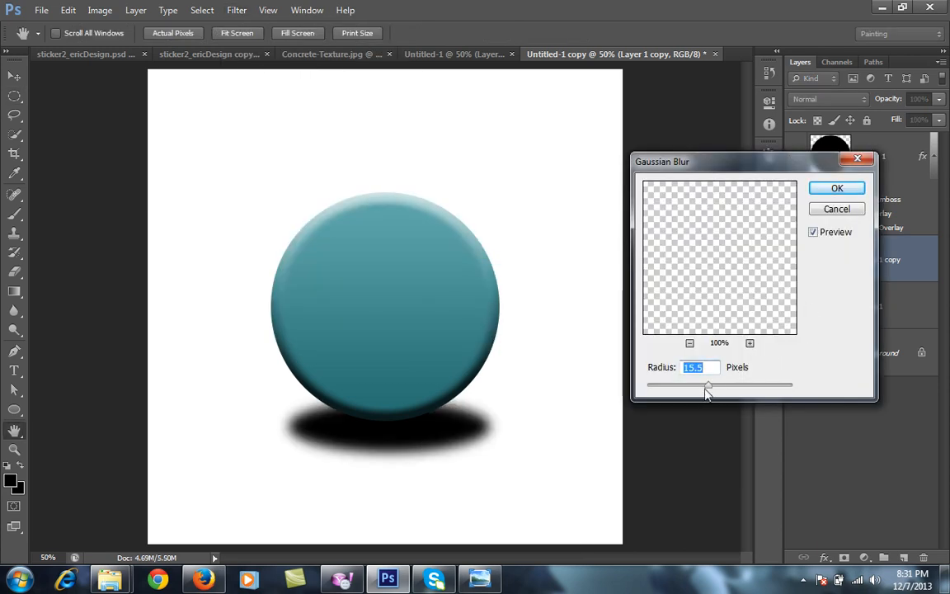
{"action": "left_click_drag", "start_coordinate": [708, 385], "coordinate": [719, 386]}
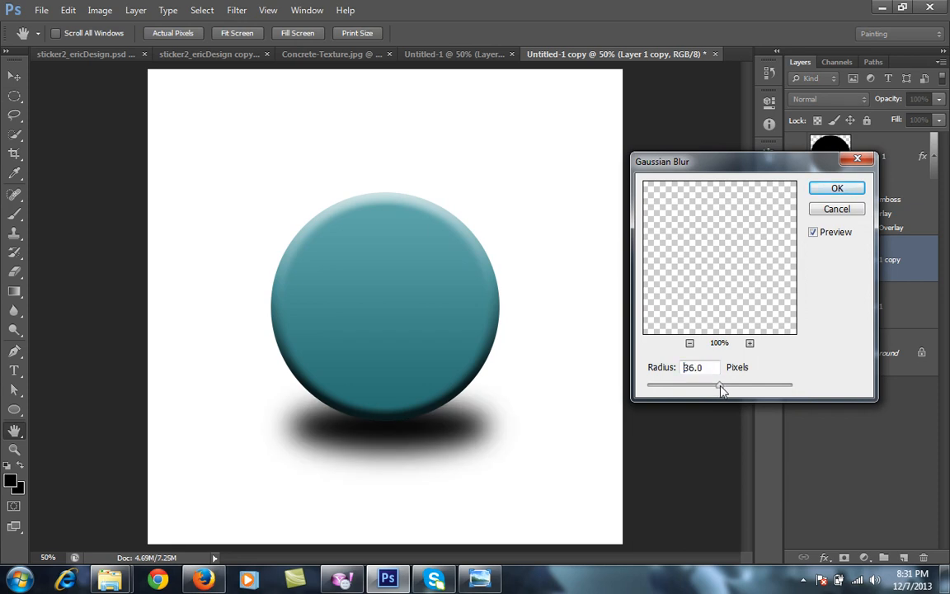
{"action": "left_click_drag", "start_coordinate": [718, 386], "coordinate": [722, 385]}
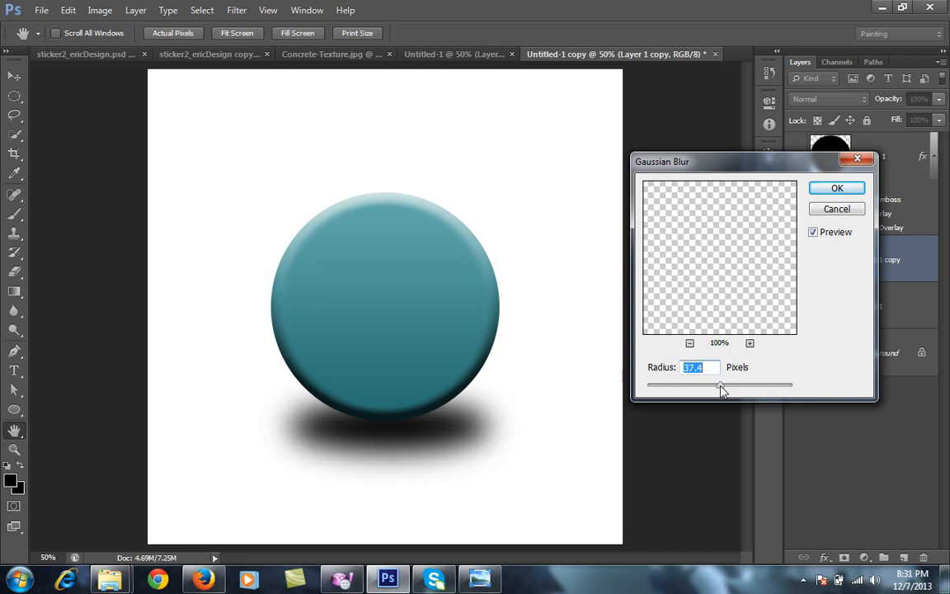
{"action": "left_click", "coordinate": [836, 188]}
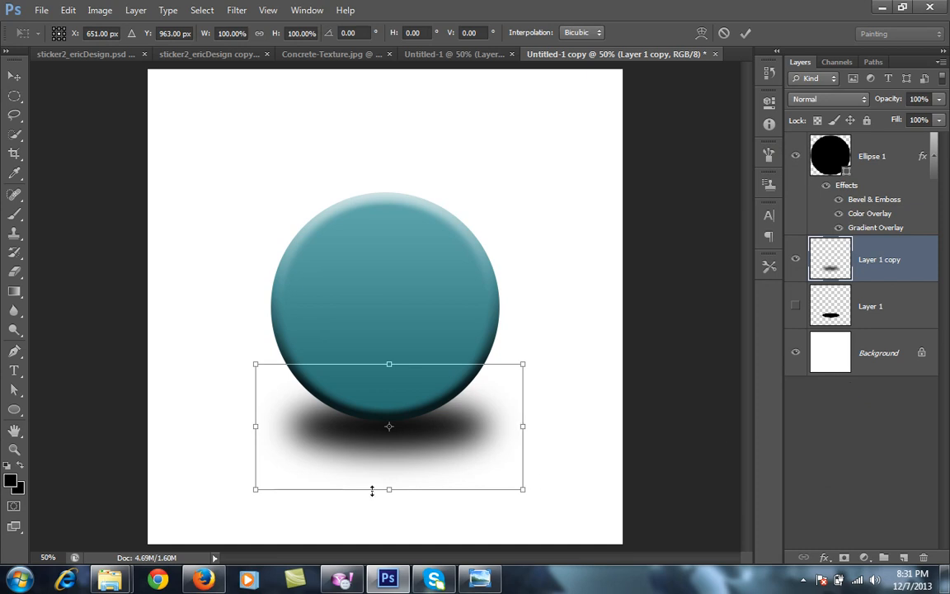
{"action": "mouse_move", "coordinate": [382, 492]}
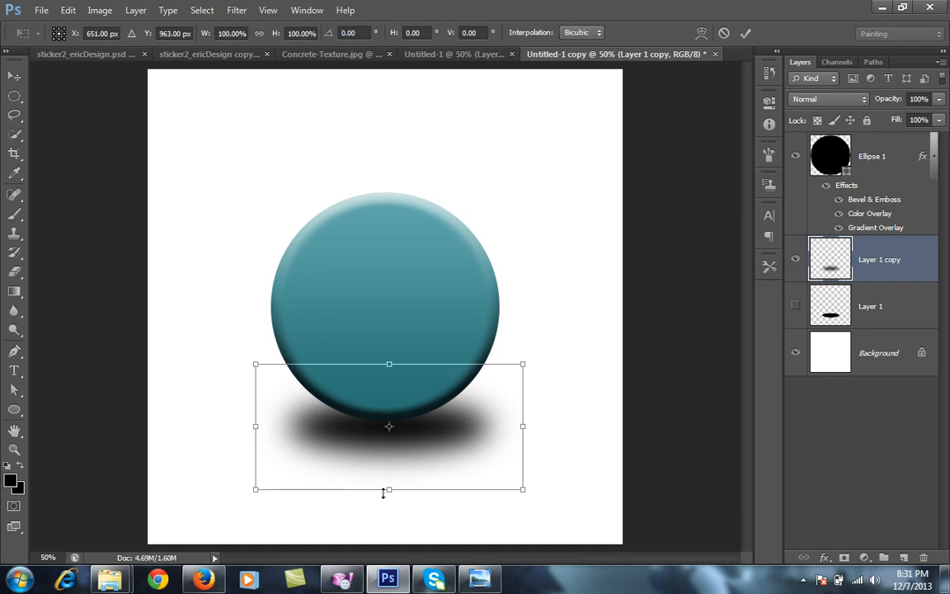
{"action": "left_click_drag", "start_coordinate": [389, 488], "coordinate": [389, 475]}
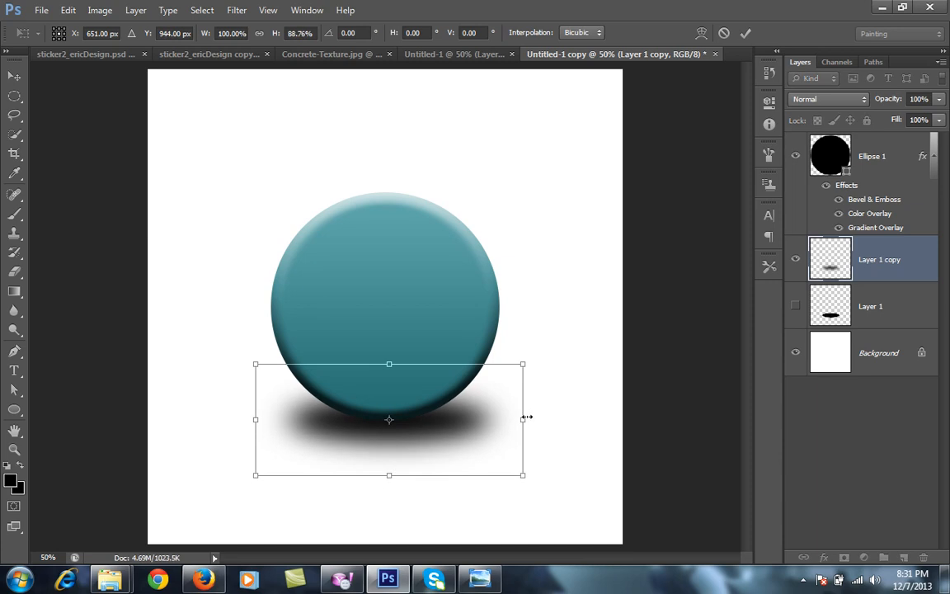
{"action": "left_click_drag", "start_coordinate": [521, 419], "coordinate": [534, 419]}
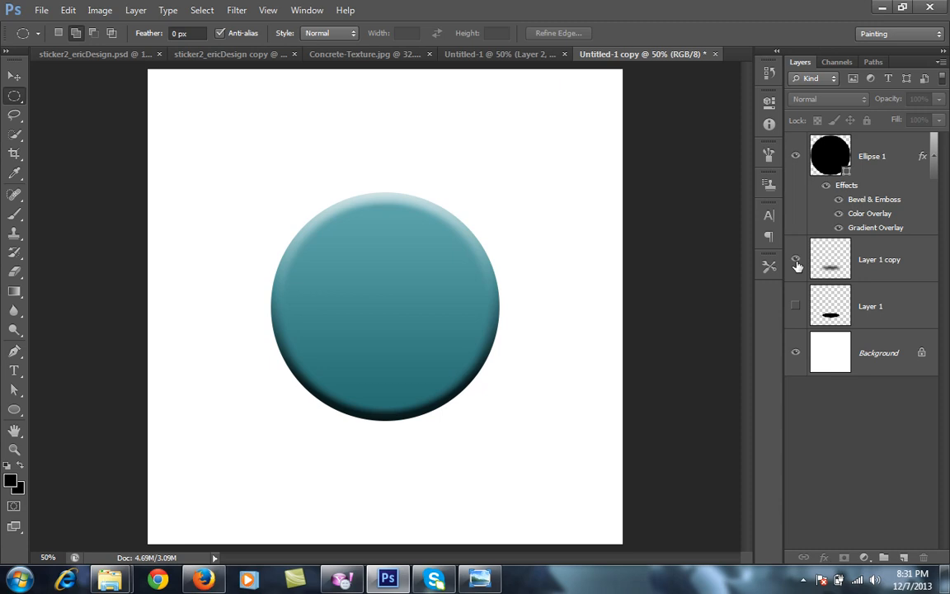
Step: Show the original shadow, Gaussian-blur it at 36 px, and scale it down to about 60%
{"action": "left_click", "coordinate": [795, 259]}
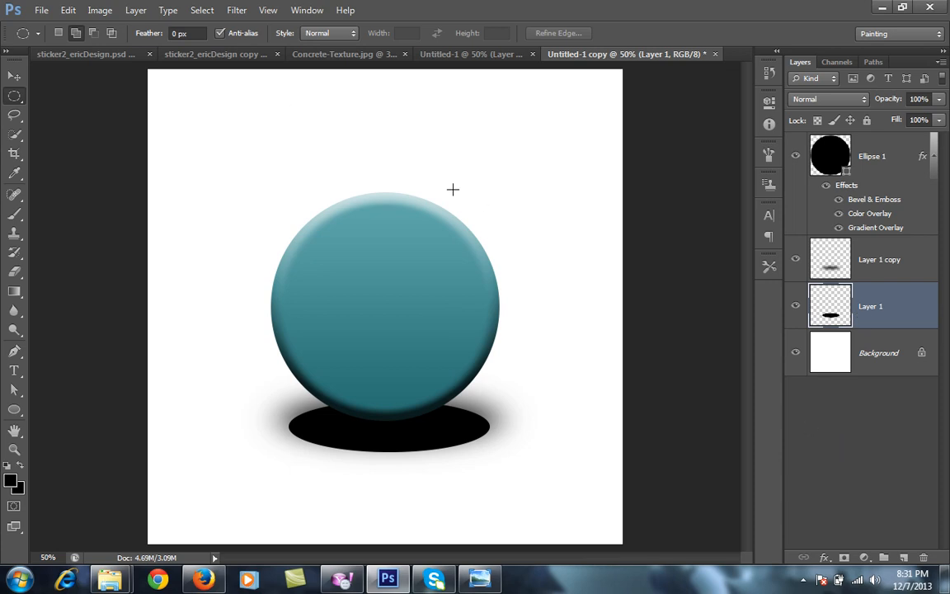
{"action": "left_click", "coordinate": [238, 10]}
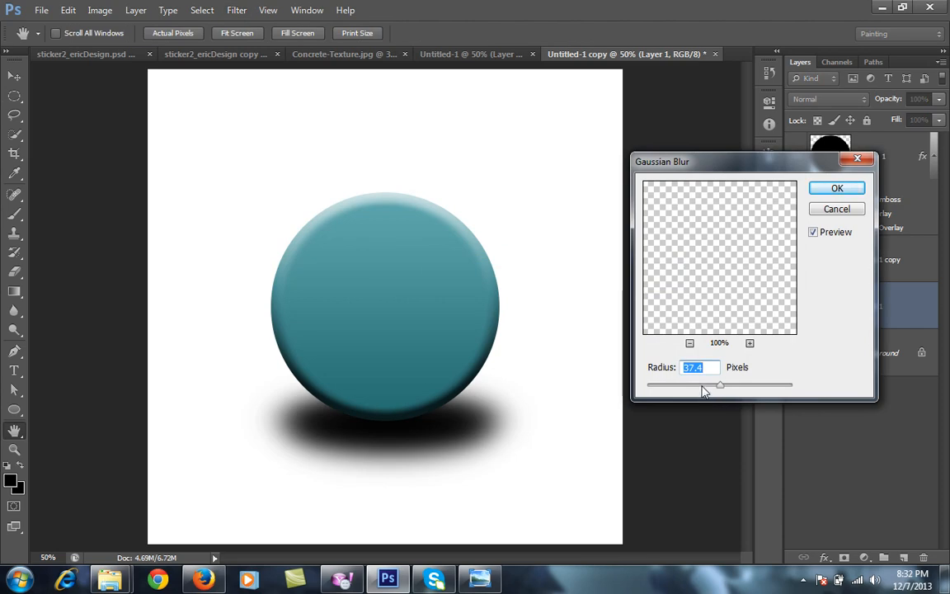
{"action": "left_click_drag", "start_coordinate": [719, 386], "coordinate": [719, 386]}
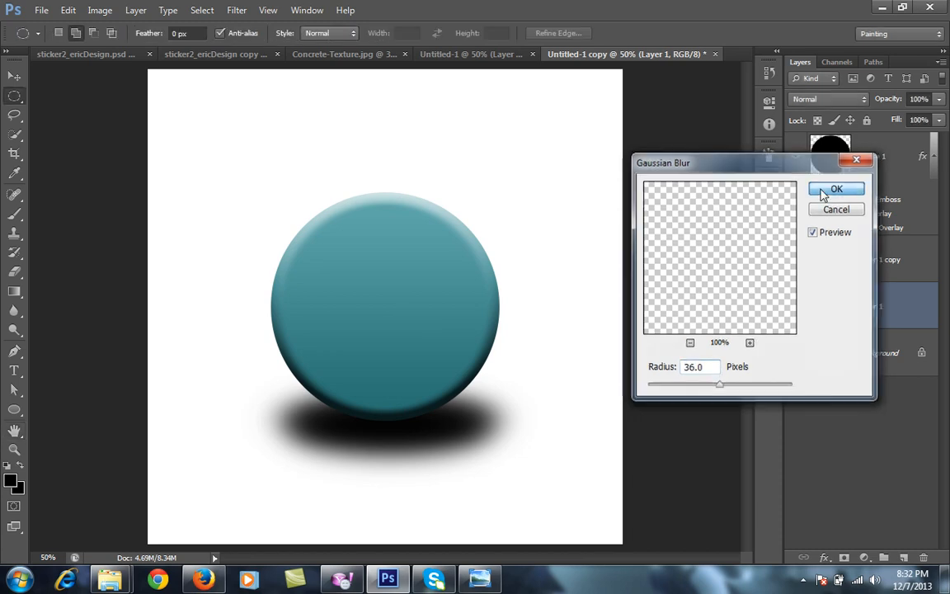
{"action": "left_click", "coordinate": [836, 188]}
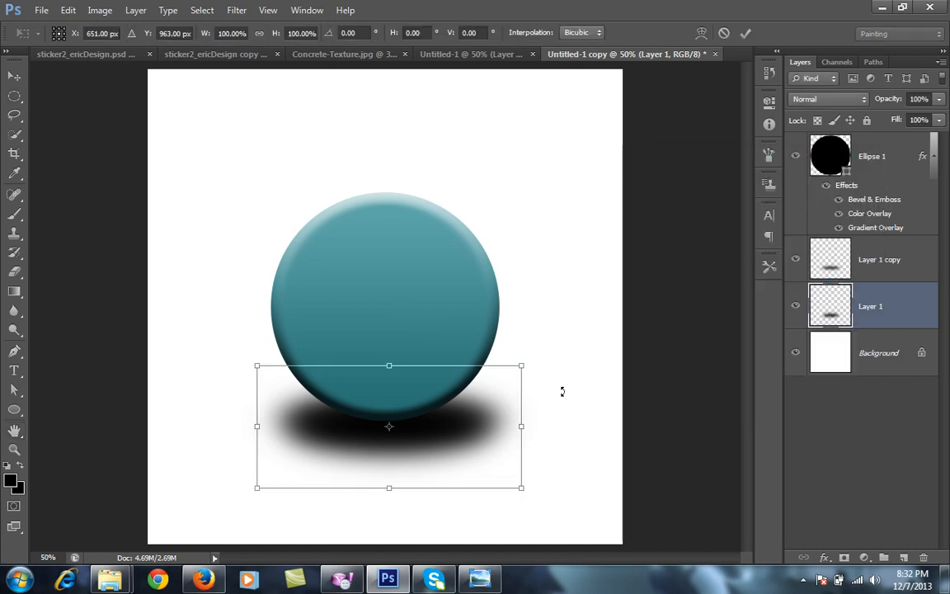
{"action": "mouse_move", "coordinate": [521, 366]}
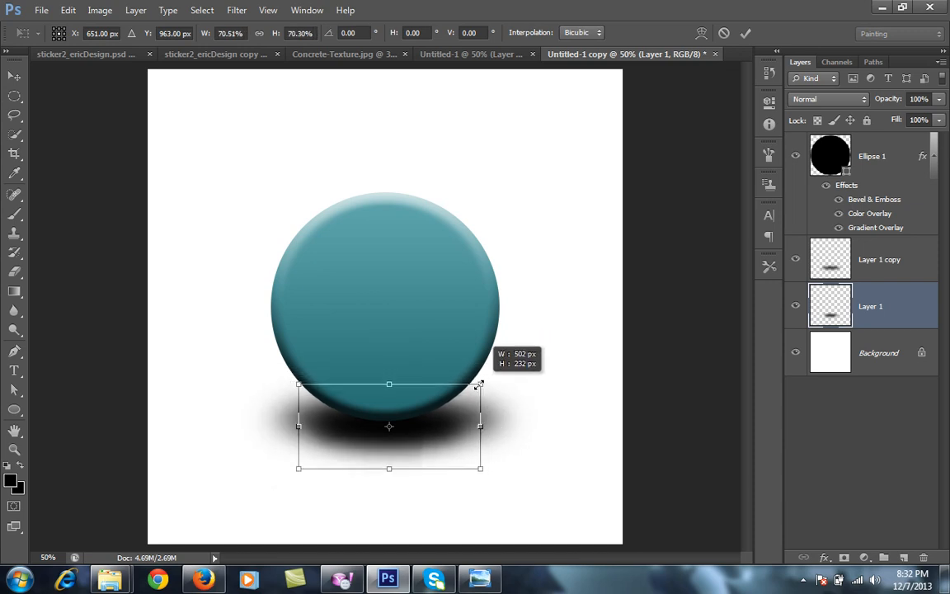
{"action": "left_click_drag", "start_coordinate": [480, 386], "coordinate": [470, 392]}
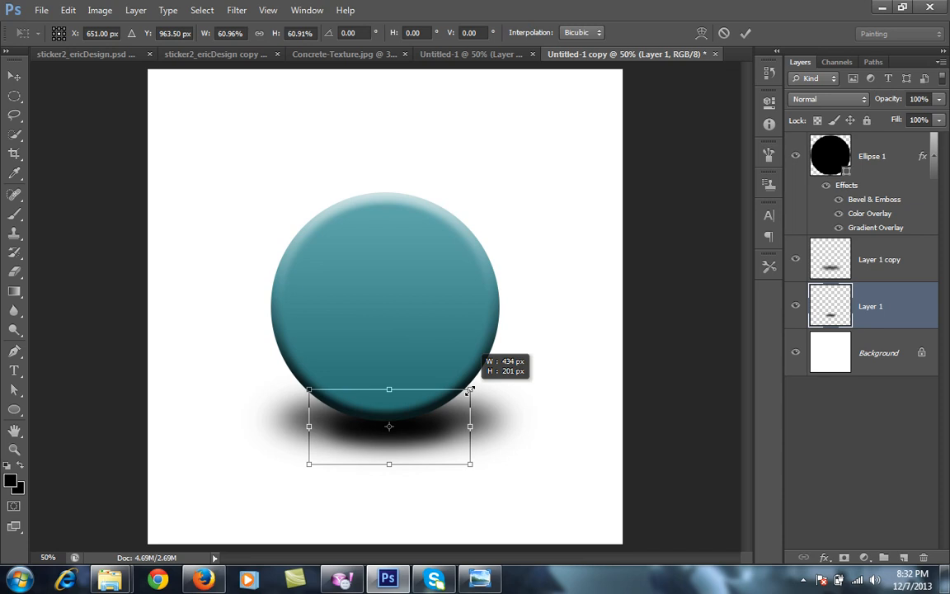
{"action": "left_click_drag", "start_coordinate": [469, 389], "coordinate": [471, 389]}
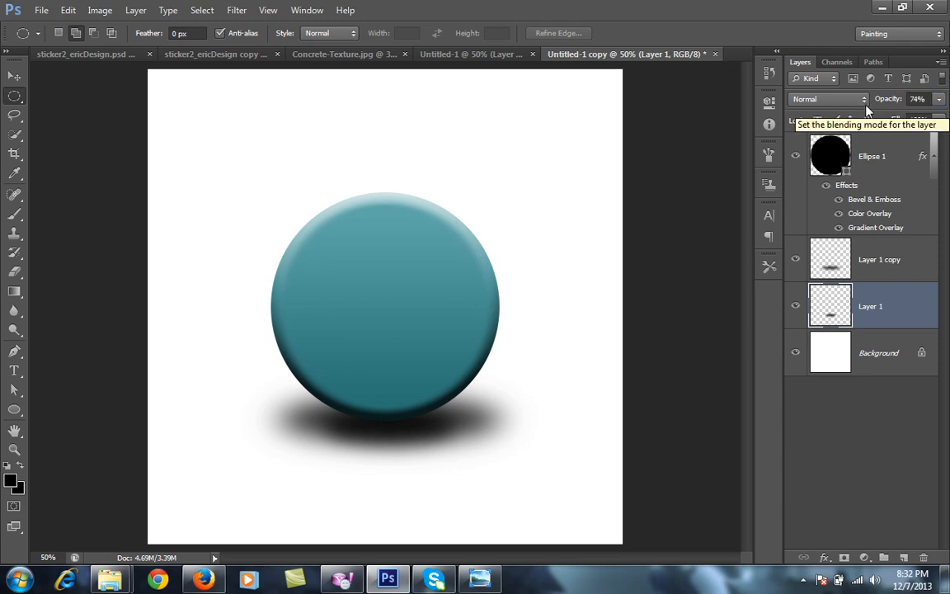
{"action": "mouse_move", "coordinate": [887, 229]}
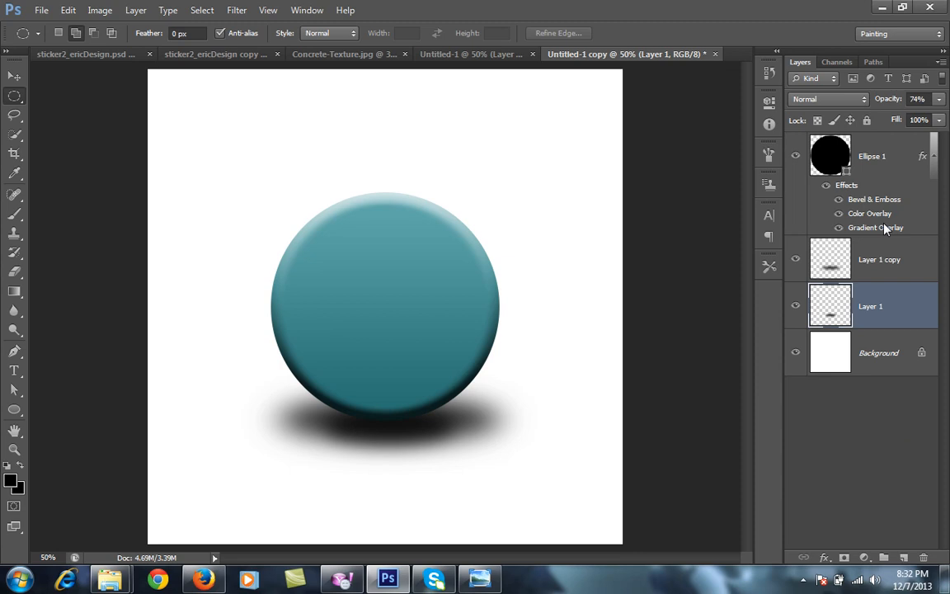
Step: After setting the shadow's opacity to 76%, select the Ellipse 1 sphere layer
{"action": "left_click", "coordinate": [870, 155]}
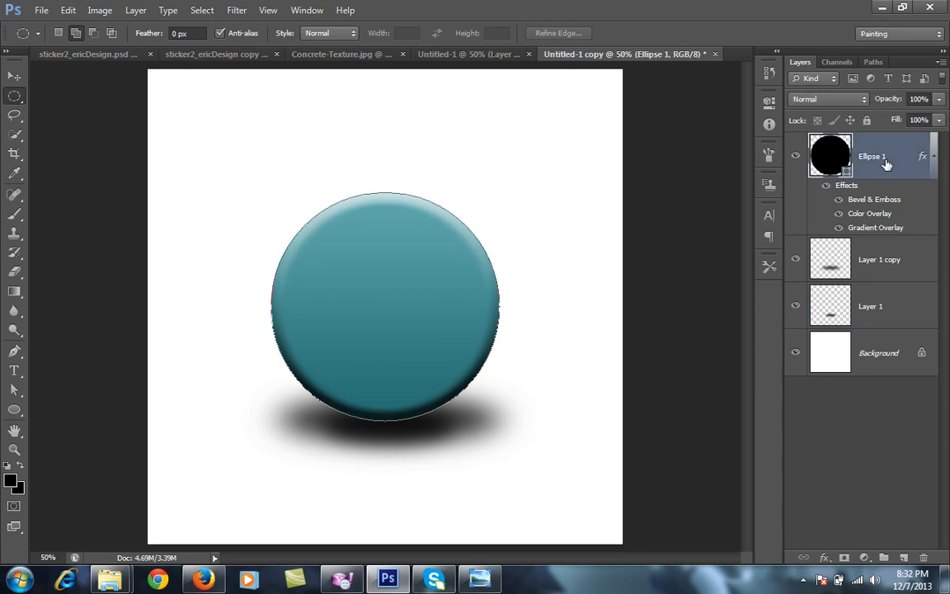
{"action": "mouse_move", "coordinate": [882, 529]}
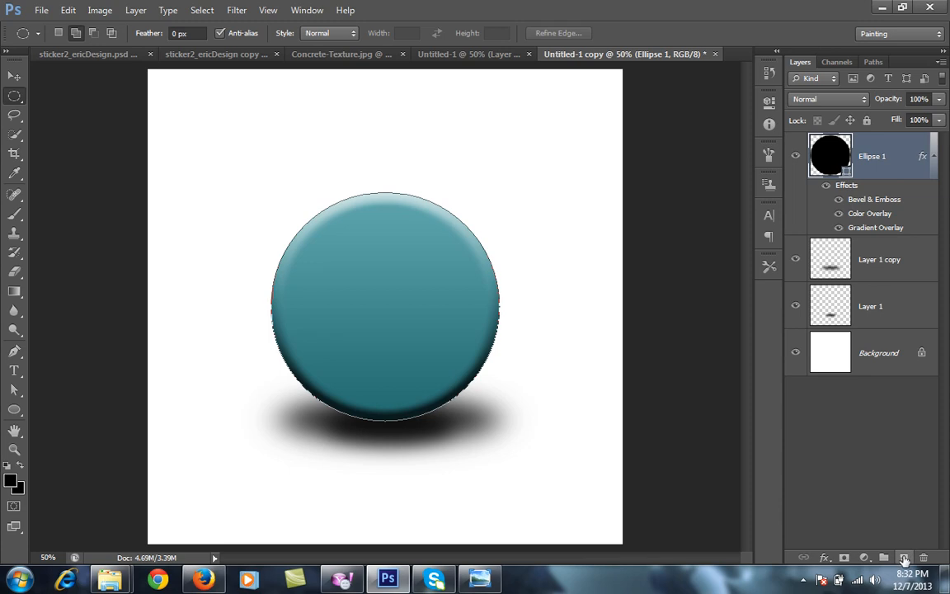
{"action": "mouse_move", "coordinate": [903, 558]}
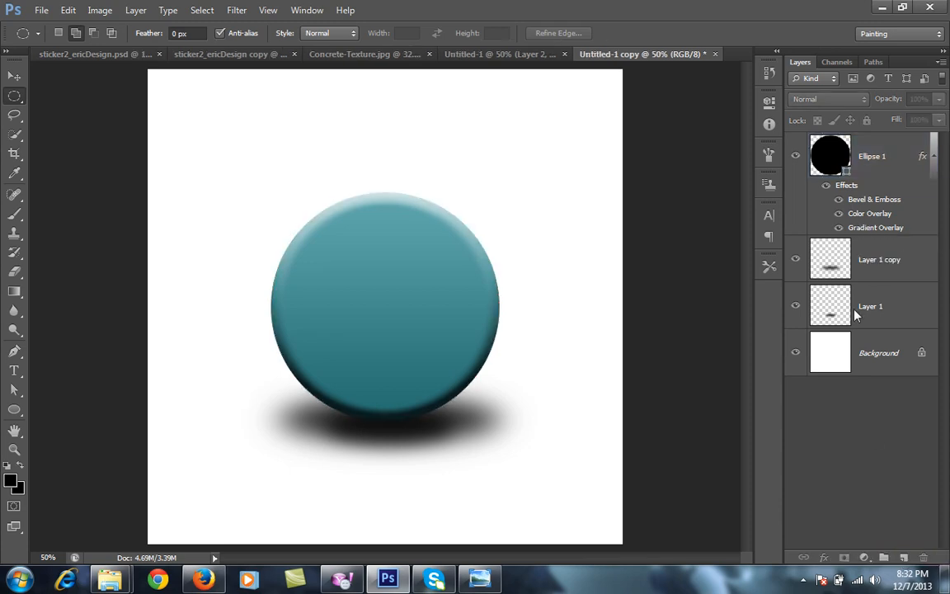
Step: Duplicate the Ellipse 1 sphere and scale the copy to about 86% as an inner disc
{"action": "left_click", "coordinate": [871, 155]}
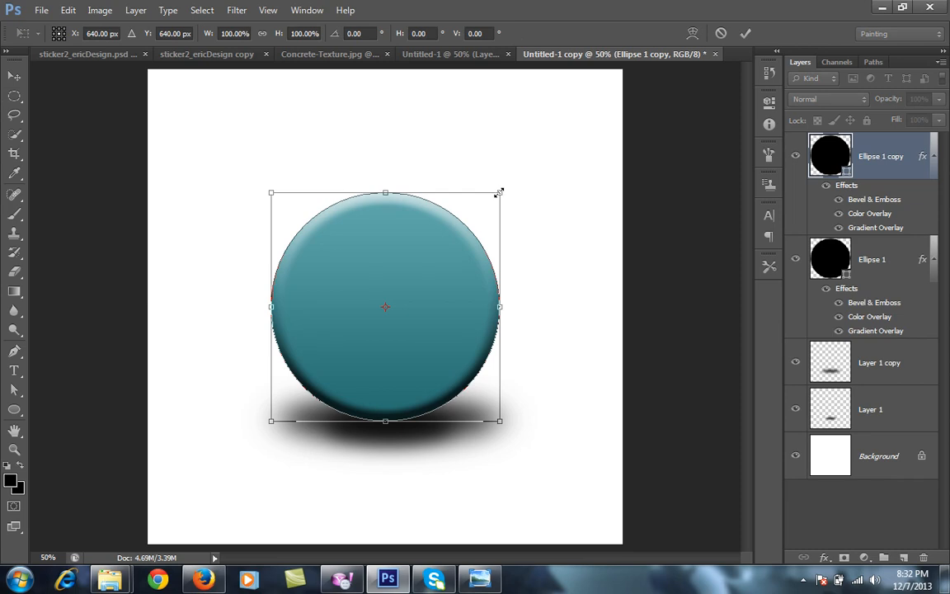
{"action": "left_click_drag", "start_coordinate": [498, 191], "coordinate": [488, 199]}
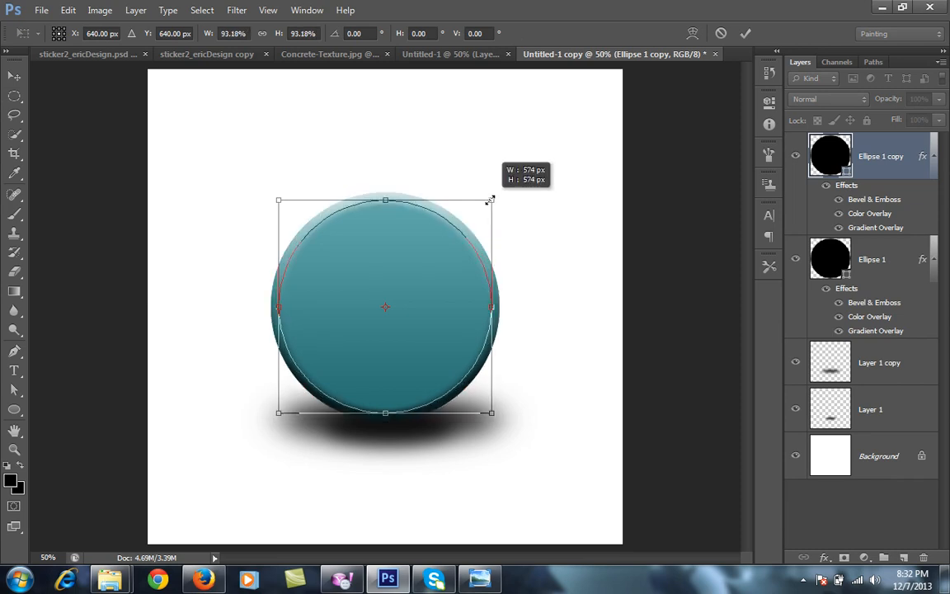
{"action": "left_click_drag", "start_coordinate": [492, 201], "coordinate": [481, 208]}
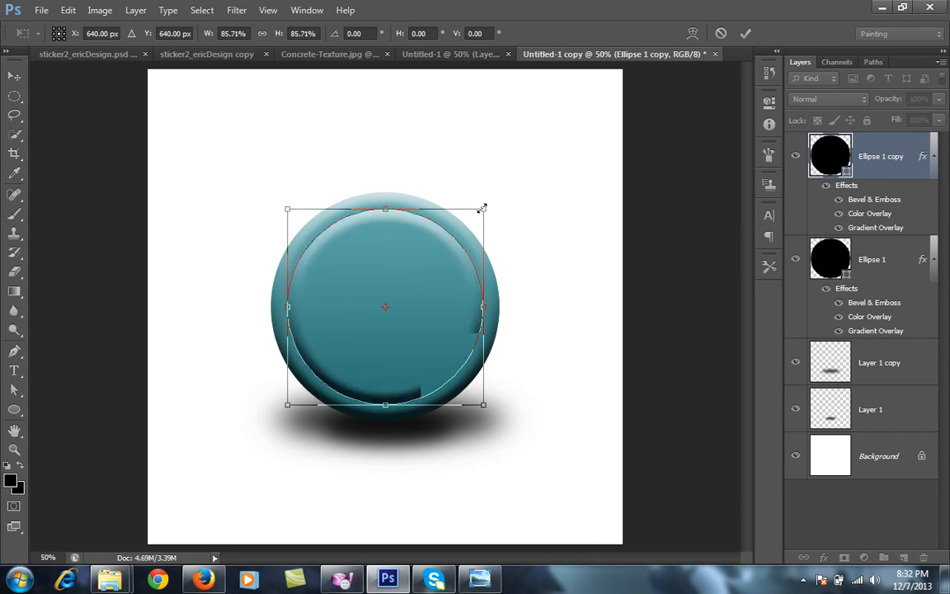
{"action": "left_click", "coordinate": [745, 33]}
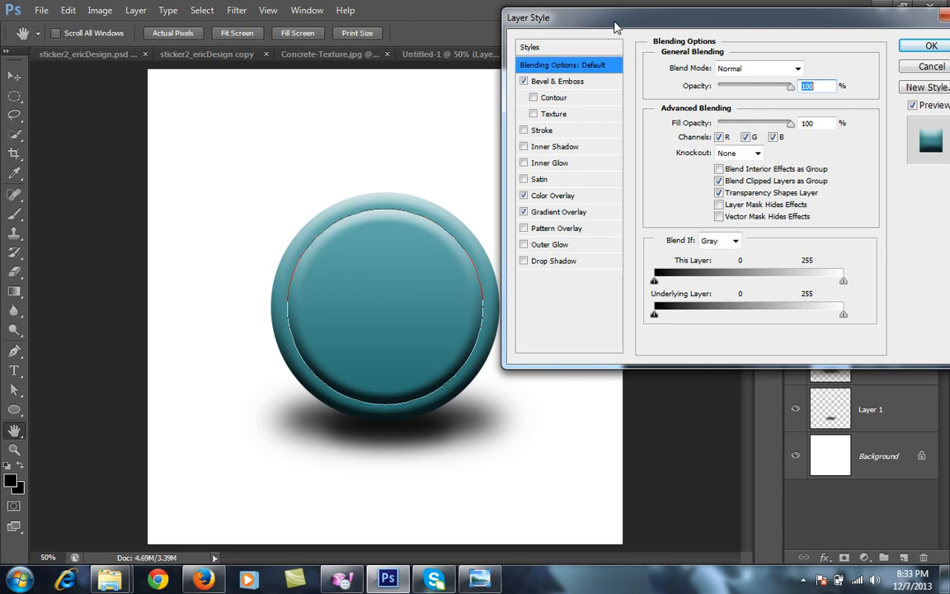
Step: Remove bevel and gradient from the inner disc and enable a Color Overlay, opening its colour chooser
{"action": "left_click", "coordinate": [525, 81]}
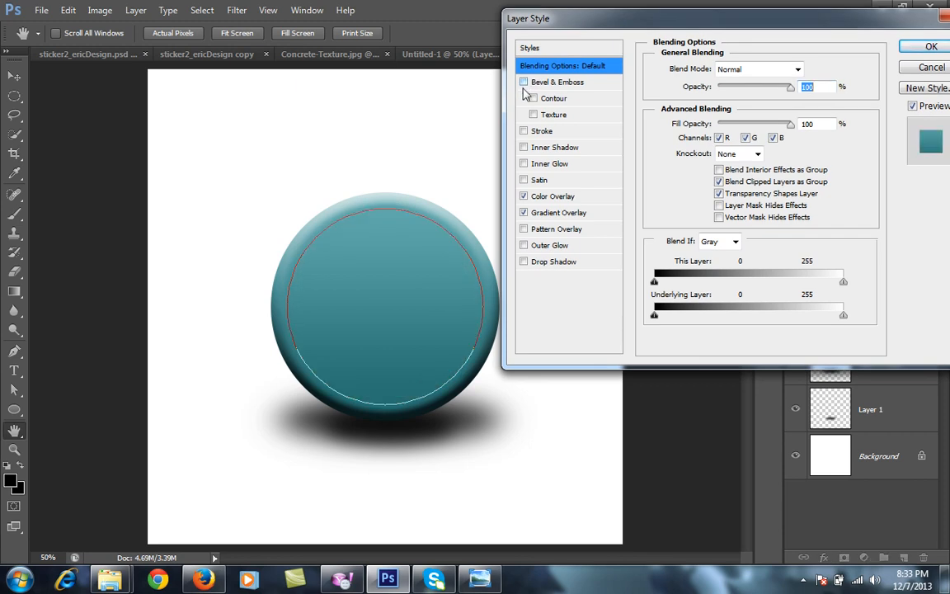
{"action": "left_click", "coordinate": [524, 195]}
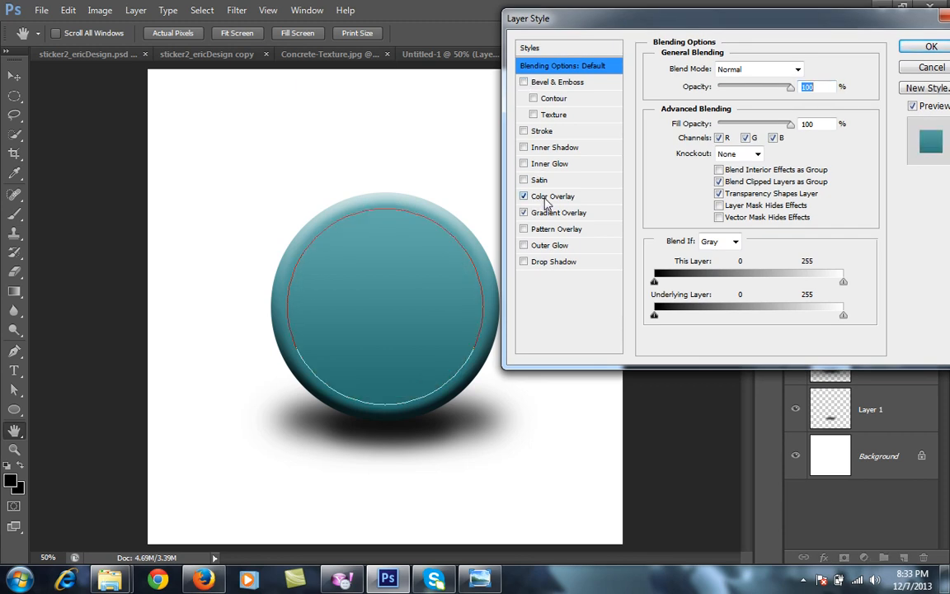
{"action": "left_click", "coordinate": [525, 196]}
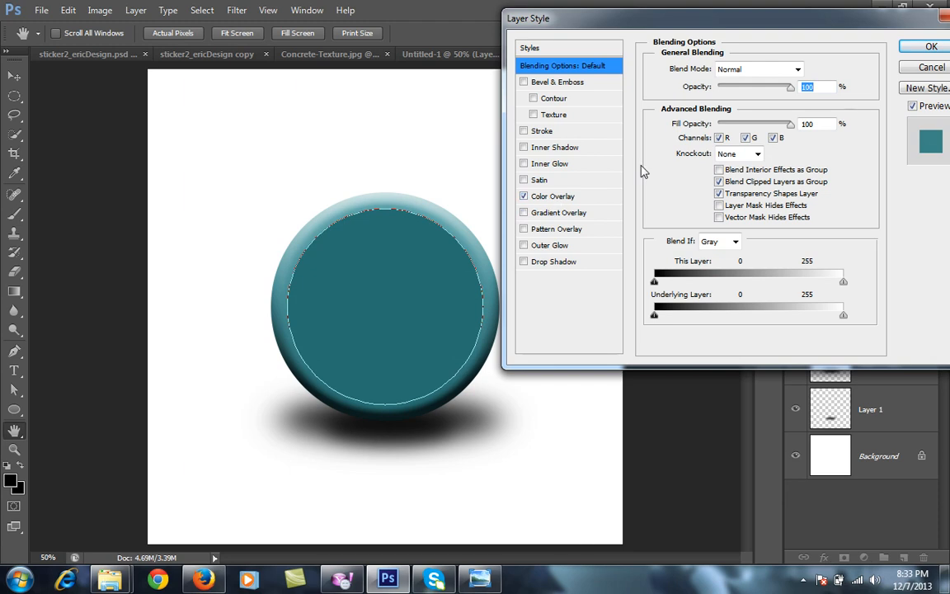
{"action": "left_click", "coordinate": [550, 195]}
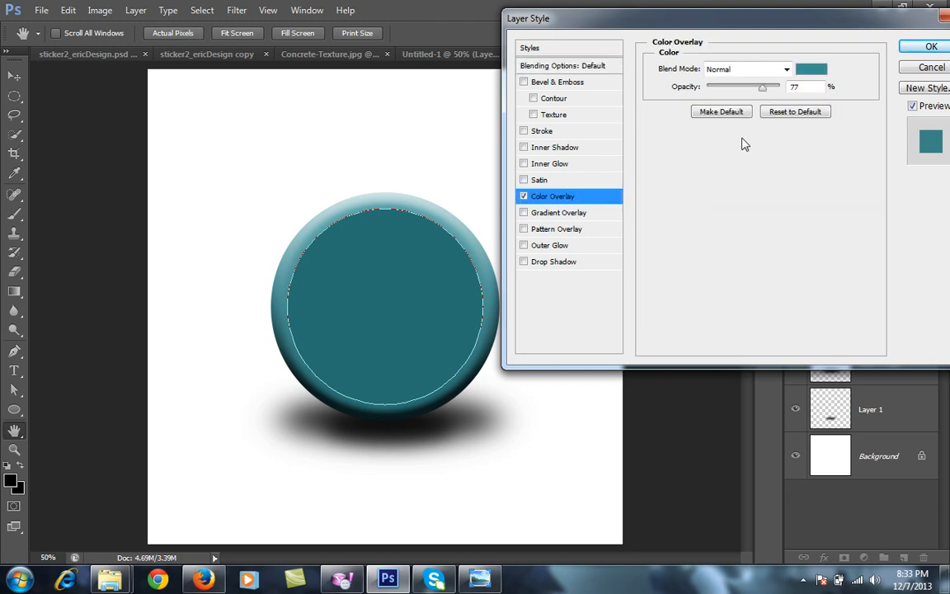
{"action": "left_click", "coordinate": [811, 69]}
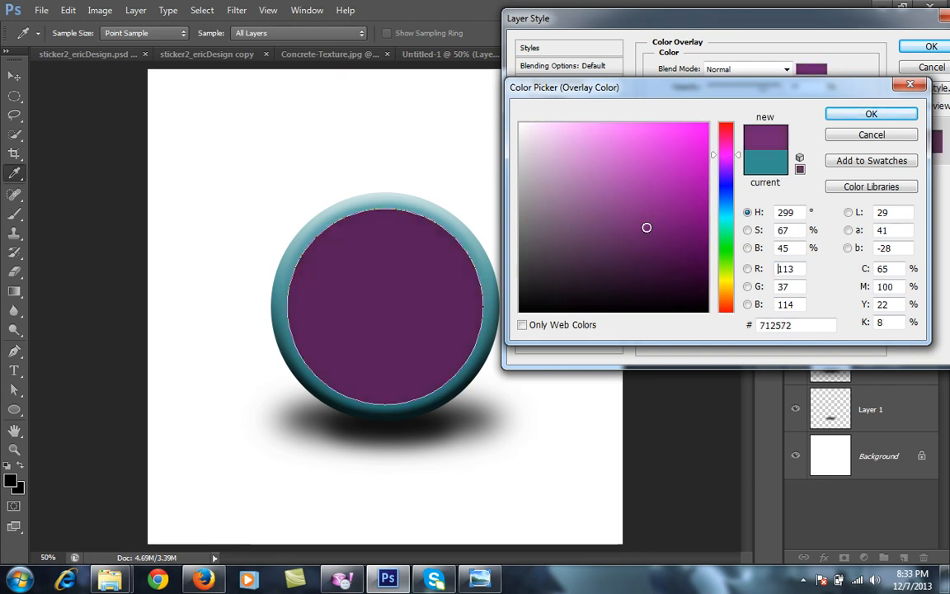
{"action": "mouse_move", "coordinate": [642, 226]}
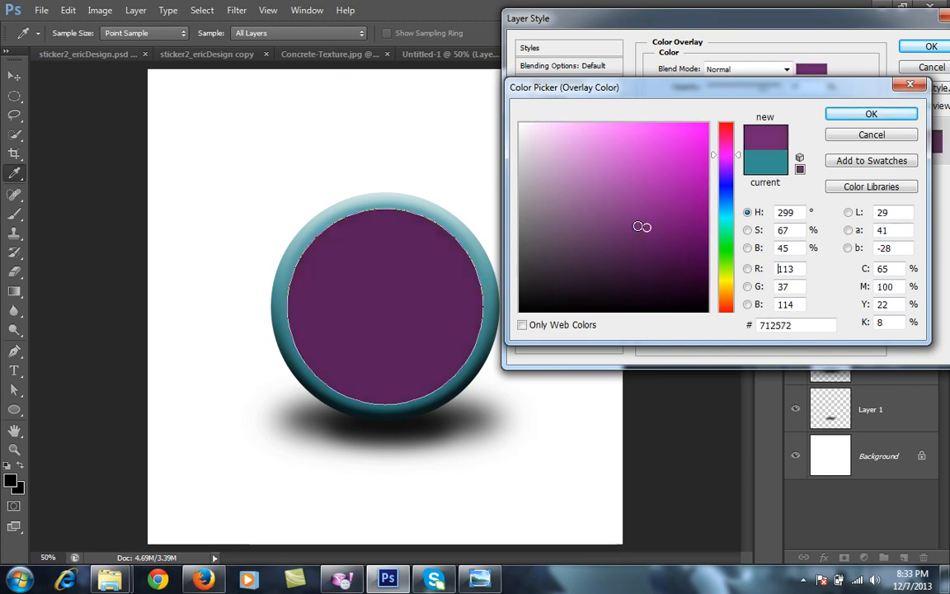
Step: Set the overlay colour to purple #8b398c
{"action": "left_click", "coordinate": [636, 221]}
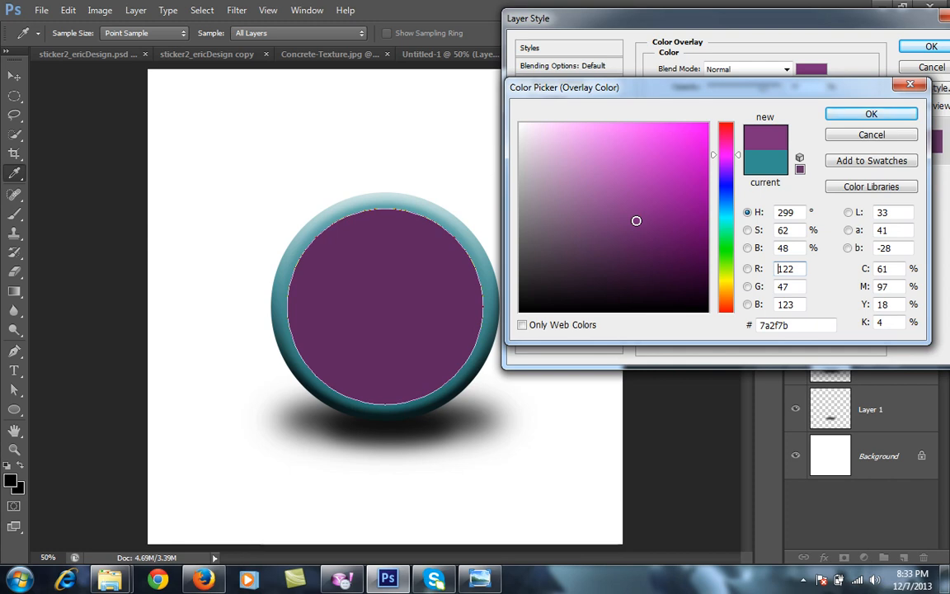
{"action": "left_click", "coordinate": [630, 208]}
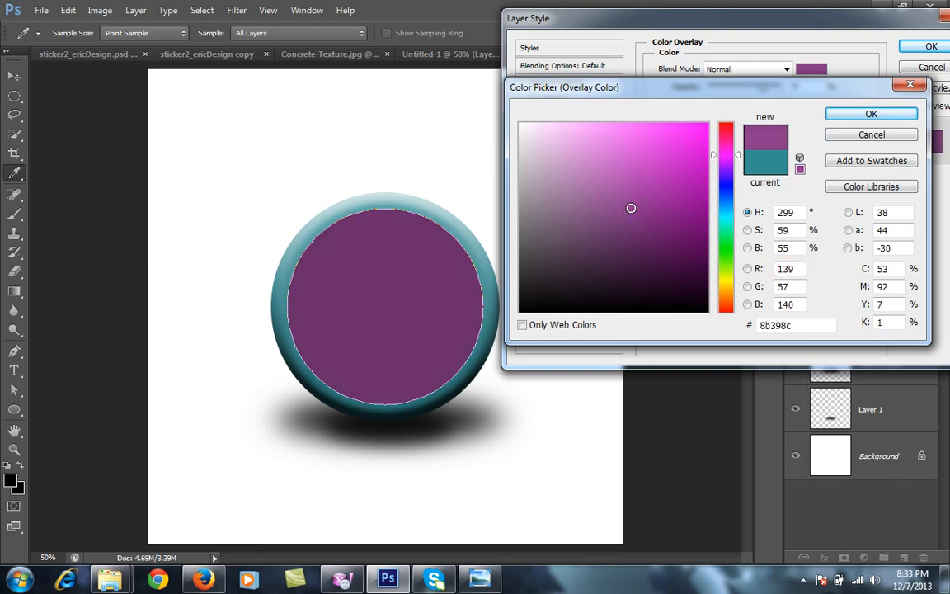
{"action": "left_click", "coordinate": [871, 114]}
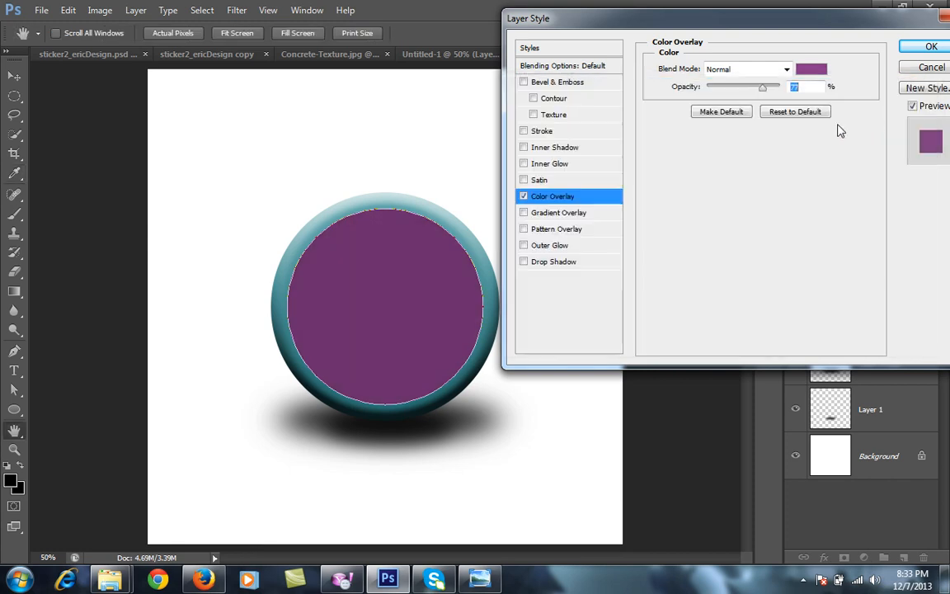
Step: Add a Linear 90° gradient overlay and adjust the colour overlay opacity to 77%
{"action": "left_click", "coordinate": [525, 211]}
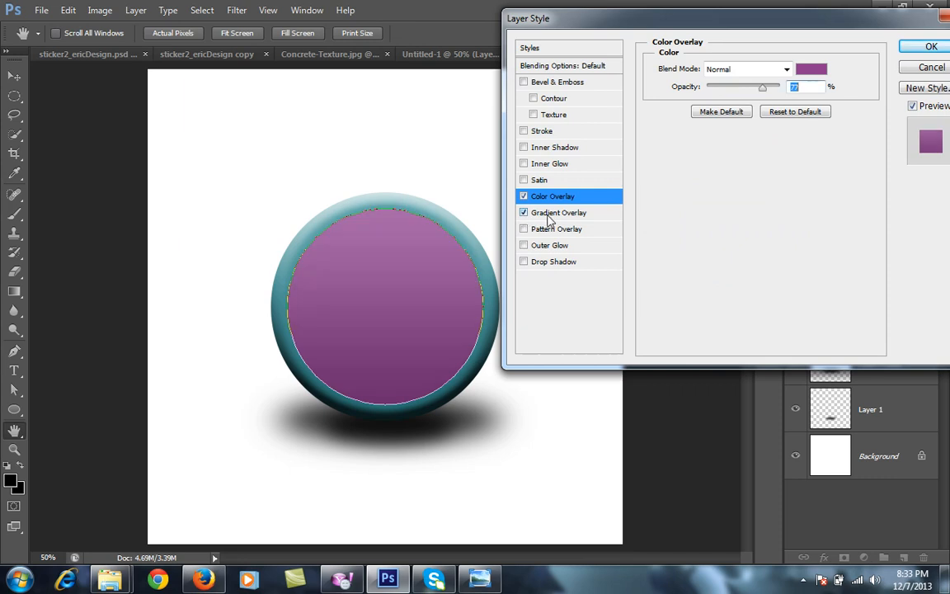
{"action": "left_click", "coordinate": [559, 211]}
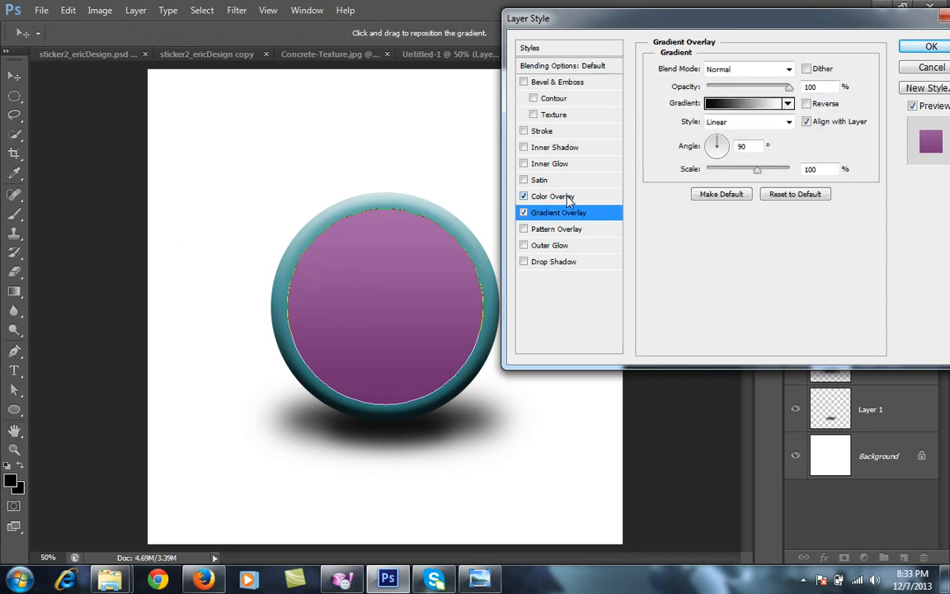
{"action": "left_click", "coordinate": [552, 194]}
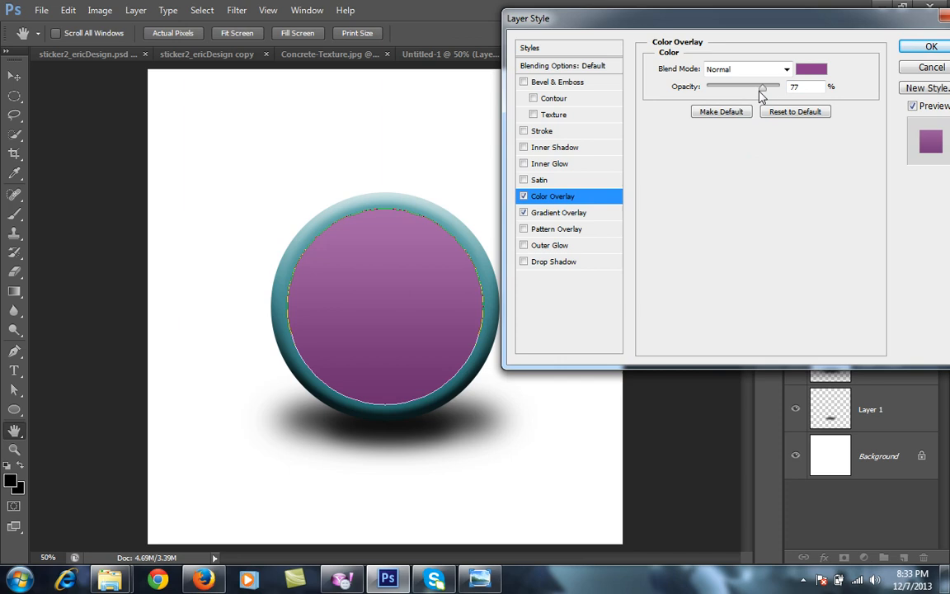
{"action": "left_click_drag", "start_coordinate": [762, 86], "coordinate": [752, 86]}
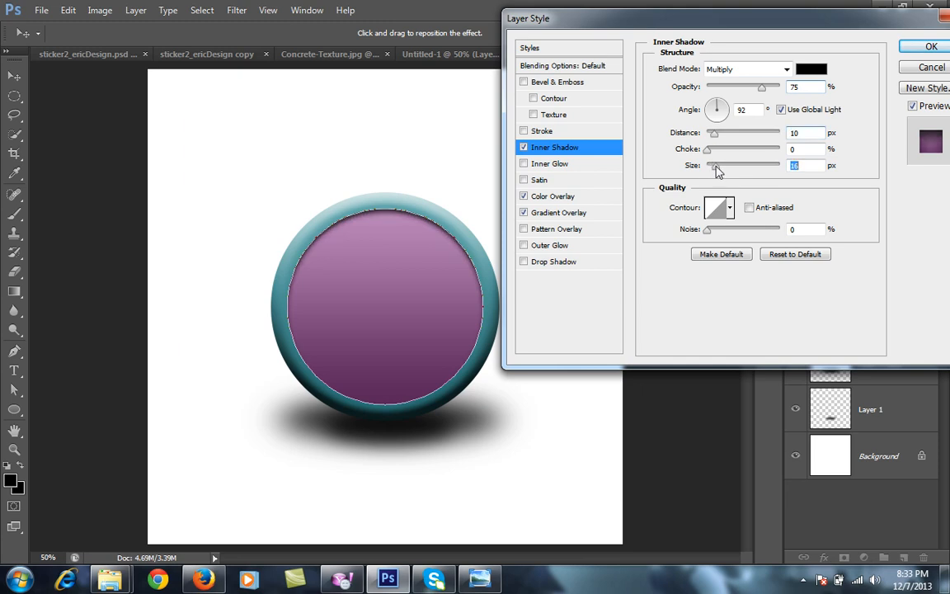
Step: Set the inner shadow to 75% opacity, 92° angle, 10 px distance and 27 px size
{"action": "left_click_drag", "start_coordinate": [714, 165], "coordinate": [719, 165]}
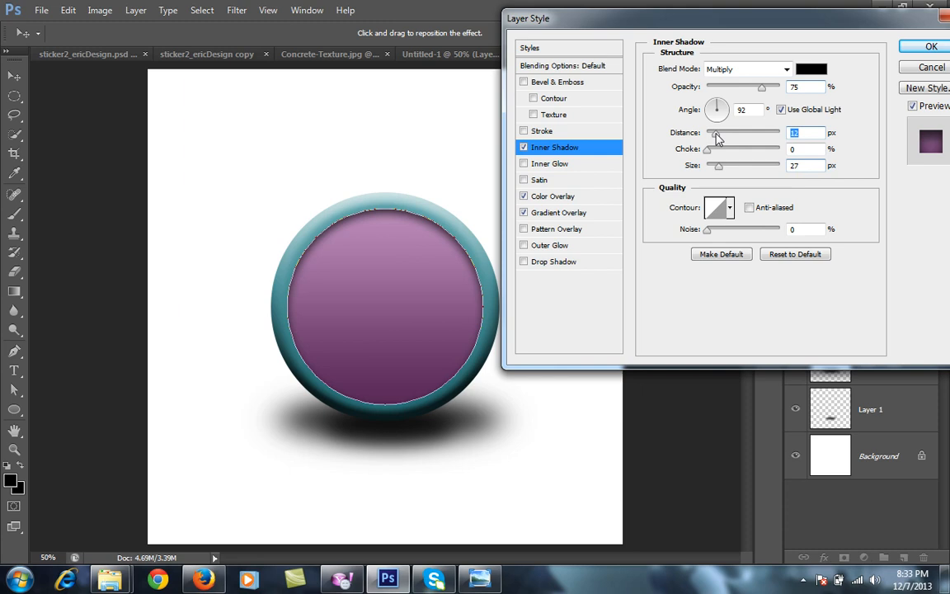
{"action": "mouse_move", "coordinate": [529, 272]}
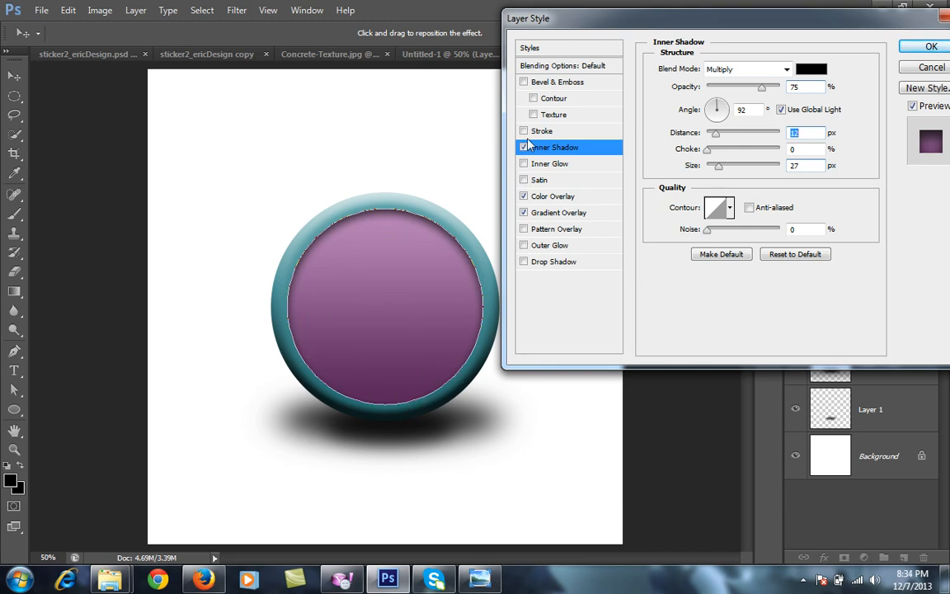
Step: Enable Inner Glow (Screen, 75%, Softer, Edge) and tune its choke and size sliders
{"action": "left_click", "coordinate": [524, 146]}
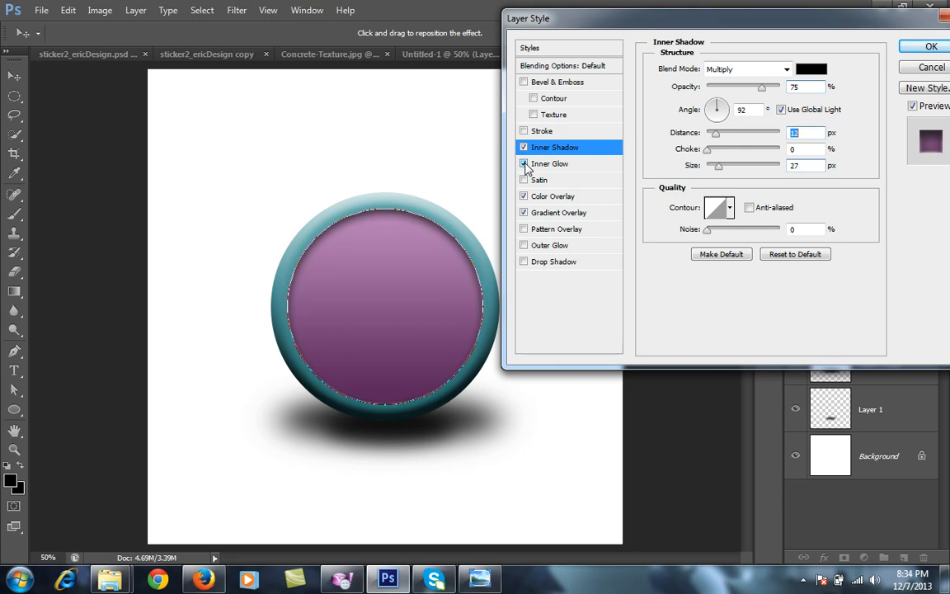
{"action": "left_click", "coordinate": [551, 163]}
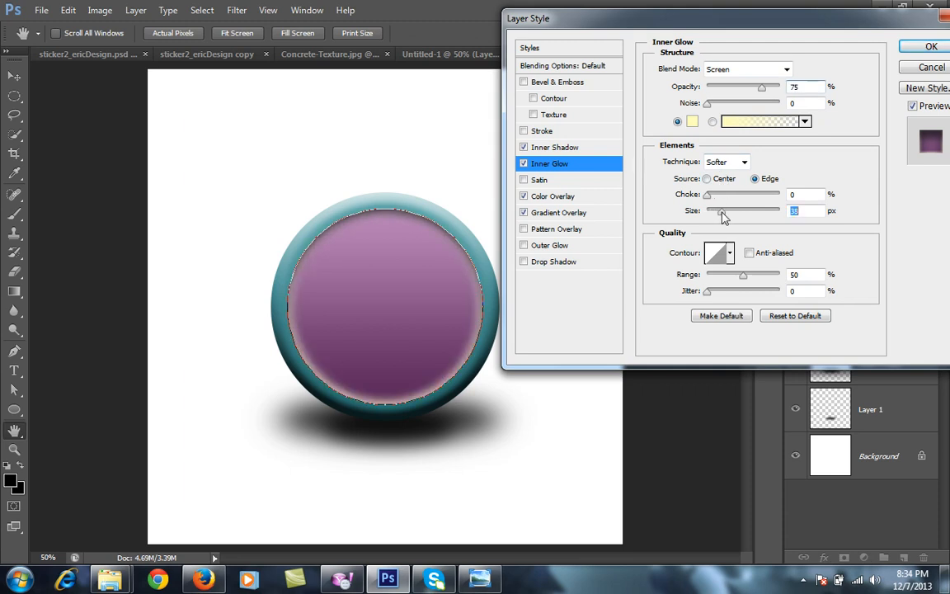
{"action": "left_click_drag", "start_coordinate": [726, 211], "coordinate": [718, 211]}
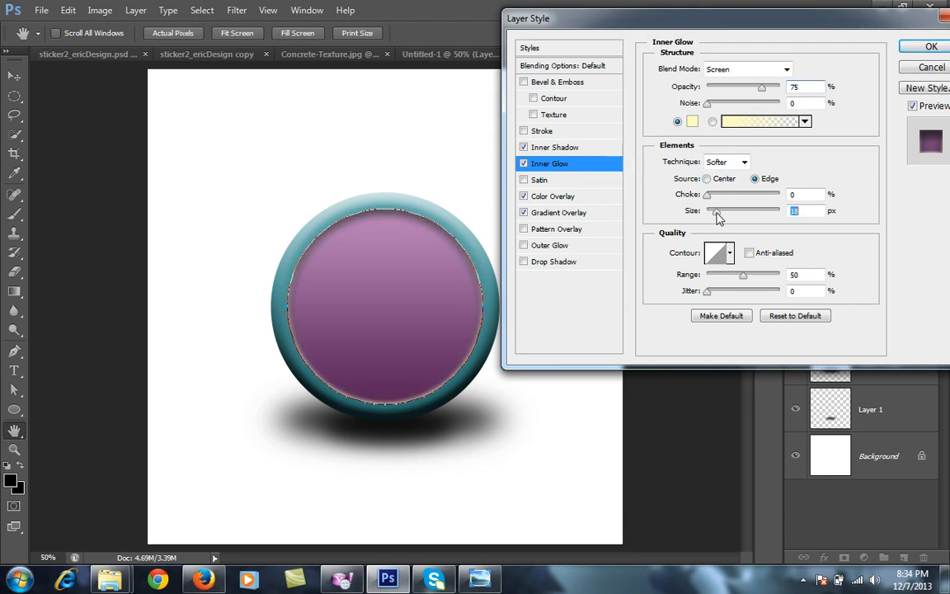
{"action": "left_click_drag", "start_coordinate": [717, 211], "coordinate": [713, 211]}
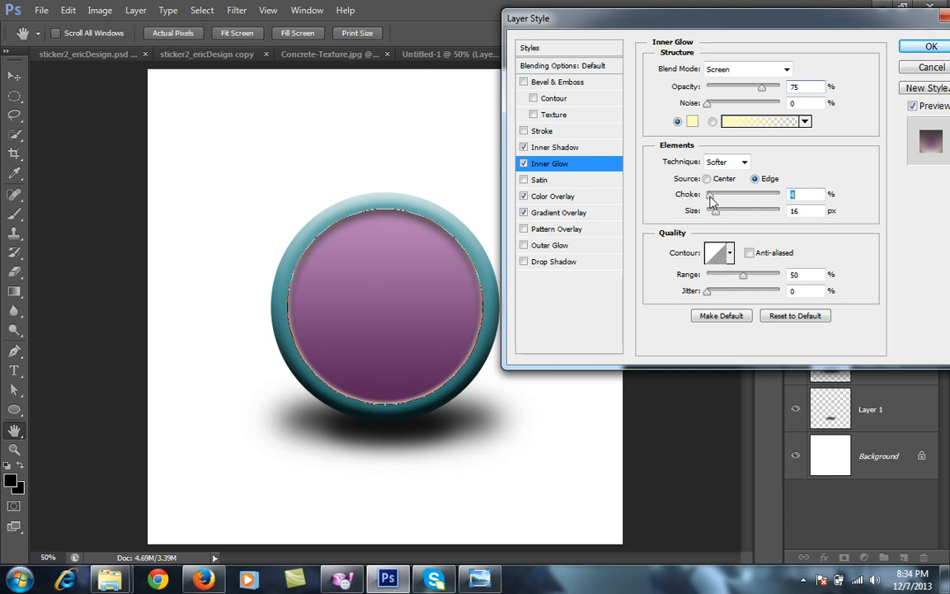
{"action": "left_click_drag", "start_coordinate": [714, 211], "coordinate": [707, 211]}
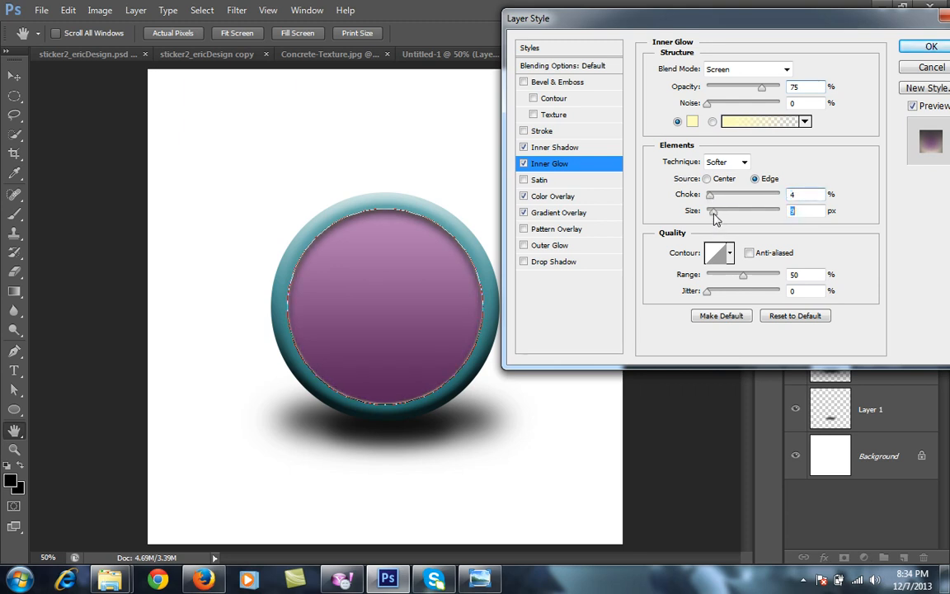
{"action": "left_click_drag", "start_coordinate": [711, 211], "coordinate": [738, 211]}
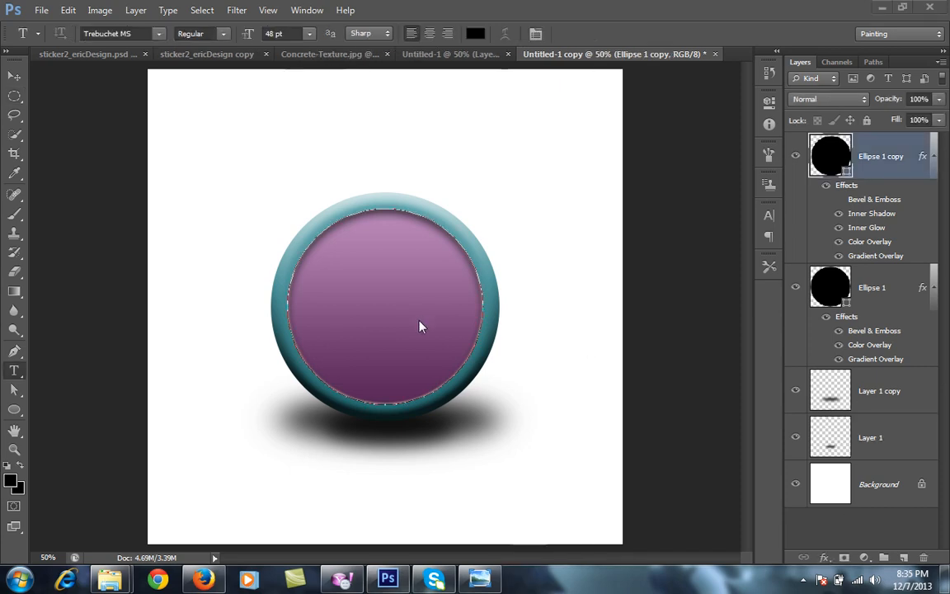
{"action": "mouse_move", "coordinate": [544, 251]}
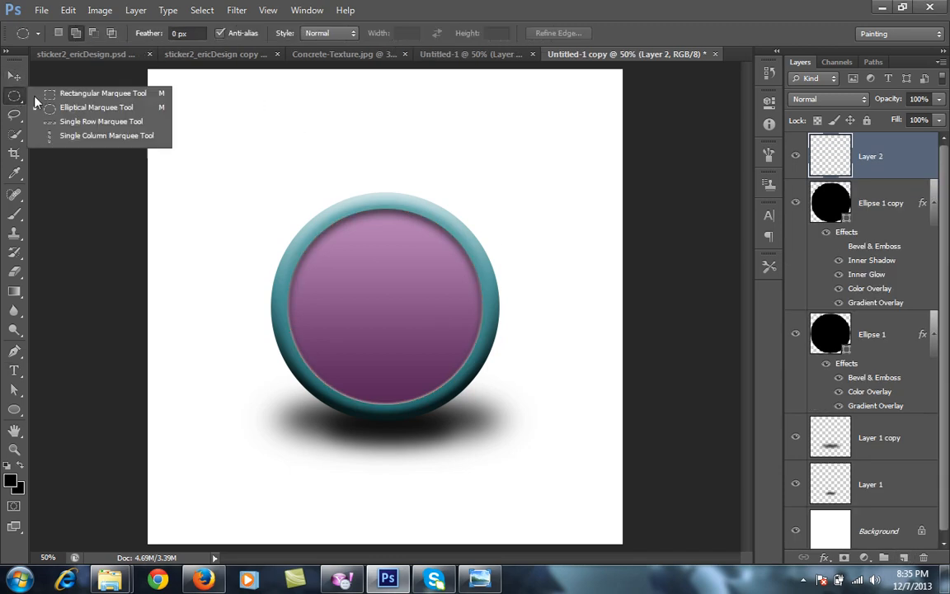
Step: Draw an elliptical marquee over the circle's upper part and reshape it with Transform Selection
{"action": "left_click", "coordinate": [96, 107]}
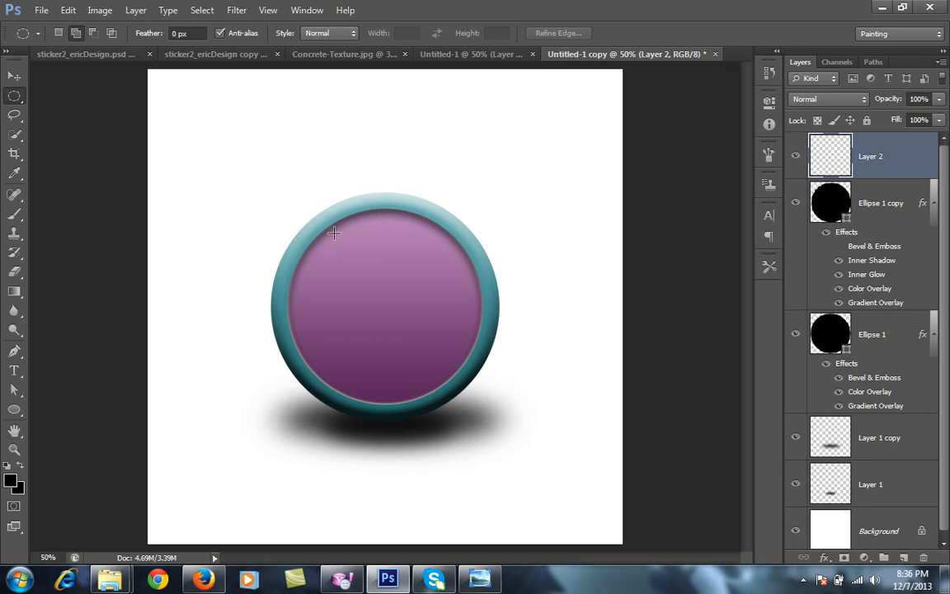
{"action": "left_click_drag", "start_coordinate": [333, 234], "coordinate": [437, 286]}
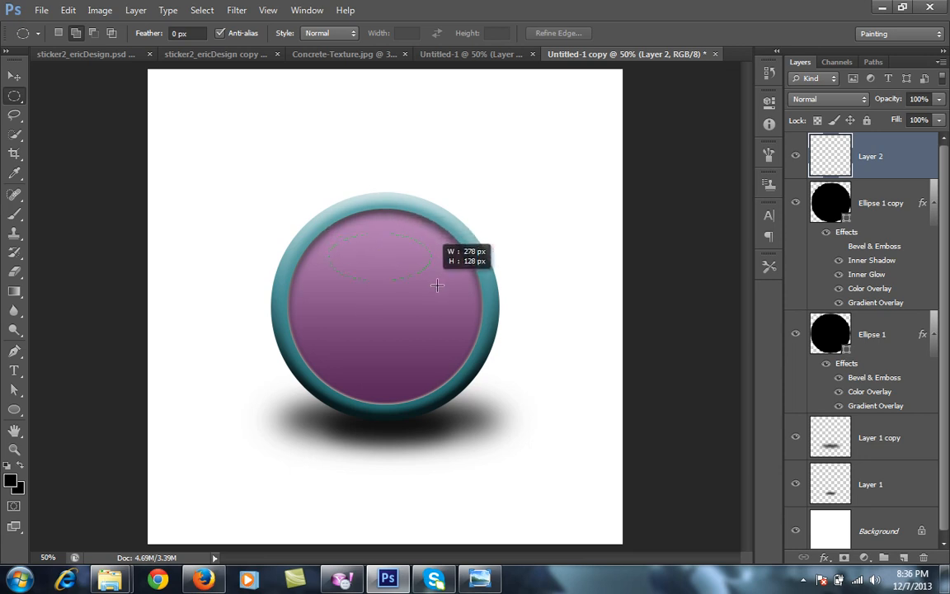
{"action": "left_click_drag", "start_coordinate": [437, 287], "coordinate": [452, 312]}
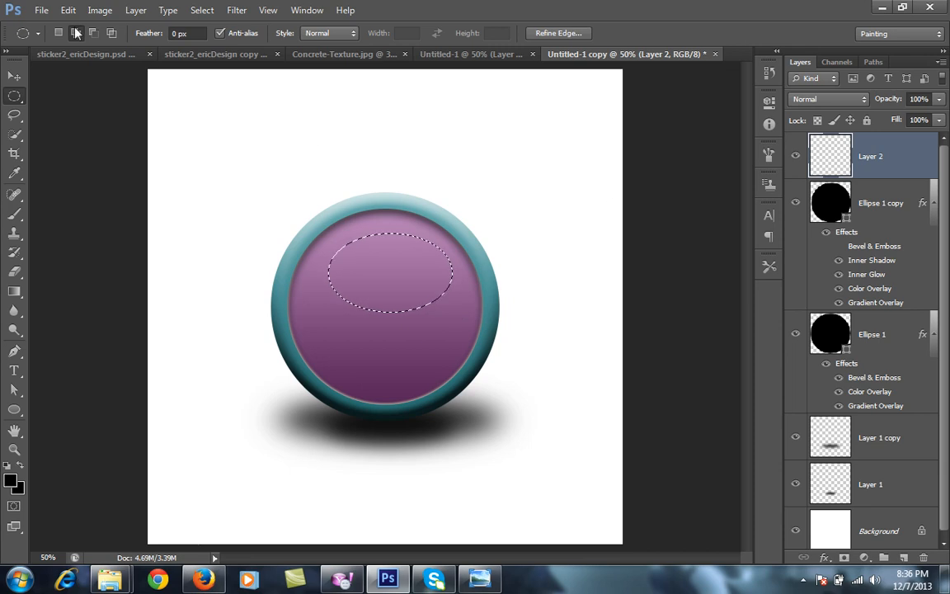
{"action": "left_click", "coordinate": [201, 10]}
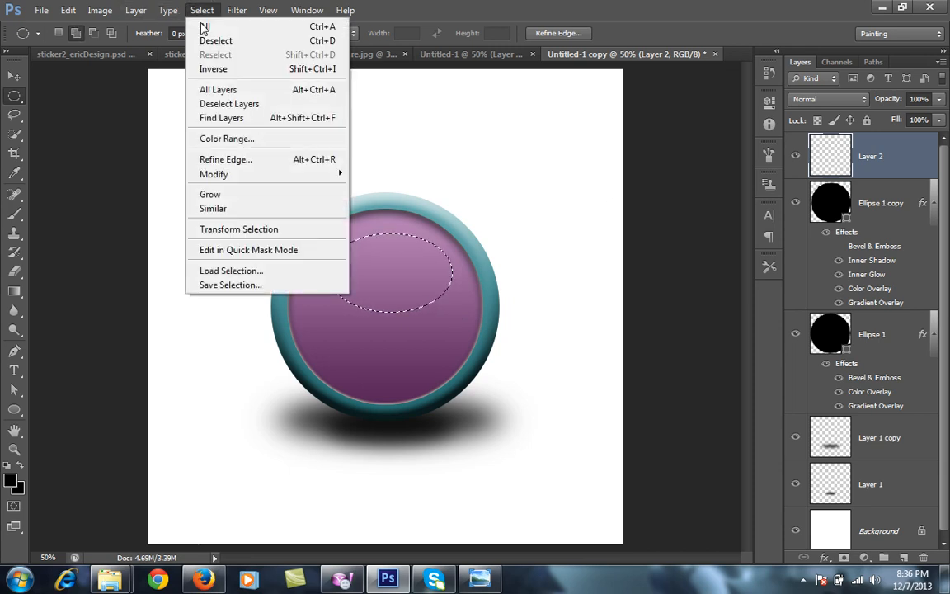
{"action": "left_click", "coordinate": [238, 227]}
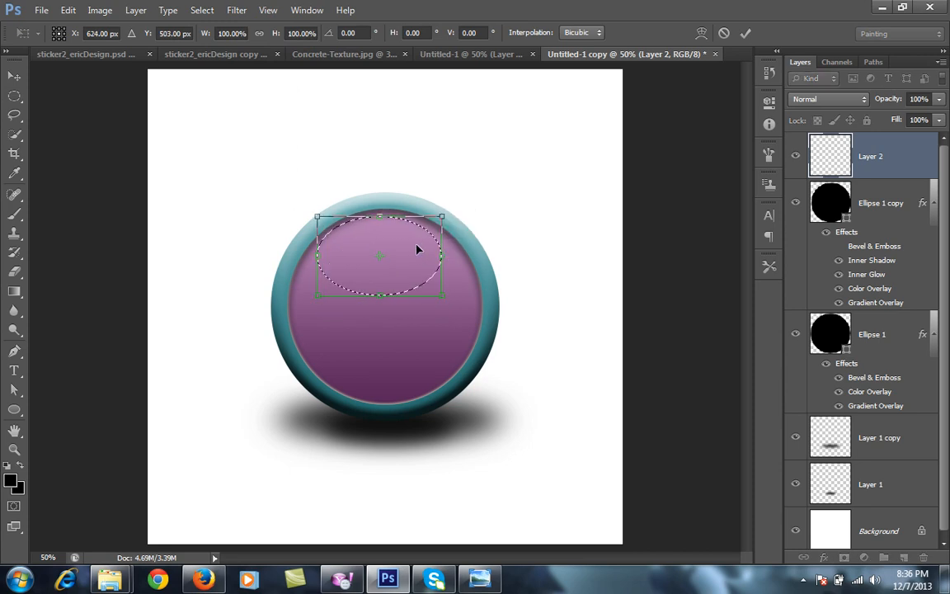
{"action": "left_click_drag", "start_coordinate": [404, 255], "coordinate": [417, 259]}
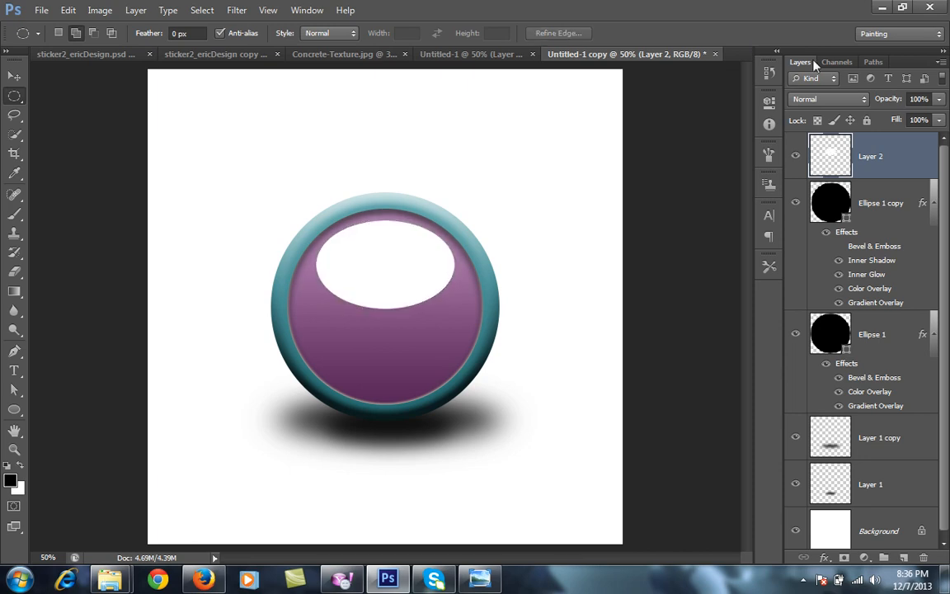
Step: Lower the highlight's opacity and add a top-to-bottom gradient layer mask to fade it out
{"action": "left_click", "coordinate": [917, 99]}
{"action": "type", "text": "16"}
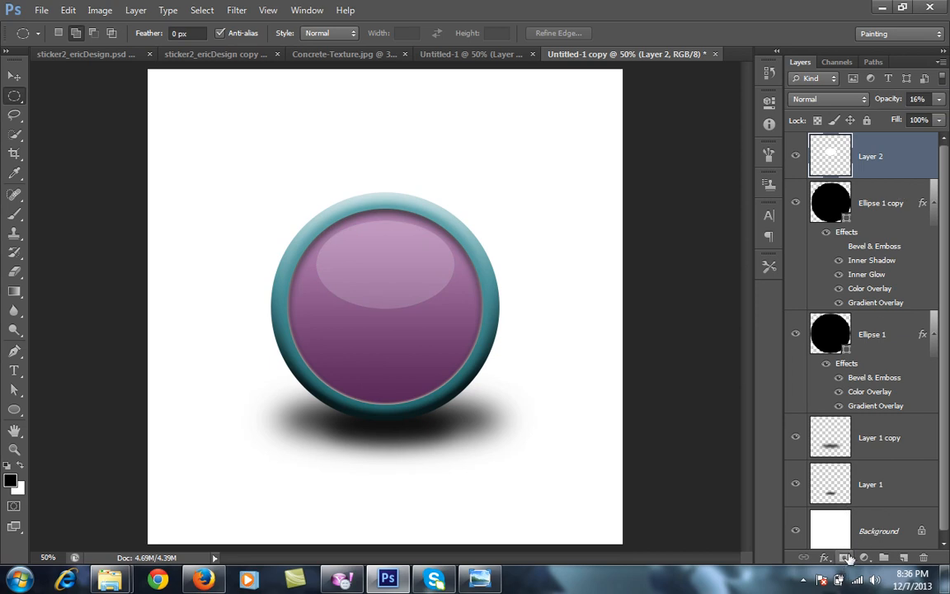
{"action": "left_click", "coordinate": [845, 557]}
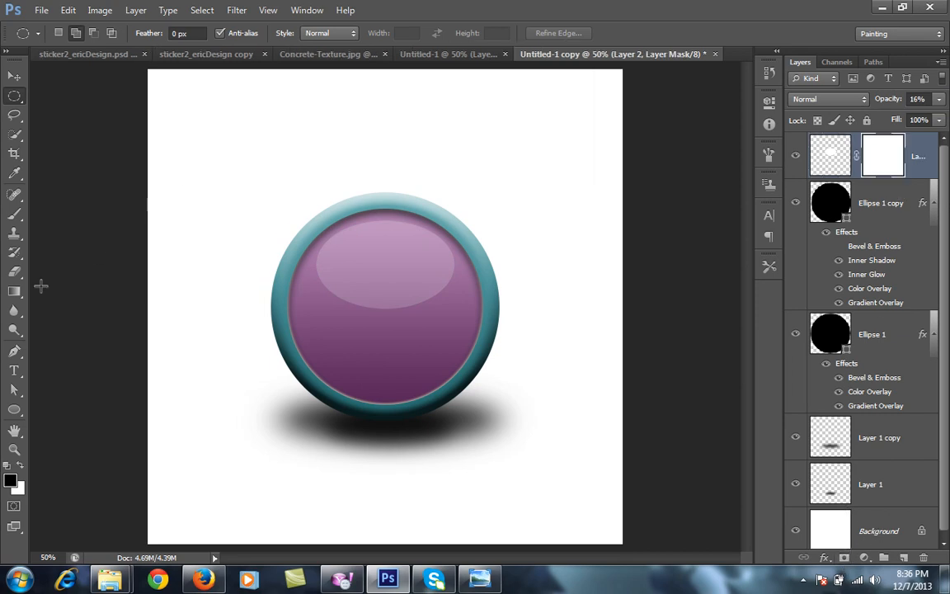
{"action": "left_click", "coordinate": [13, 293]}
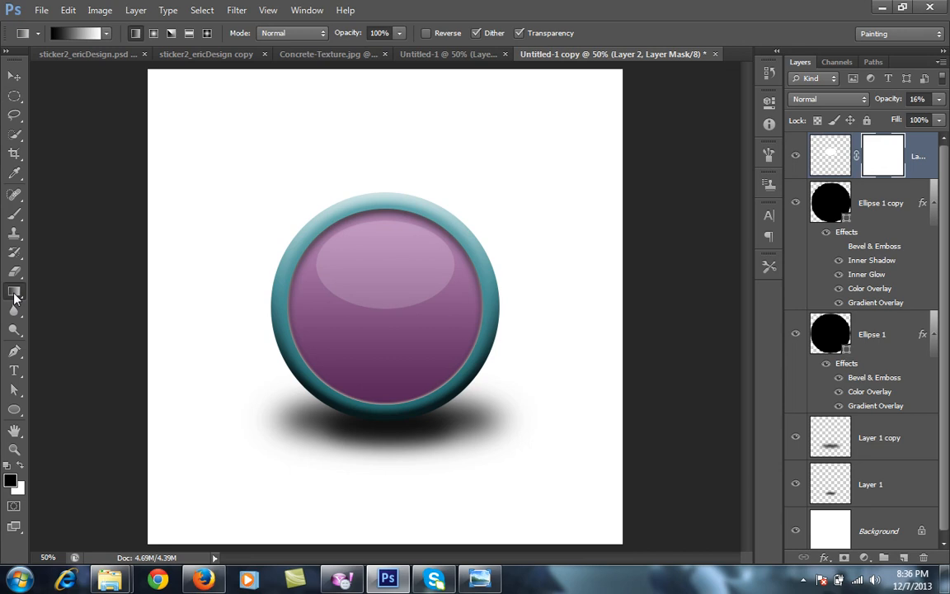
{"action": "mouse_move", "coordinate": [409, 297]}
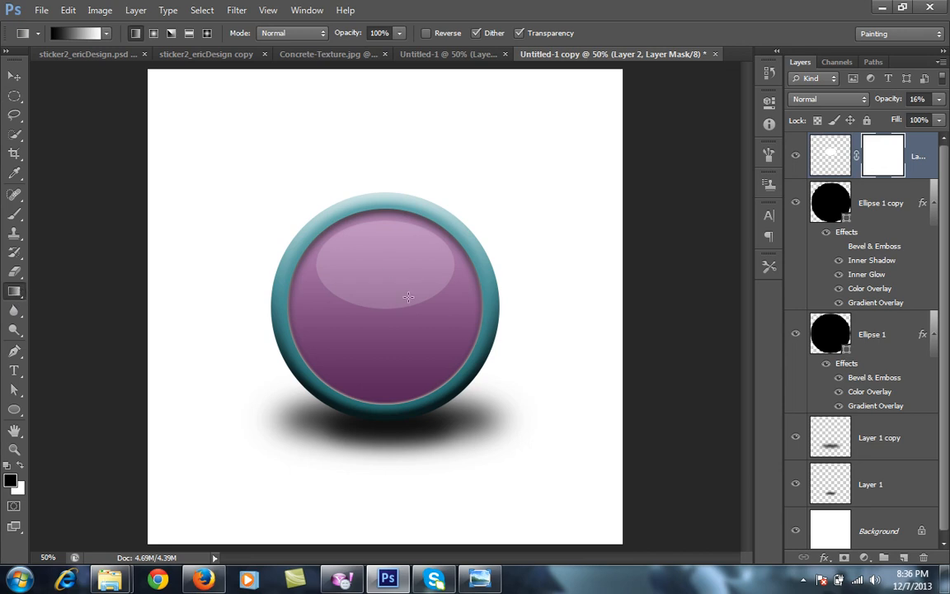
{"action": "mouse_move", "coordinate": [425, 301]}
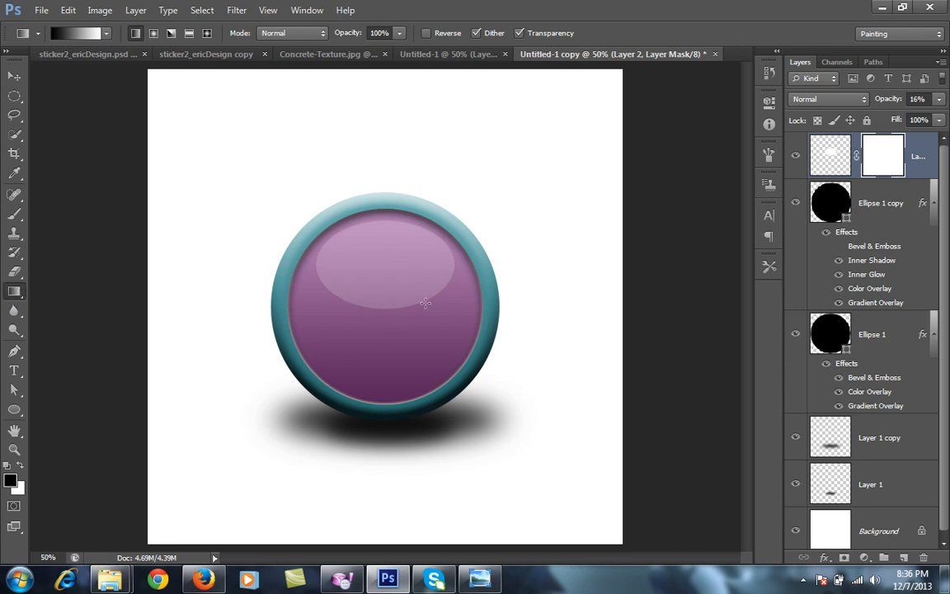
{"action": "mouse_move", "coordinate": [584, 244]}
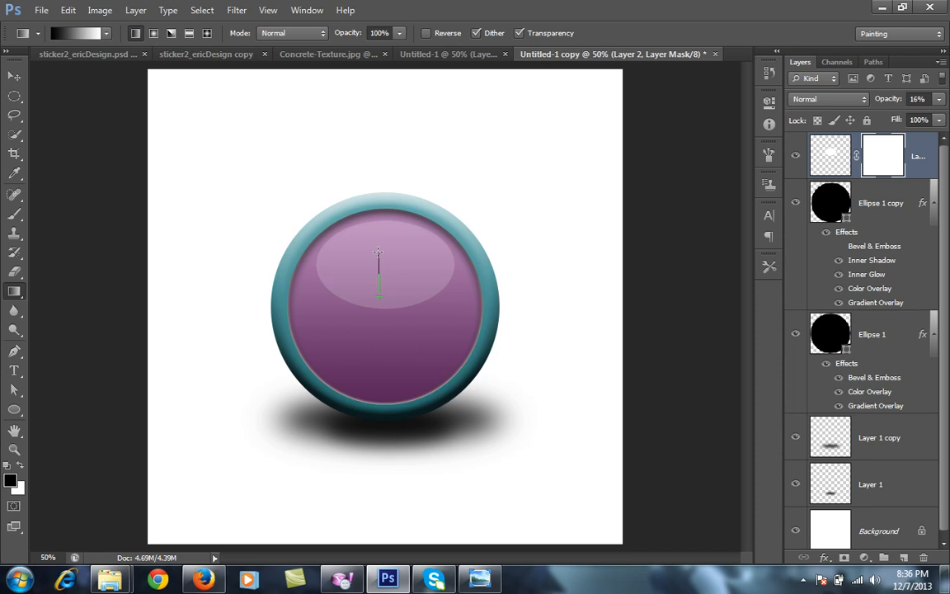
{"action": "left_click_drag", "start_coordinate": [378, 251], "coordinate": [378, 297]}
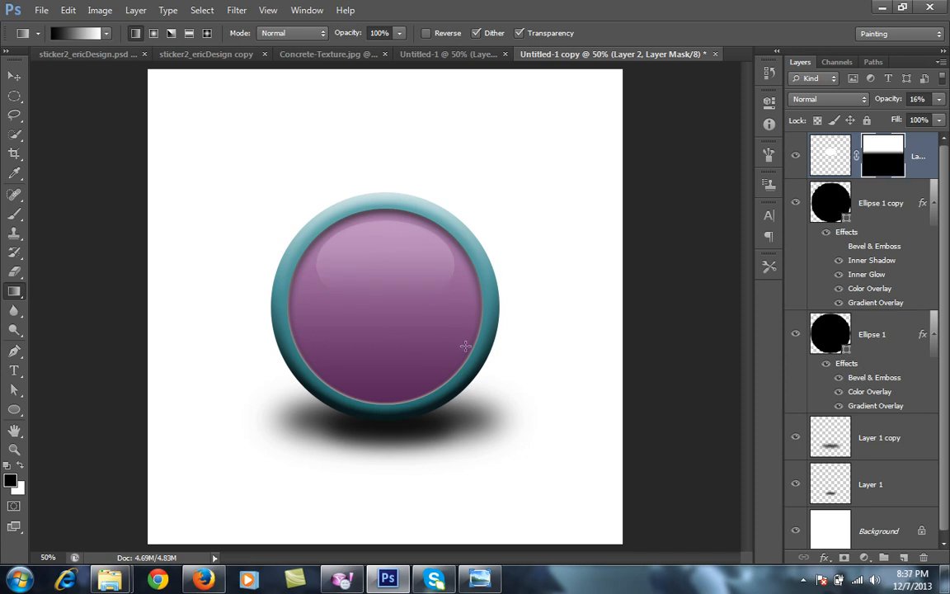
{"action": "mouse_move", "coordinate": [884, 287]}
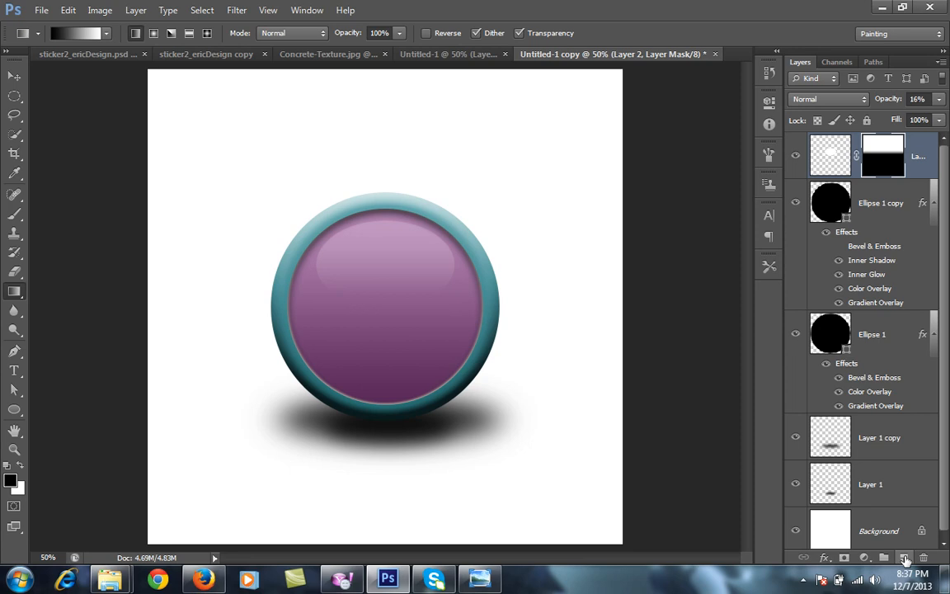
Step: On a new layer, load the Ellipse 1 copy outline as a selection and fill it white
{"action": "left_click", "coordinate": [904, 558]}
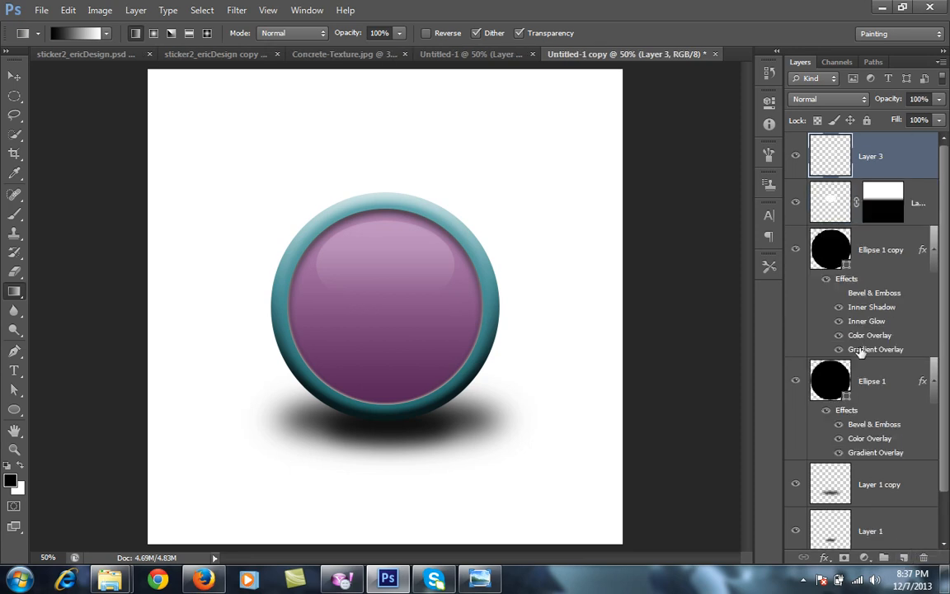
{"action": "left_click", "coordinate": [881, 249]}
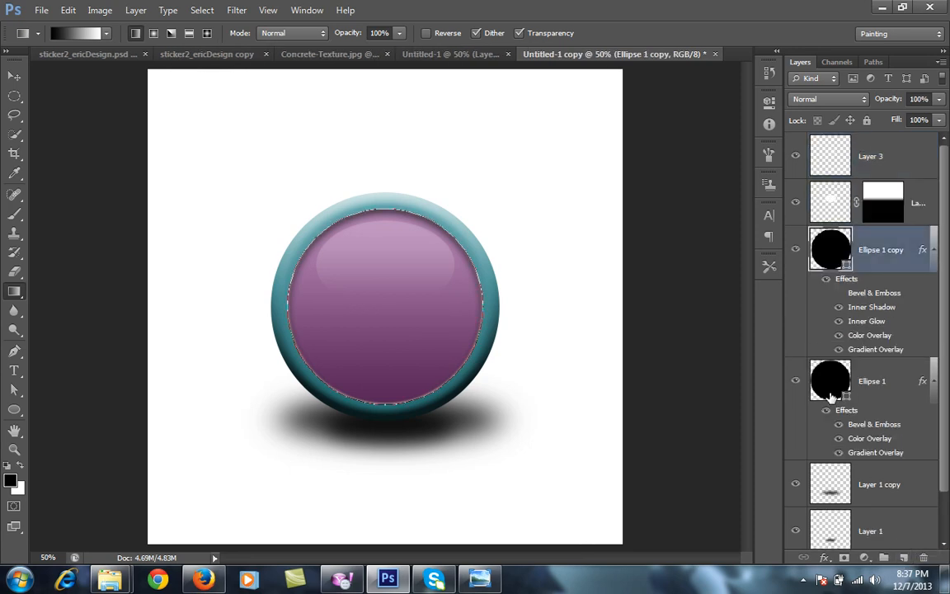
{"action": "left_click", "coordinate": [871, 380]}
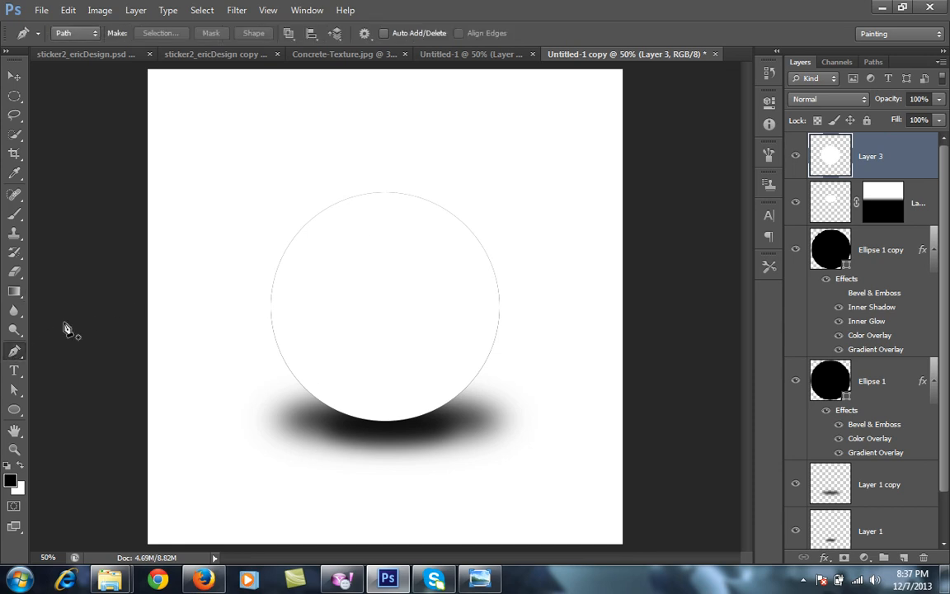
{"action": "mouse_move", "coordinate": [415, 180]}
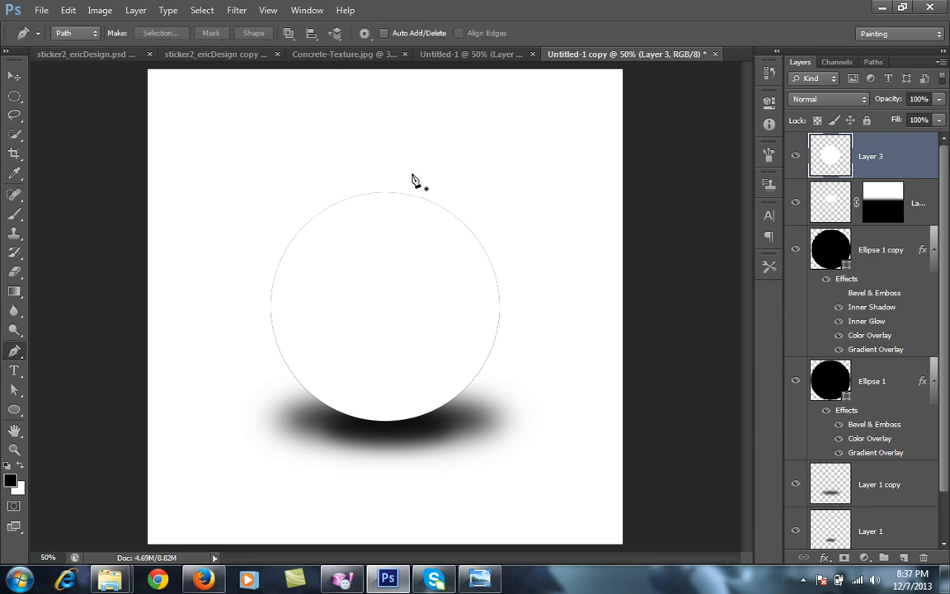
{"action": "mouse_move", "coordinate": [422, 182]}
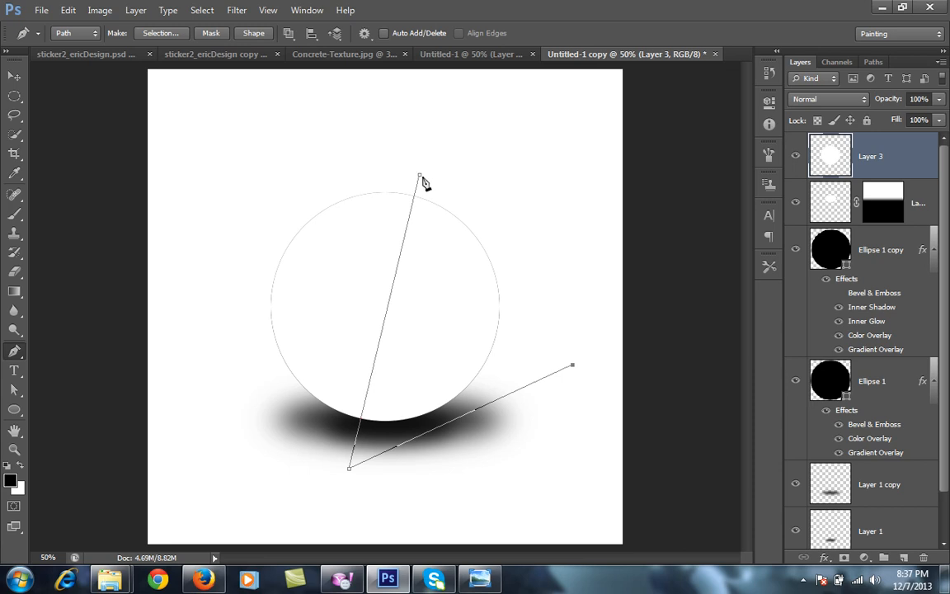
Step: Close a triangular pen path on the right and convert it to a selection for deletion
{"action": "left_click", "coordinate": [420, 180]}
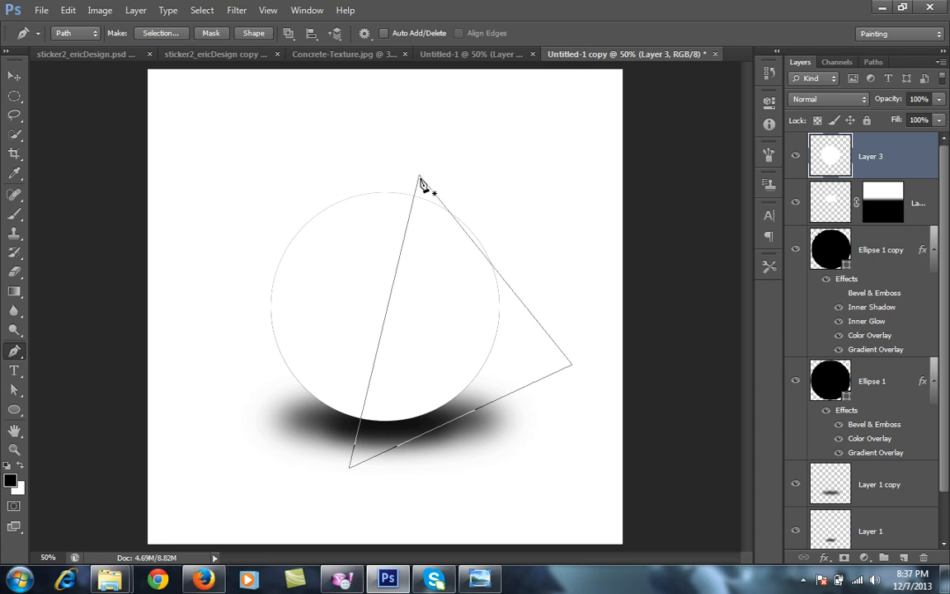
{"action": "right_click", "coordinate": [420, 182]}
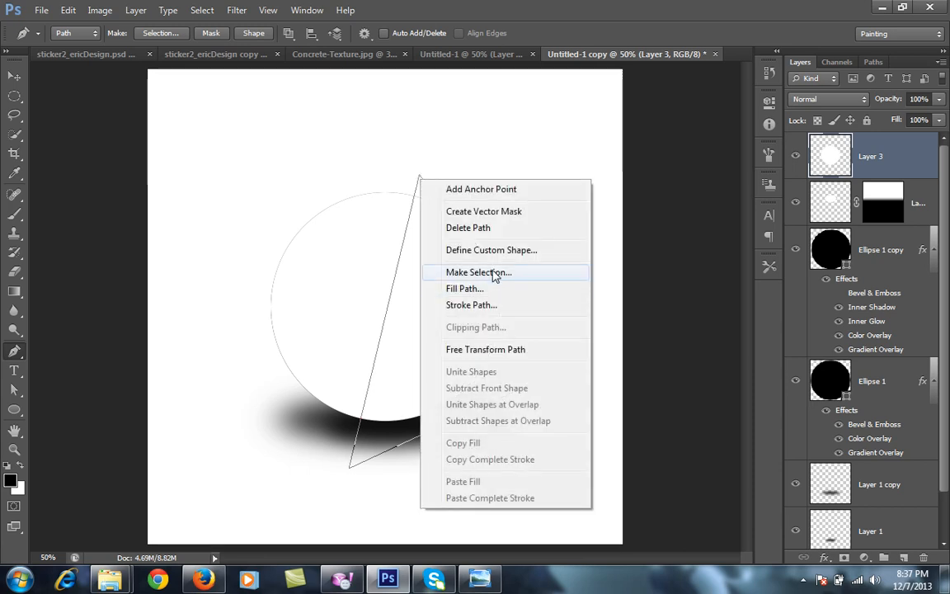
{"action": "left_click", "coordinate": [478, 271]}
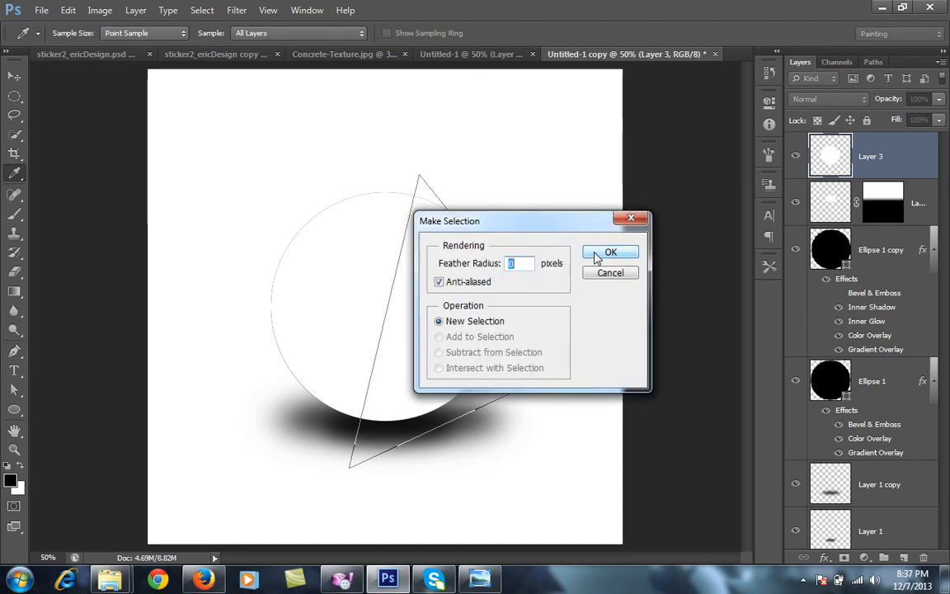
{"action": "left_click", "coordinate": [610, 250]}
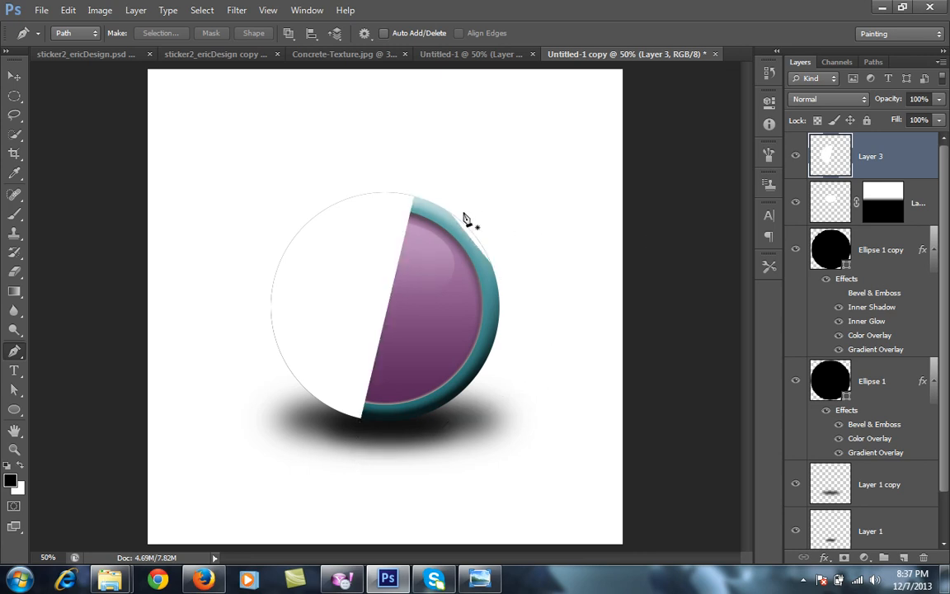
{"action": "mouse_move", "coordinate": [53, 294]}
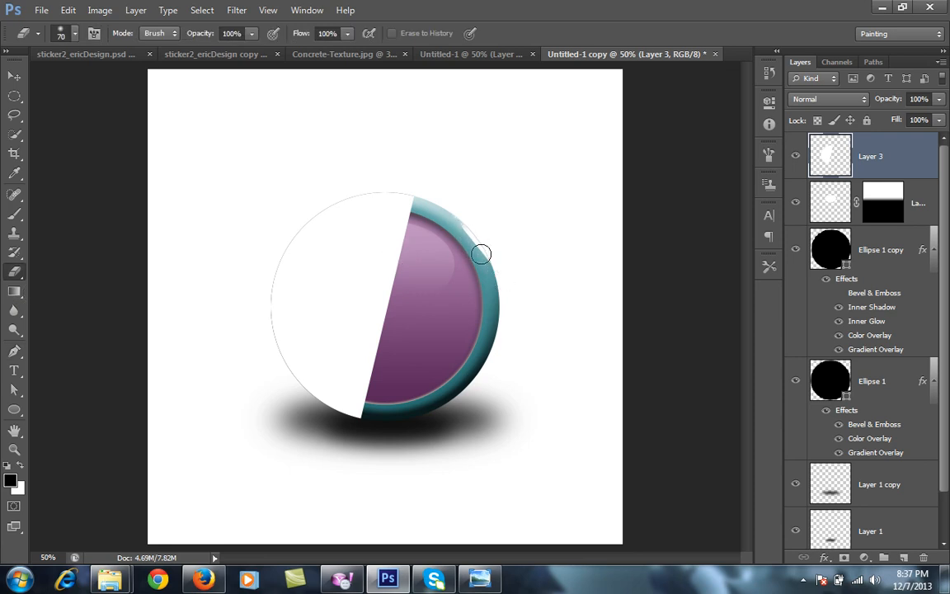
{"action": "mouse_move", "coordinate": [500, 283]}
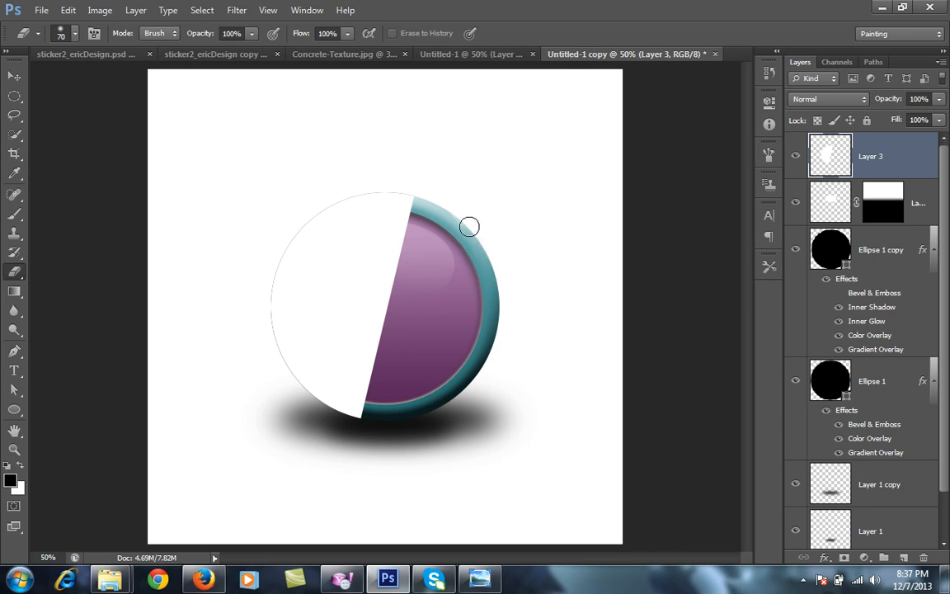
{"action": "mouse_move", "coordinate": [494, 277]}
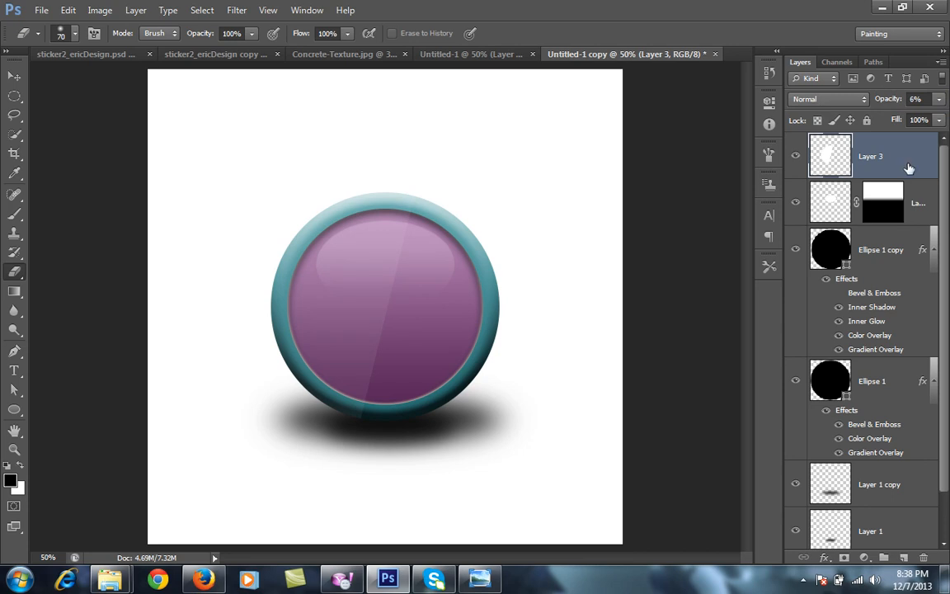
{"action": "mouse_move", "coordinate": [881, 271]}
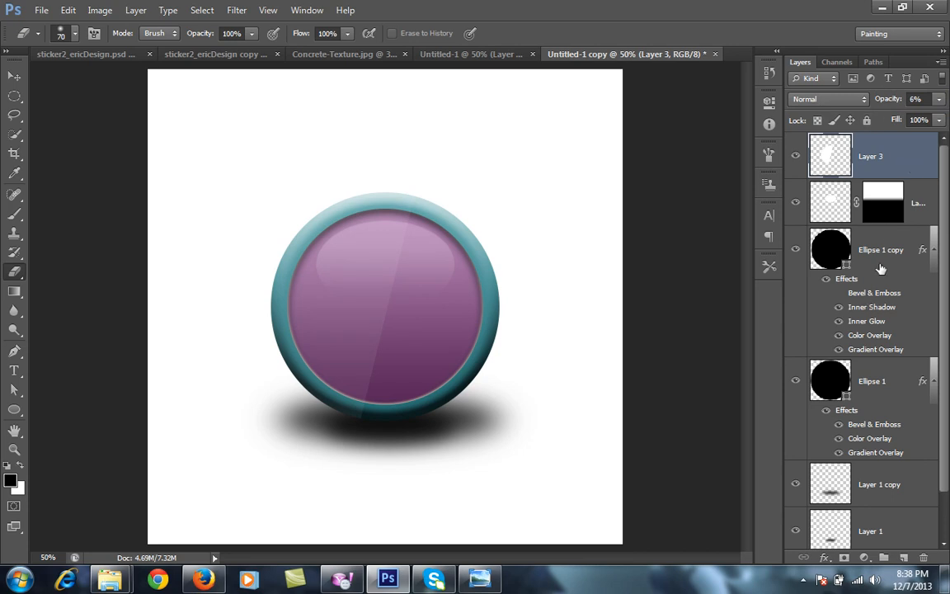
Step: Ctrl-click the Ellipse 1 copy thumbnail to load the inner disc's outline as a selection
{"action": "left_click", "coordinate": [880, 249]}
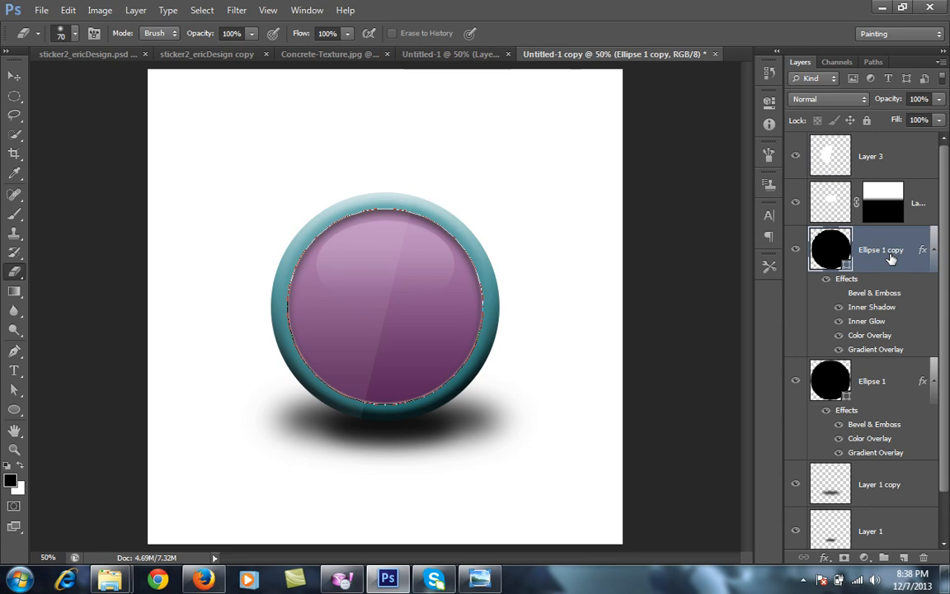
{"action": "mouse_move", "coordinate": [884, 191]}
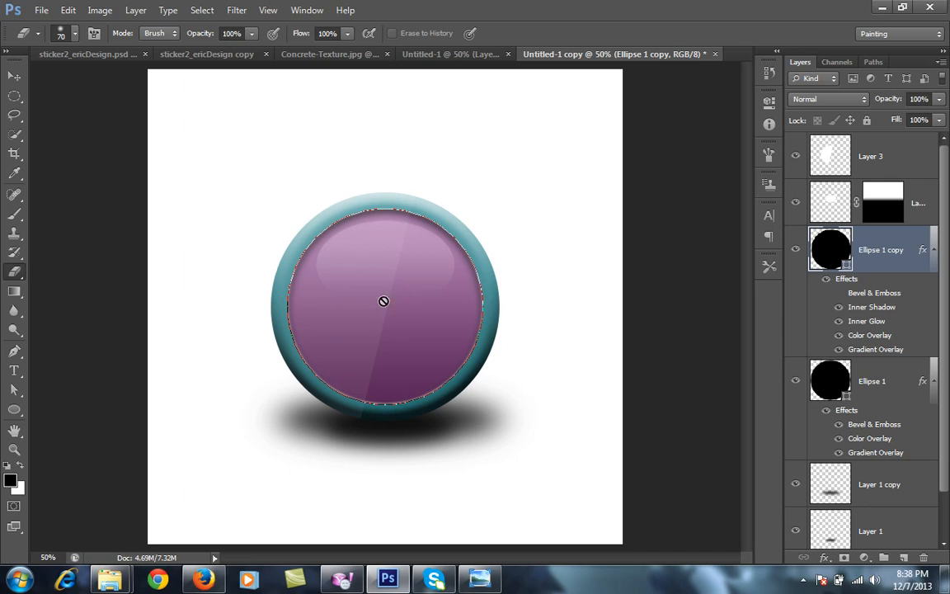
{"action": "left_click", "coordinate": [871, 379]}
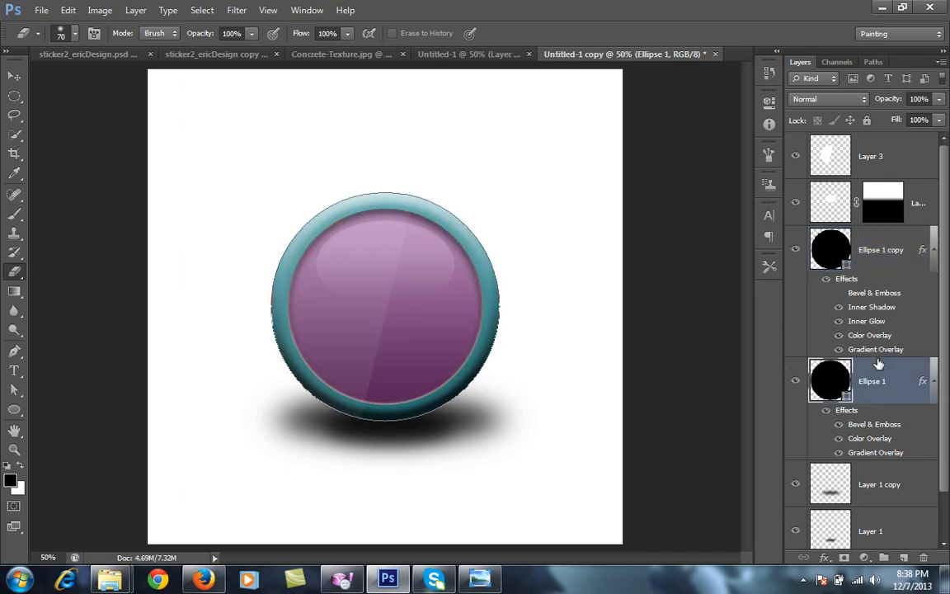
{"action": "left_click", "coordinate": [880, 249]}
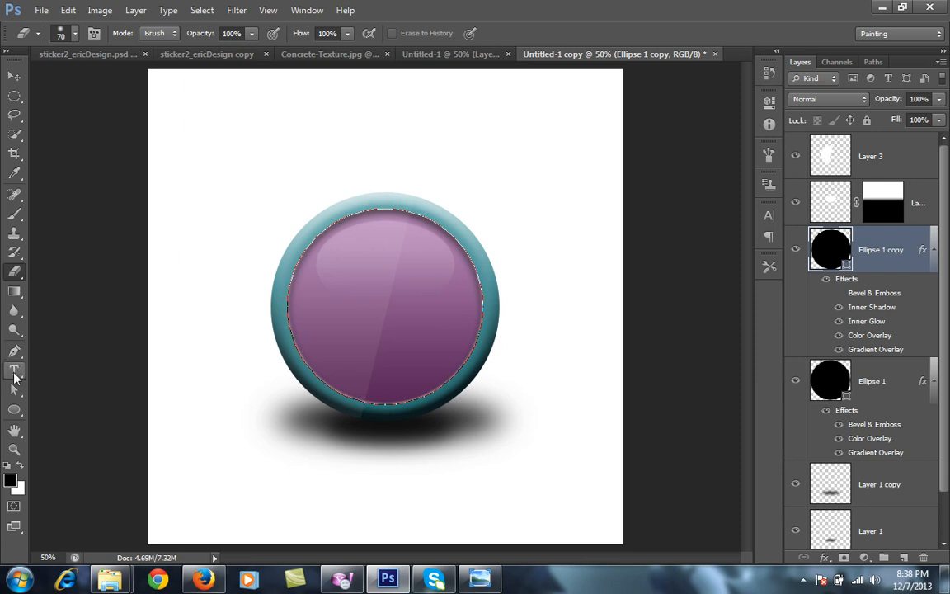
{"action": "mouse_move", "coordinate": [13, 370]}
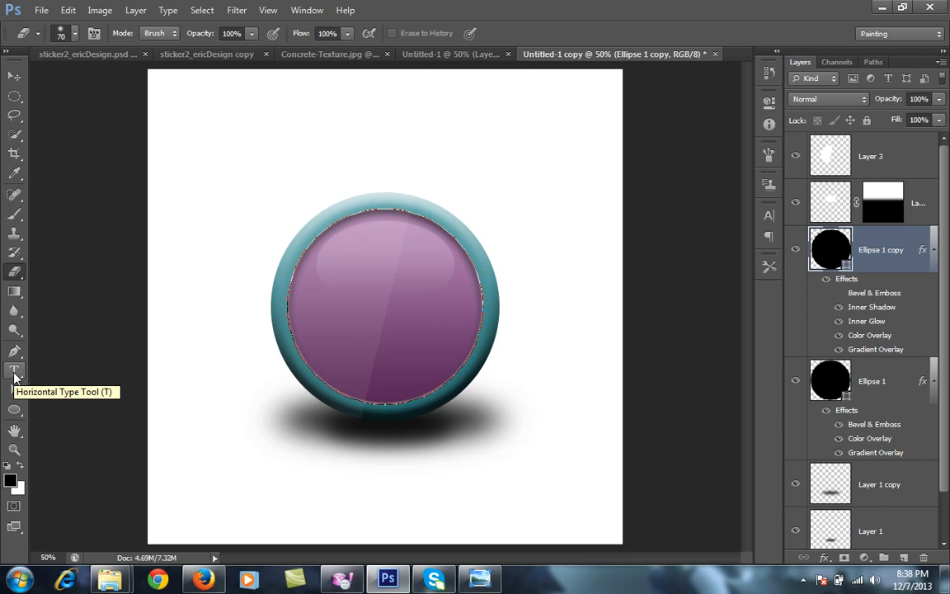
Step: Switch to the Horizontal Type Tool with 48-point Trebuchet MS for type on the circular path
{"action": "left_click", "coordinate": [14, 370]}
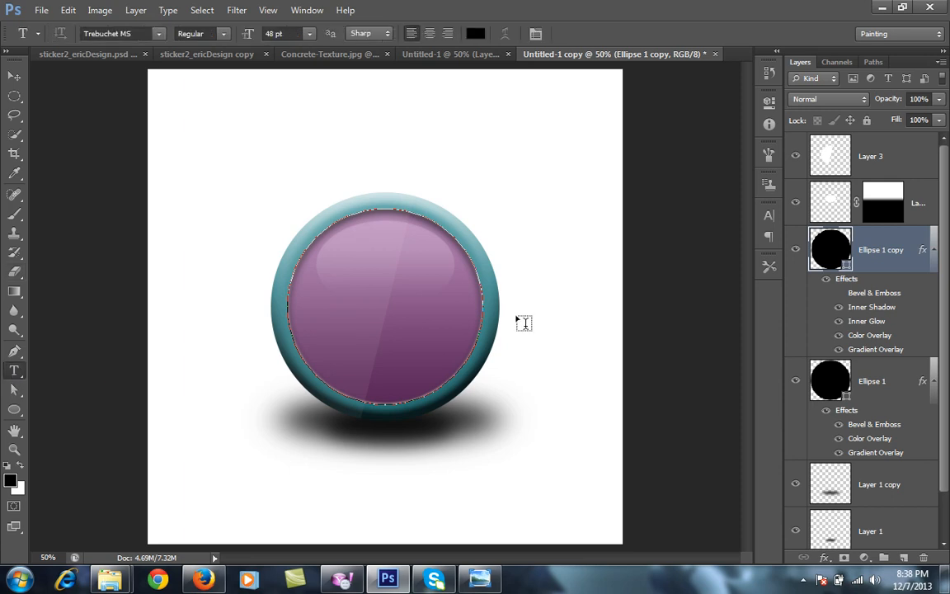
{"action": "mouse_move", "coordinate": [847, 278]}
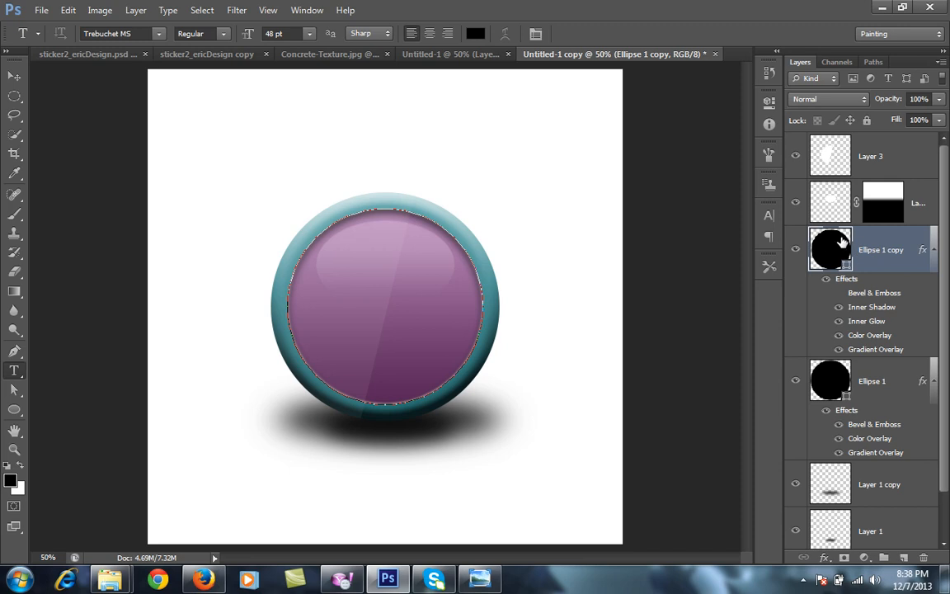
{"action": "mouse_move", "coordinate": [542, 198]}
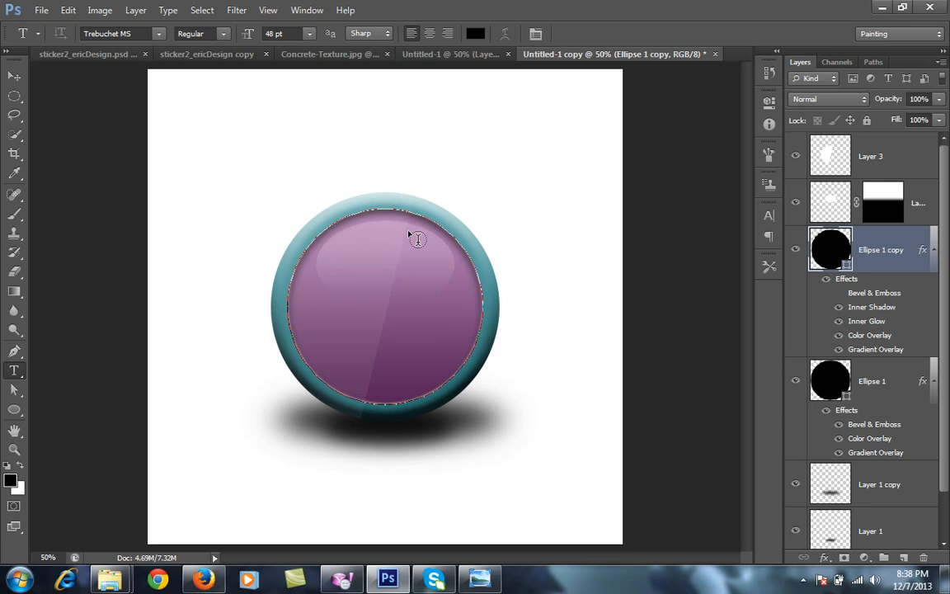
{"action": "mouse_move", "coordinate": [429, 205]}
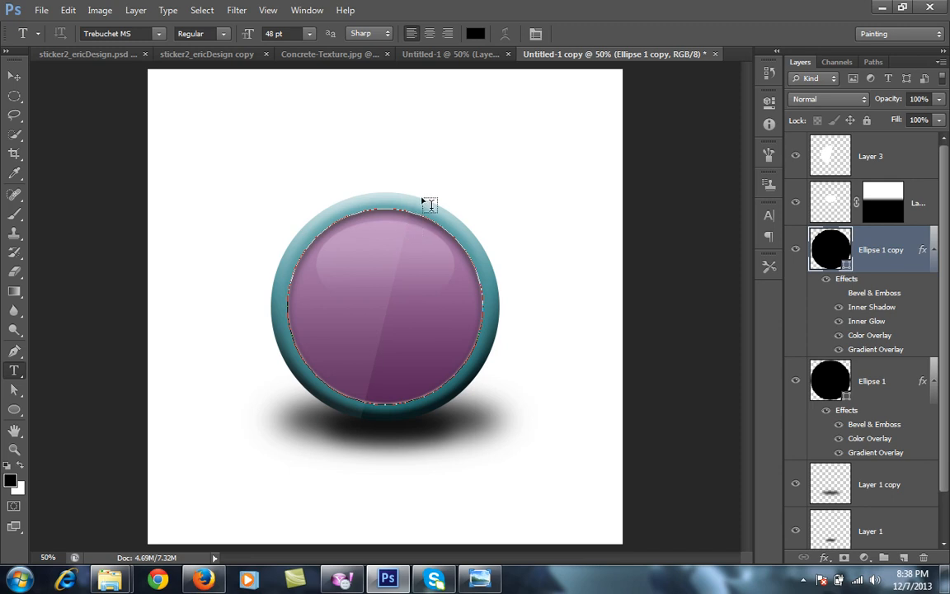
{"action": "mouse_move", "coordinate": [426, 204]}
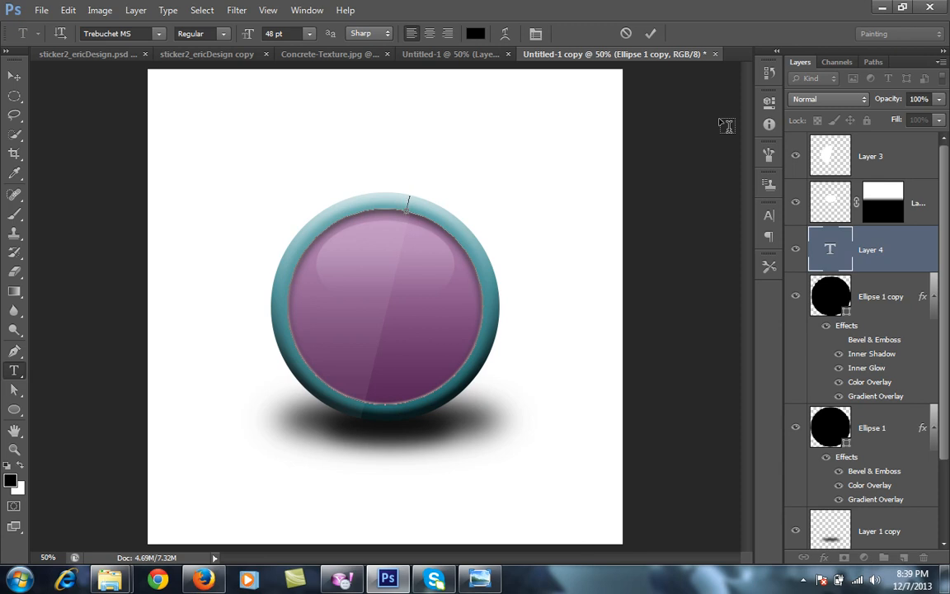
Step: Type pipe-character tick marks along the outer ellipse path and reduce their size below 31 pt
{"action": "left_click_drag", "start_coordinate": [404, 206], "coordinate": [459, 234]}
{"action": "type", "text": "||||||||||||||||||||||||||||||||||||||"}
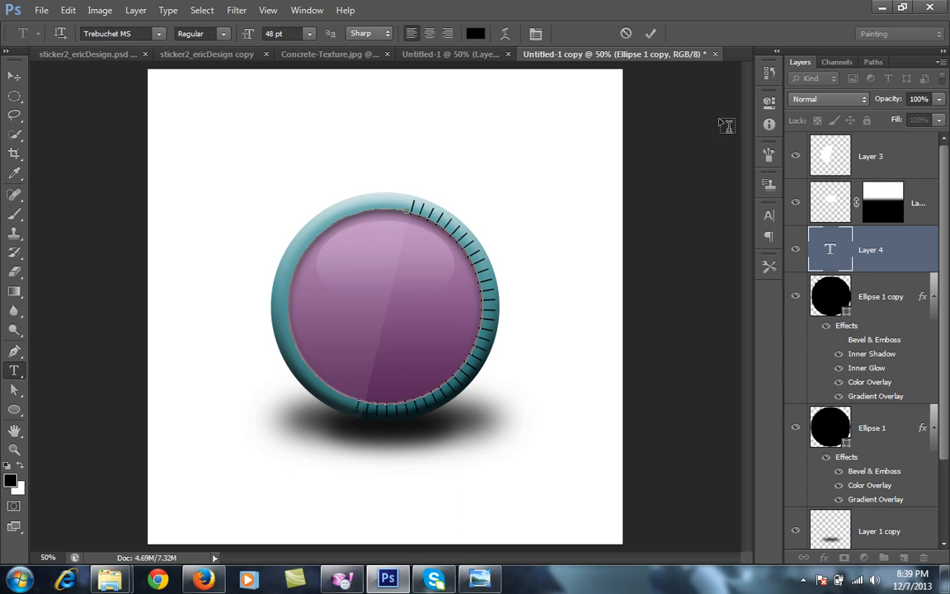
{"action": "mouse_move", "coordinate": [353, 178]}
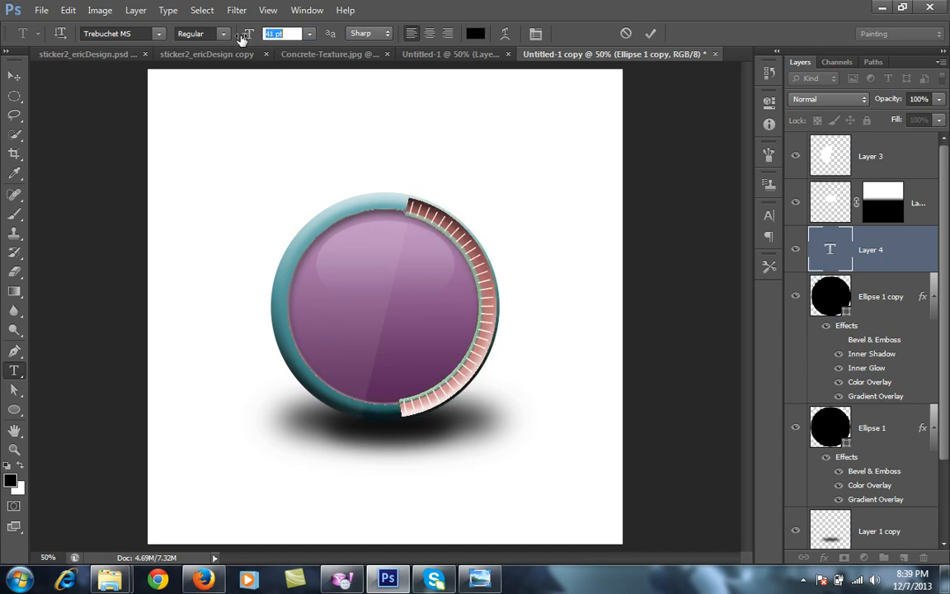
{"action": "type", "text": "31 pt"}
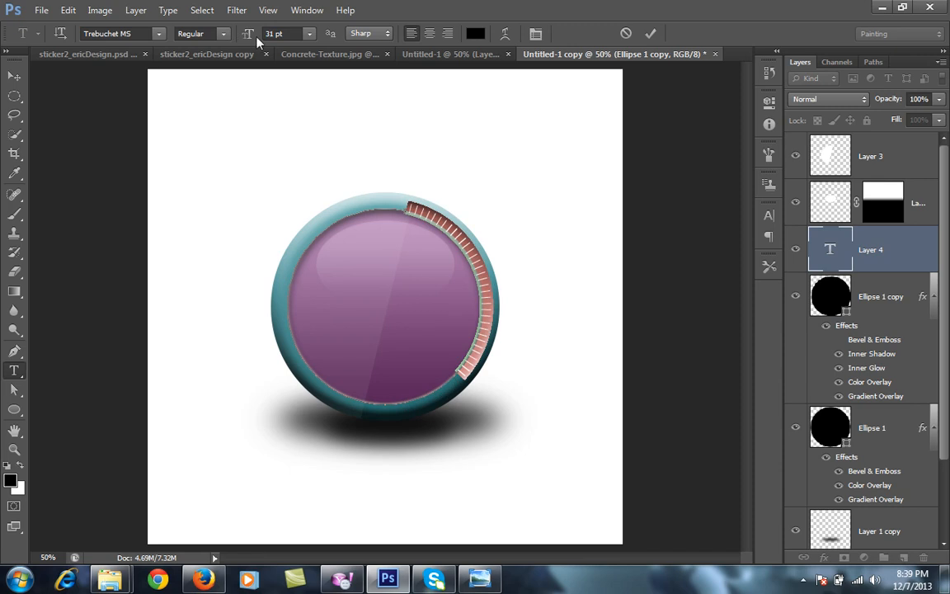
{"action": "left_click", "coordinate": [287, 33]}
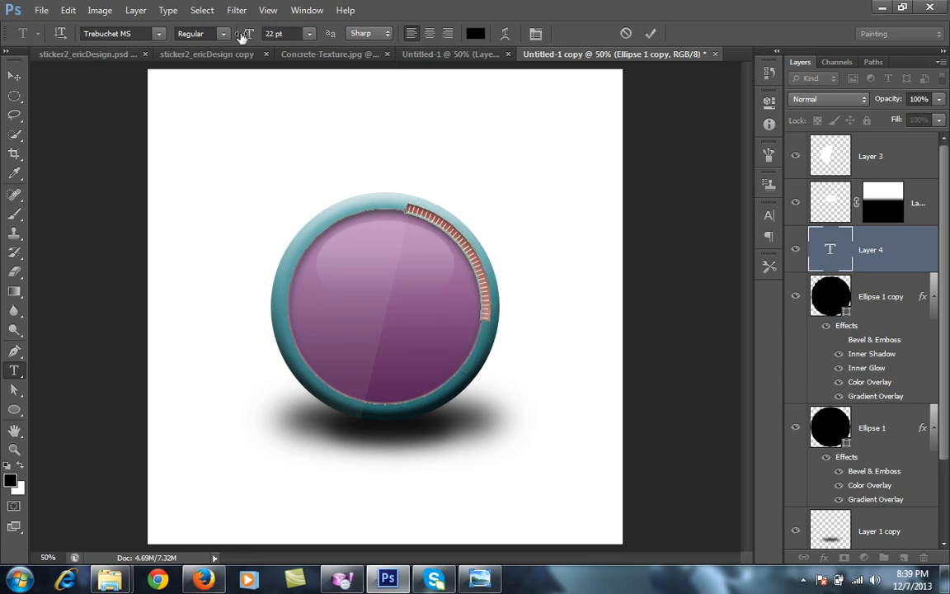
{"action": "left_click", "coordinate": [283, 33]}
{"action": "type", "text": "18"}
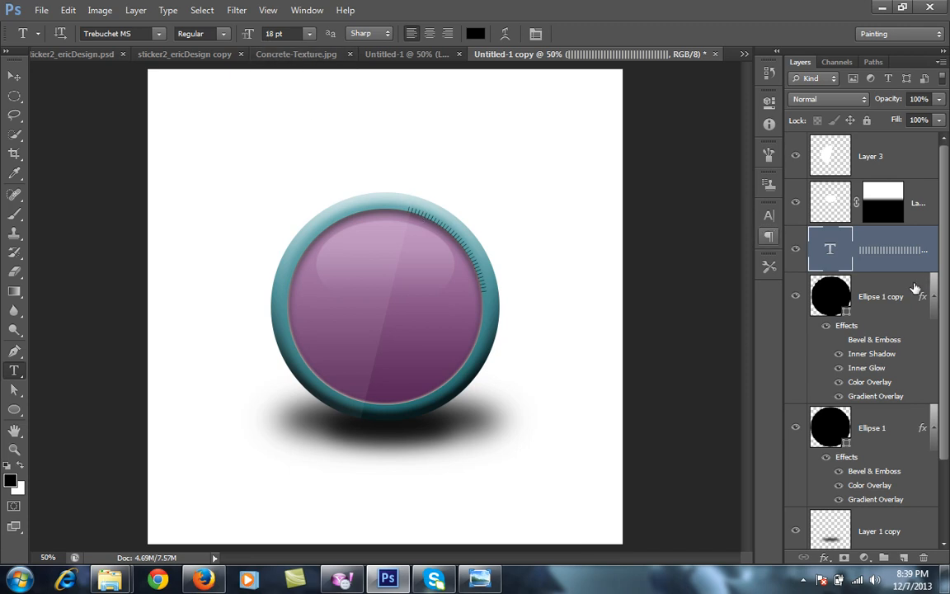
{"action": "mouse_move", "coordinate": [811, 258]}
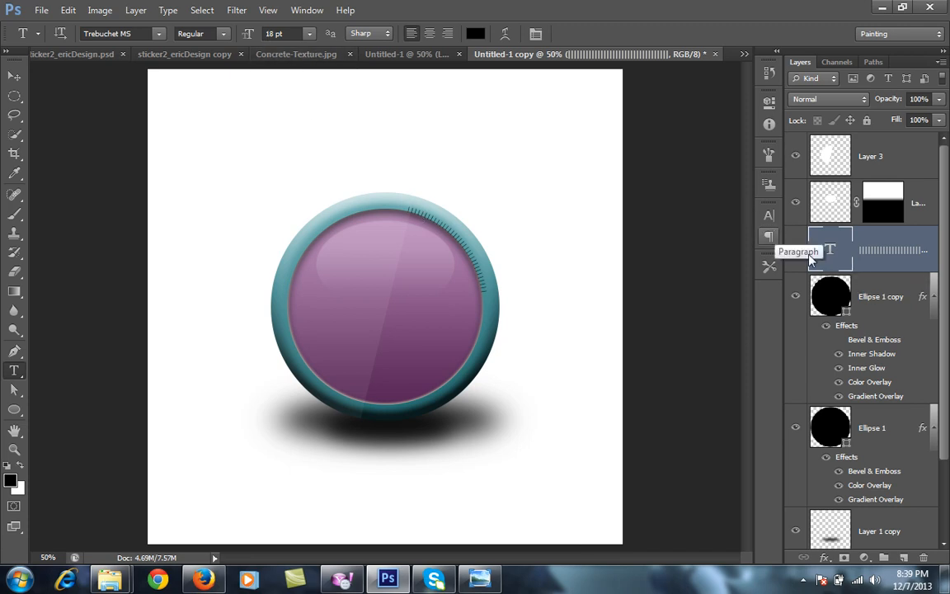
{"action": "mouse_move", "coordinate": [874, 273]}
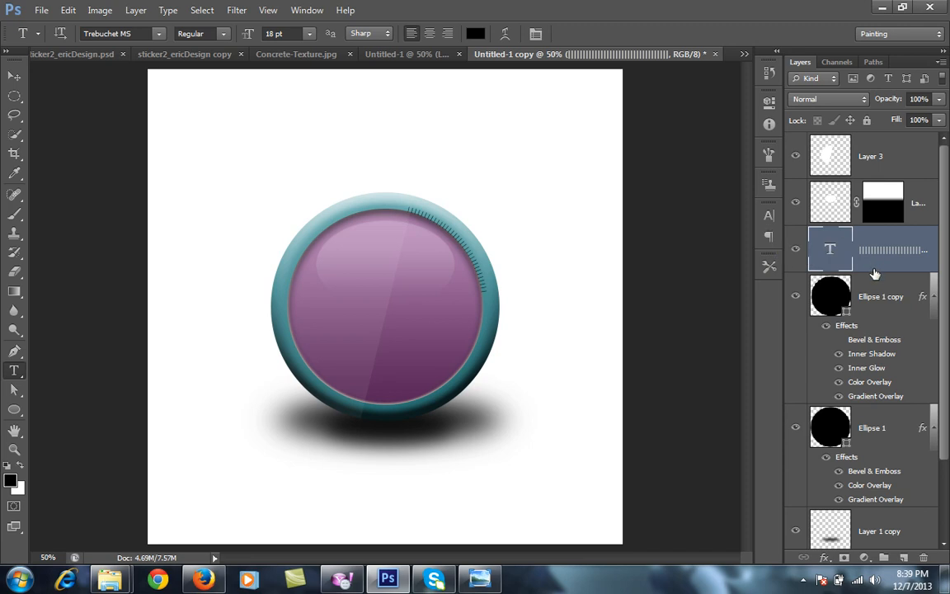
{"action": "mouse_move", "coordinate": [436, 230]}
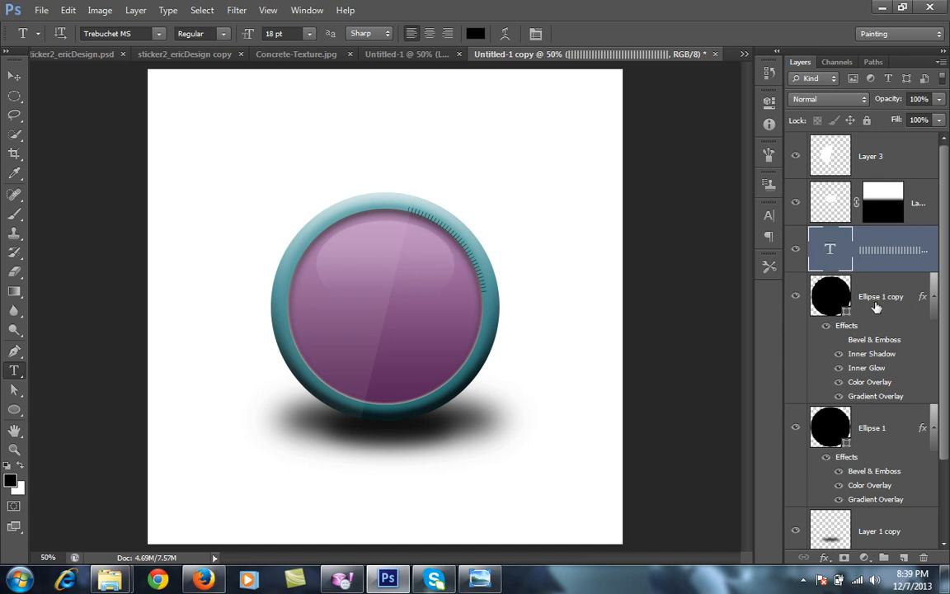
{"action": "left_click", "coordinate": [881, 297]}
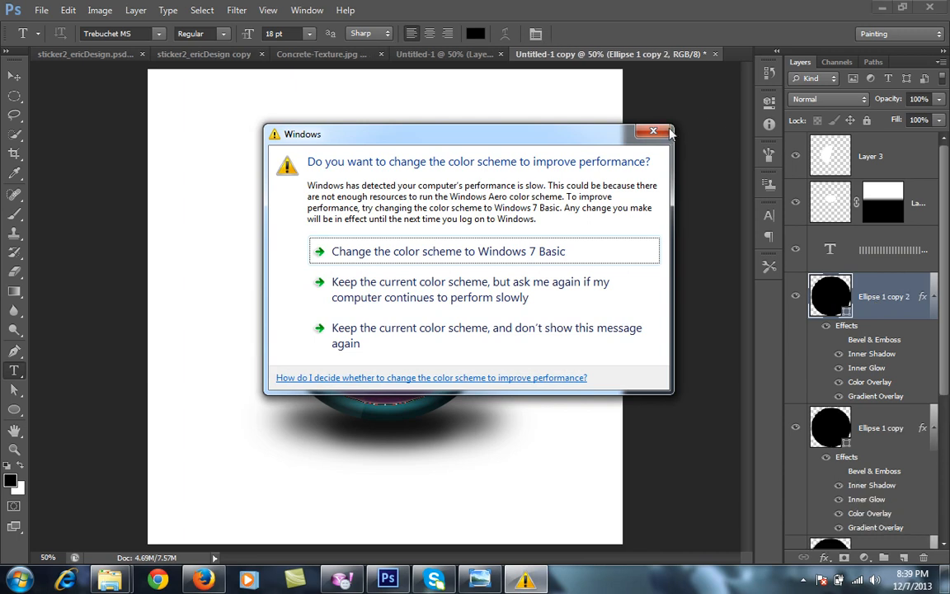
Step: Duplicate the Ellipse 1 copy layer and scale the copy down to about 86%
{"action": "left_click", "coordinate": [653, 132]}
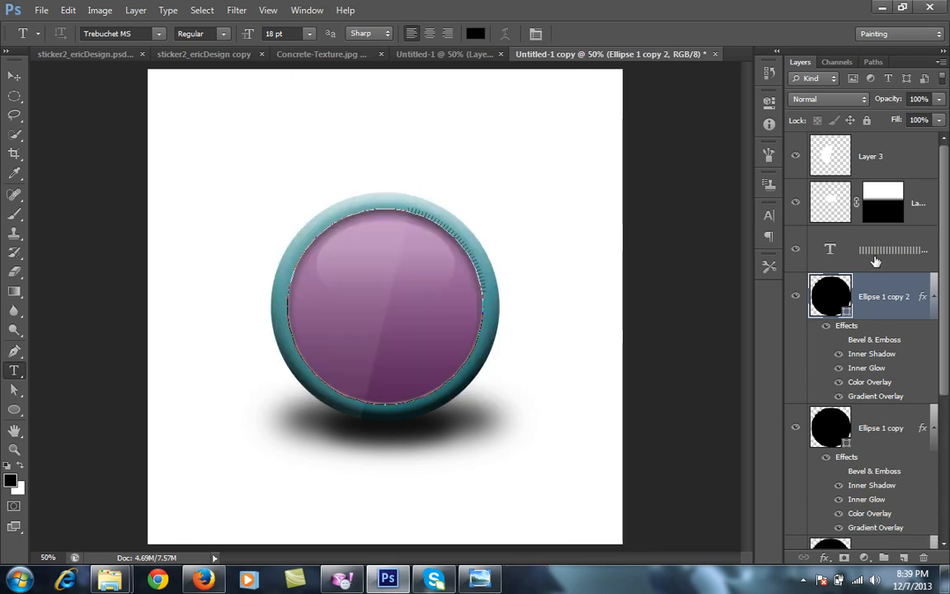
{"action": "left_click", "coordinate": [870, 249]}
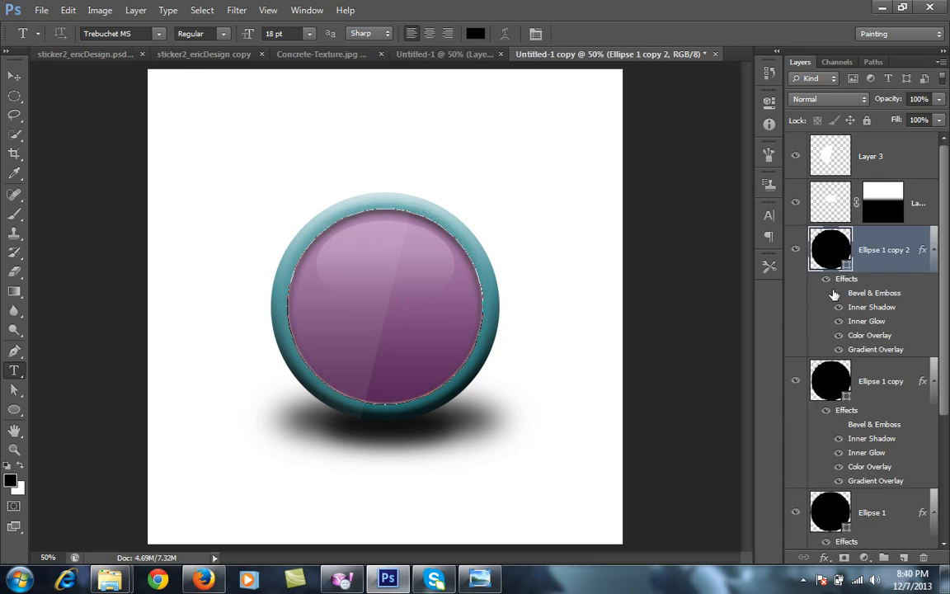
{"action": "mouse_move", "coordinate": [833, 251]}
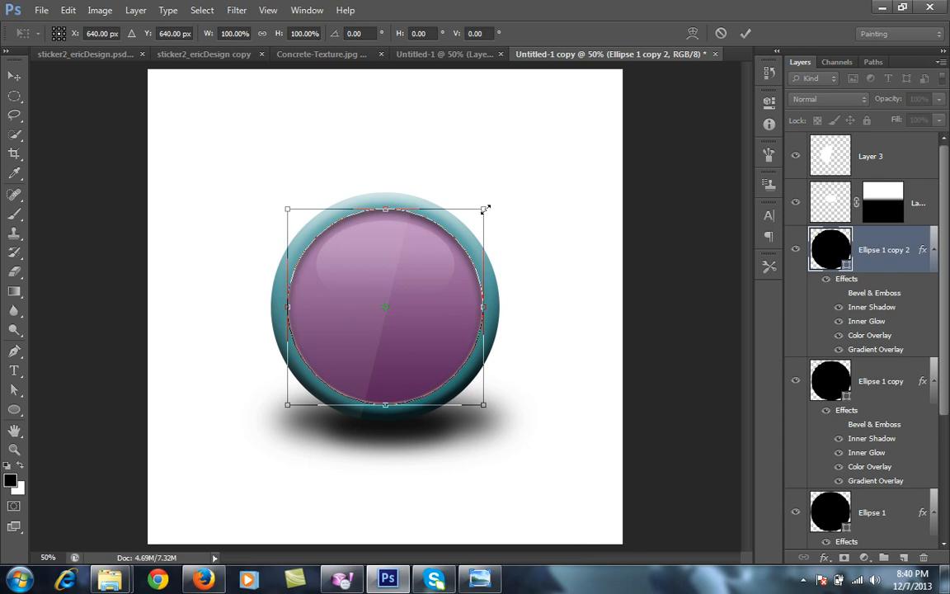
{"action": "left_click_drag", "start_coordinate": [485, 210], "coordinate": [475, 223]}
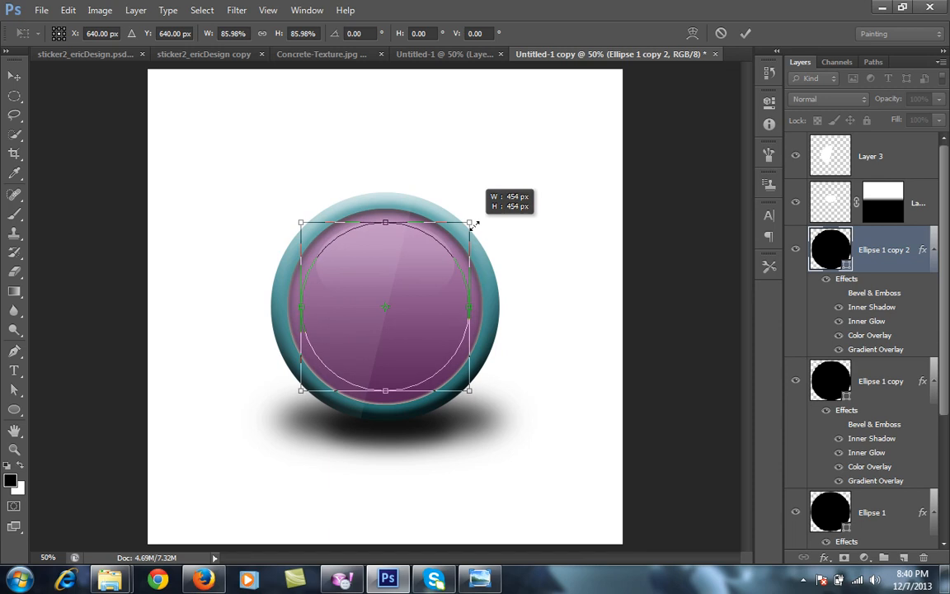
{"action": "left_click", "coordinate": [746, 33]}
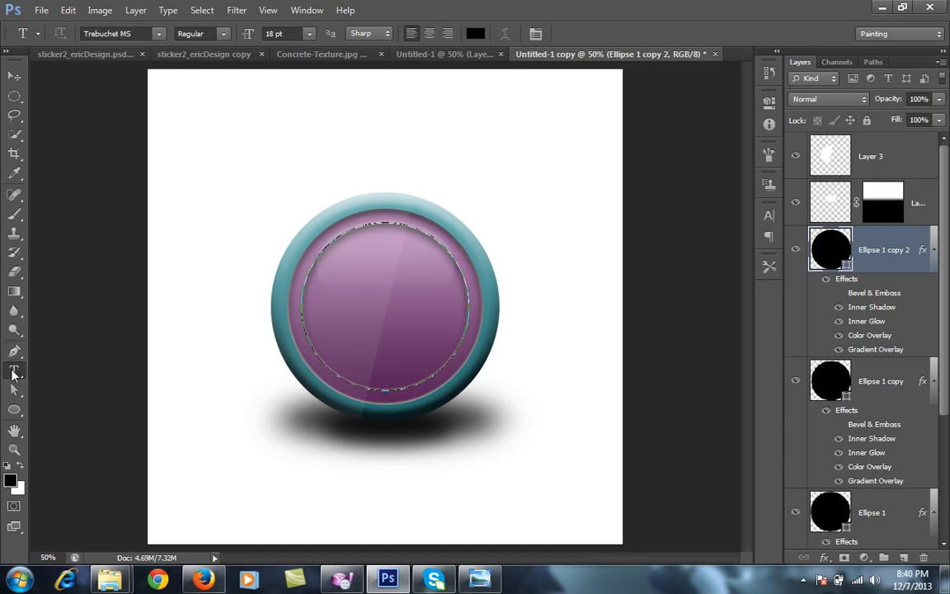
{"action": "mouse_move", "coordinate": [372, 222]}
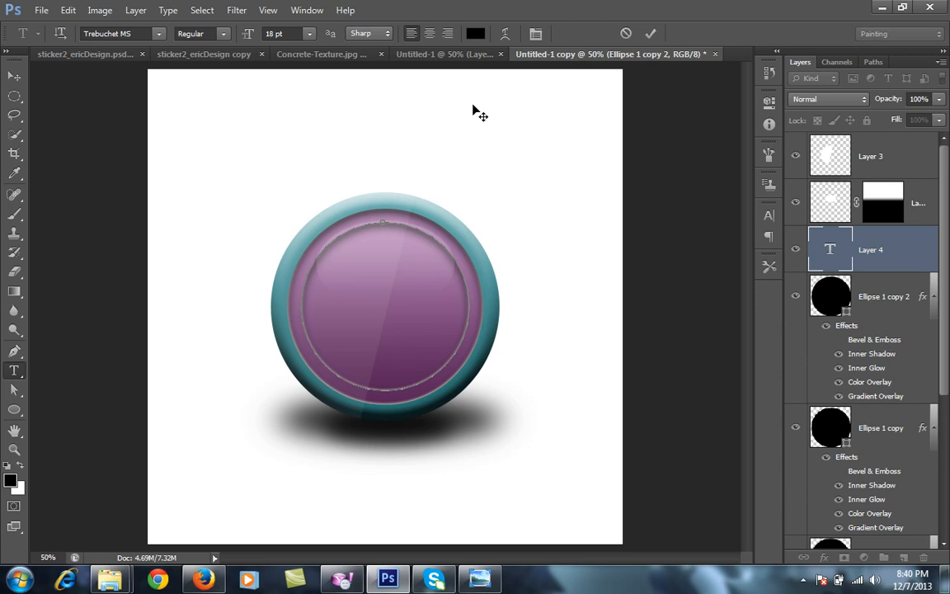
Step: Set the text colour to white for the inner ring of tick marks
{"action": "left_click", "coordinate": [475, 33]}
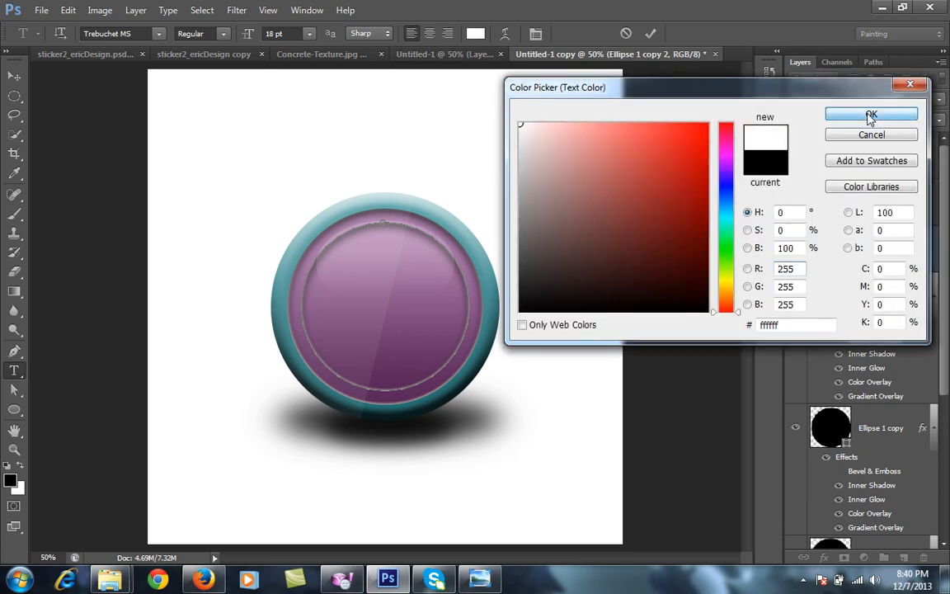
{"action": "left_click", "coordinate": [870, 114]}
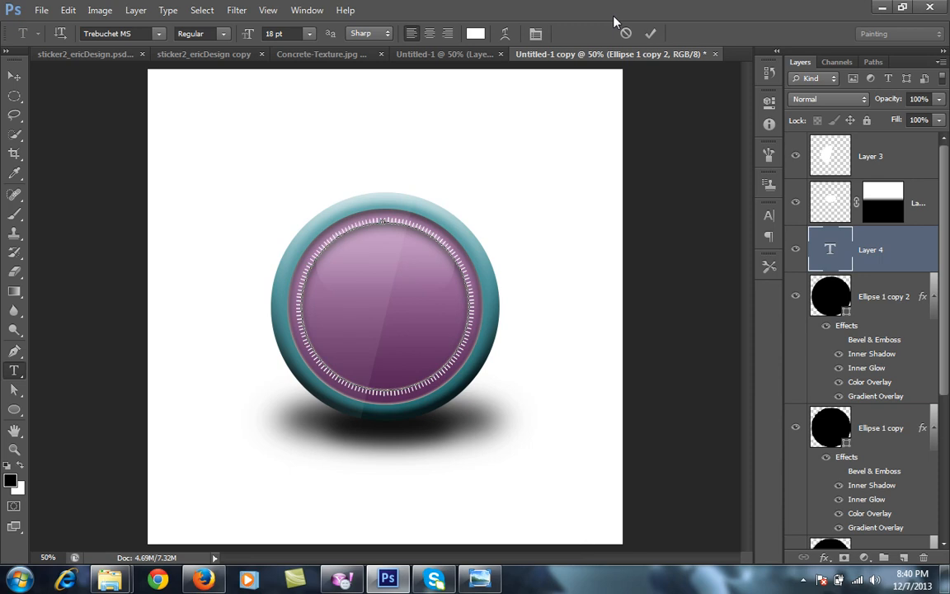
{"action": "mouse_move", "coordinate": [647, 33]}
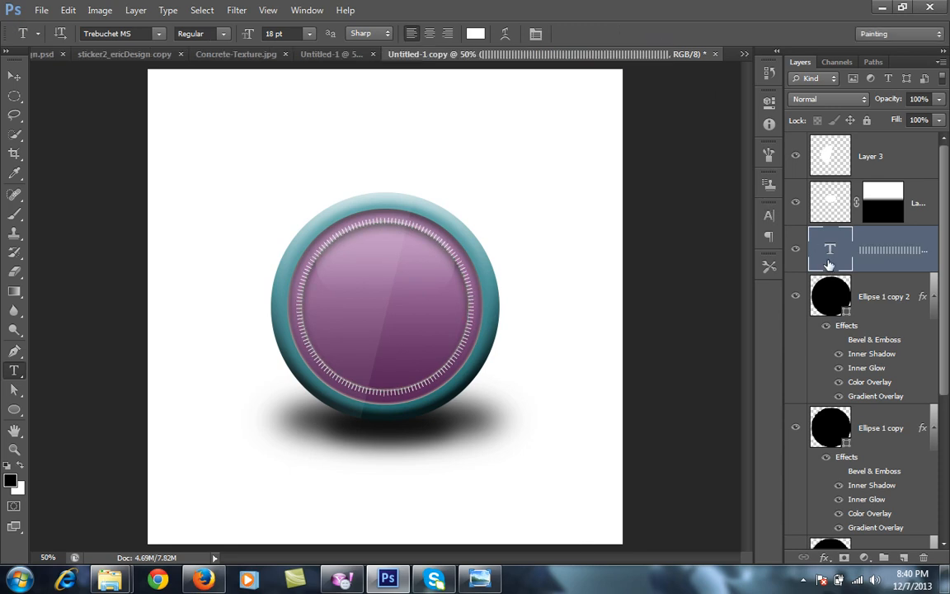
{"action": "mouse_move", "coordinate": [795, 300]}
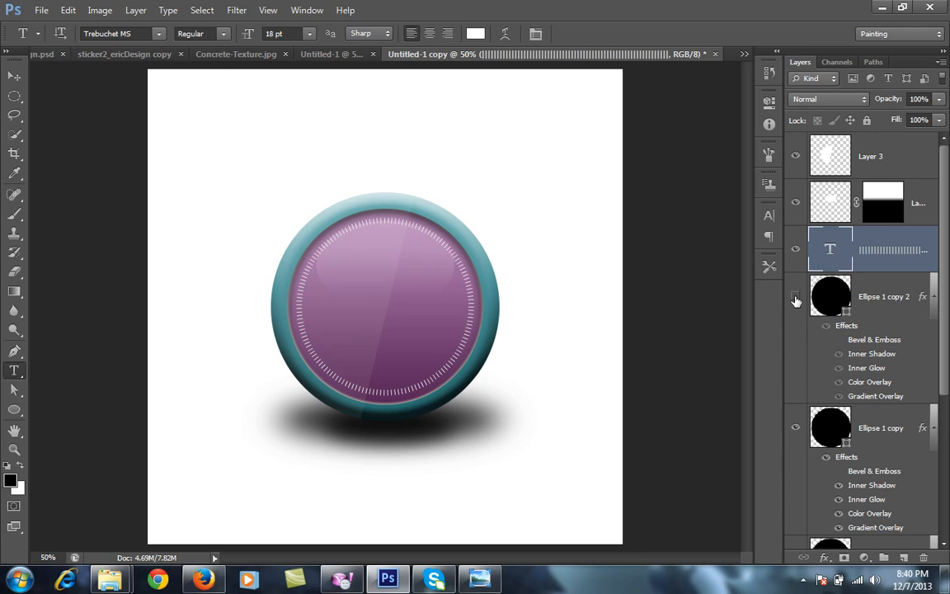
{"action": "mouse_move", "coordinate": [795, 300]}
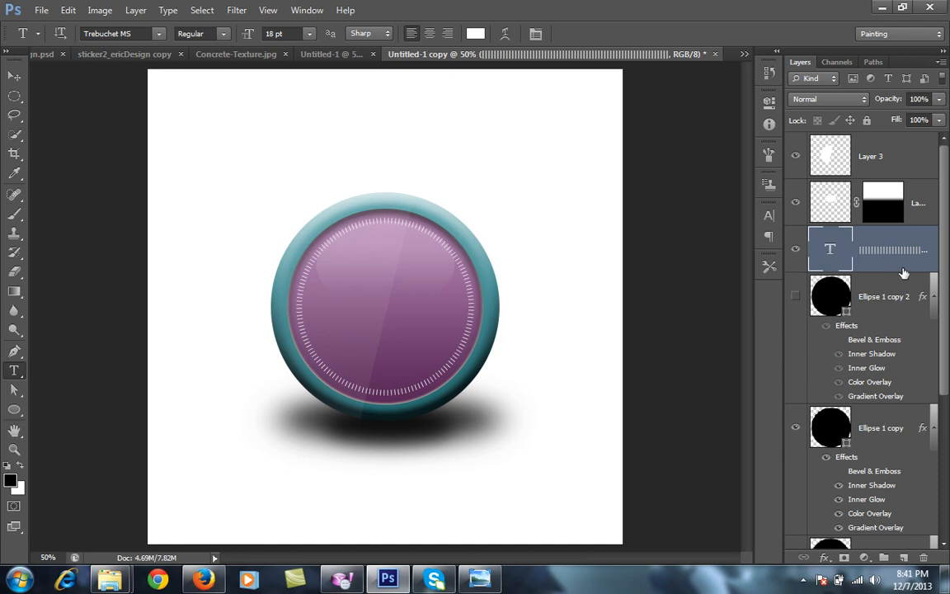
Step: Give the white tick-mark text layer a Drop Shadow via Blending Options
{"action": "right_click", "coordinate": [830, 249]}
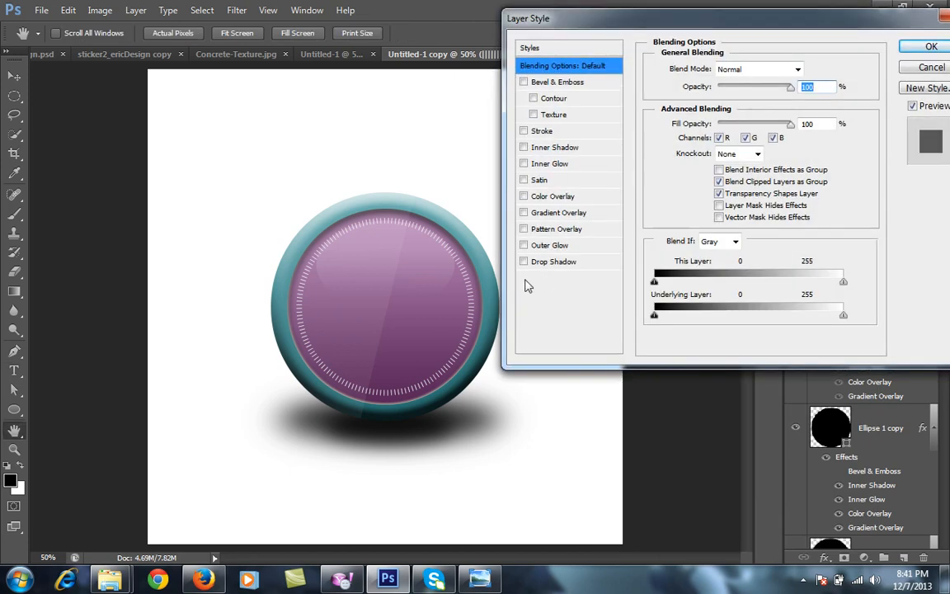
{"action": "left_click", "coordinate": [524, 261]}
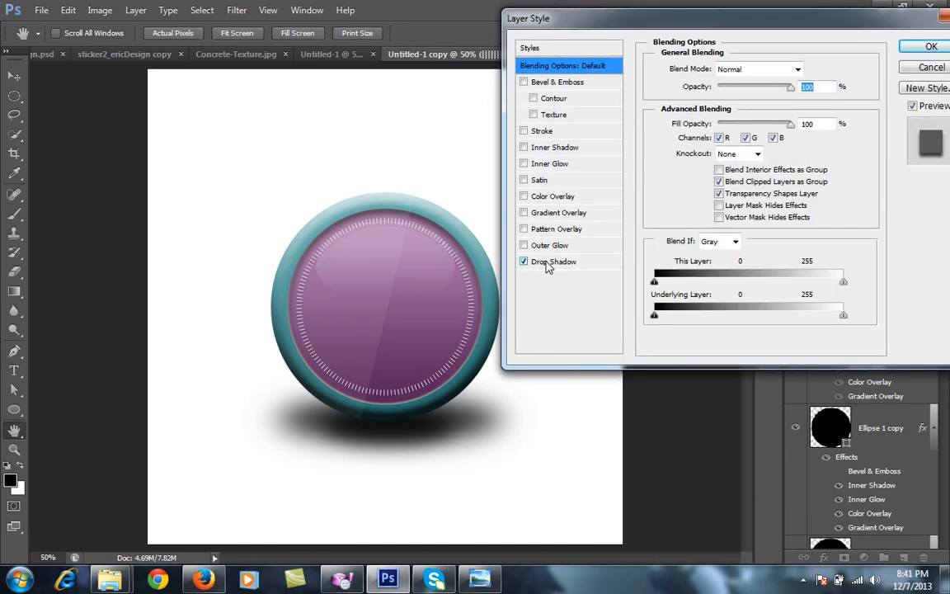
{"action": "left_click", "coordinate": [554, 261]}
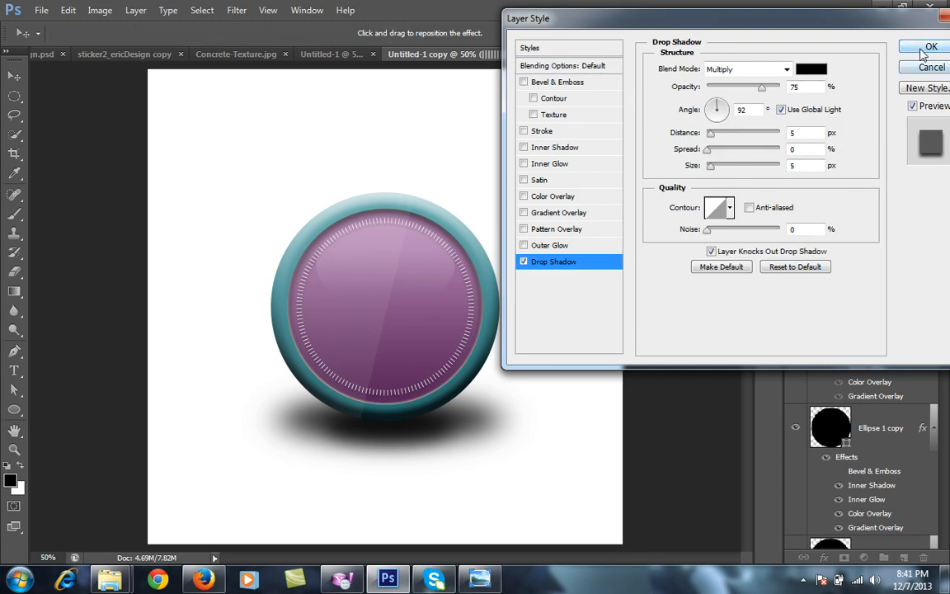
{"action": "left_click", "coordinate": [930, 46]}
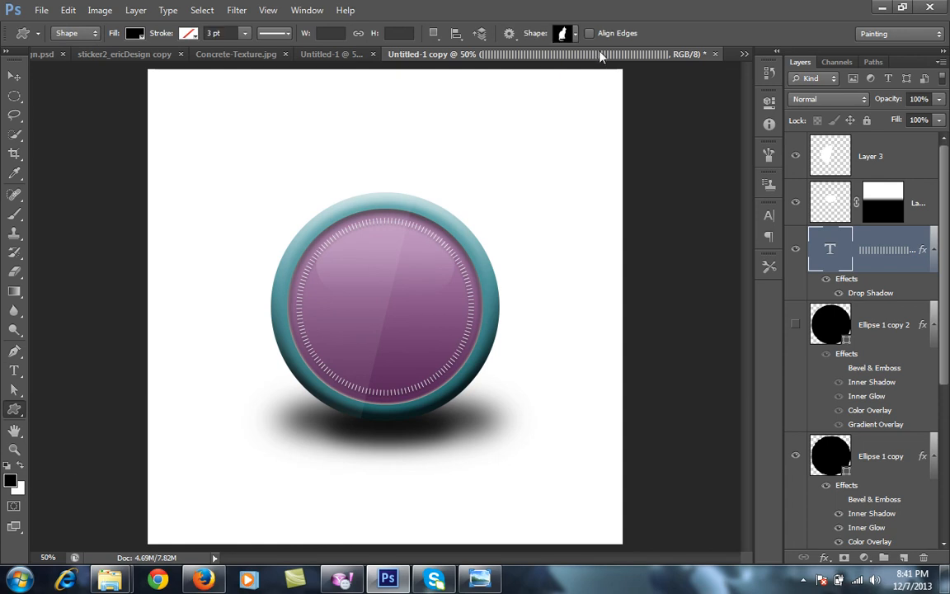
Step: Draw the cat custom shape at the button's centre as a new shape layer
{"action": "left_click", "coordinate": [564, 33]}
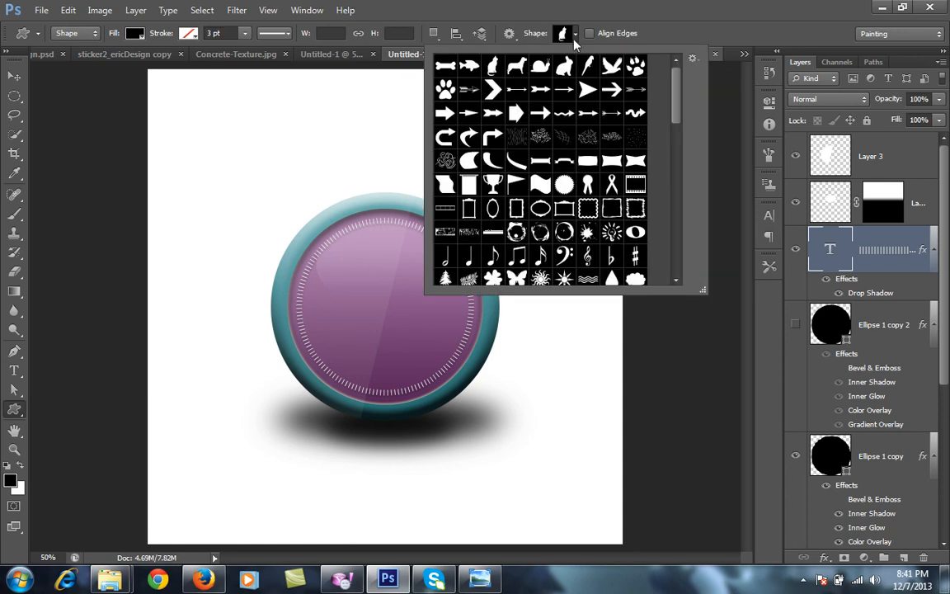
{"action": "mouse_move", "coordinate": [494, 70]}
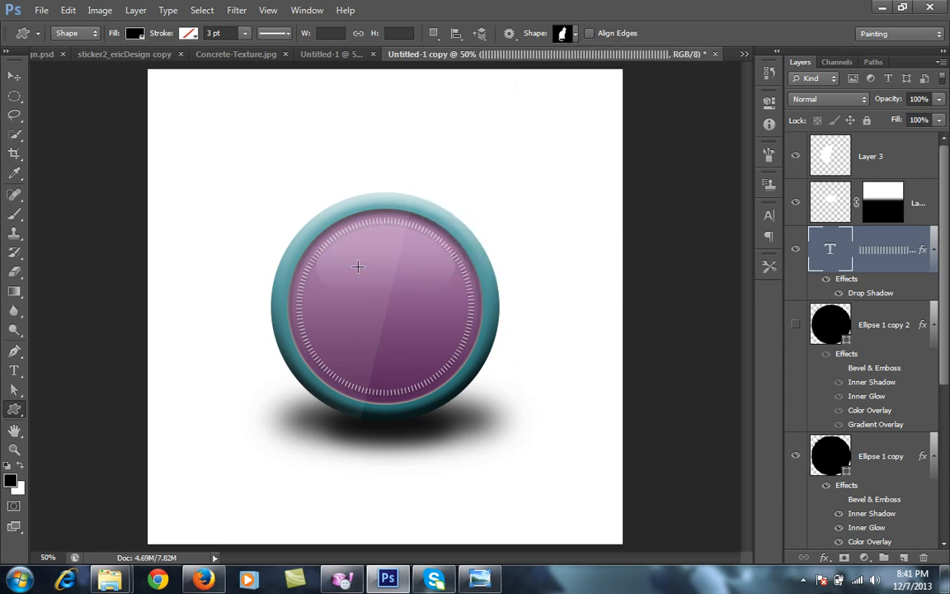
{"action": "left_click_drag", "start_coordinate": [360, 267], "coordinate": [409, 344]}
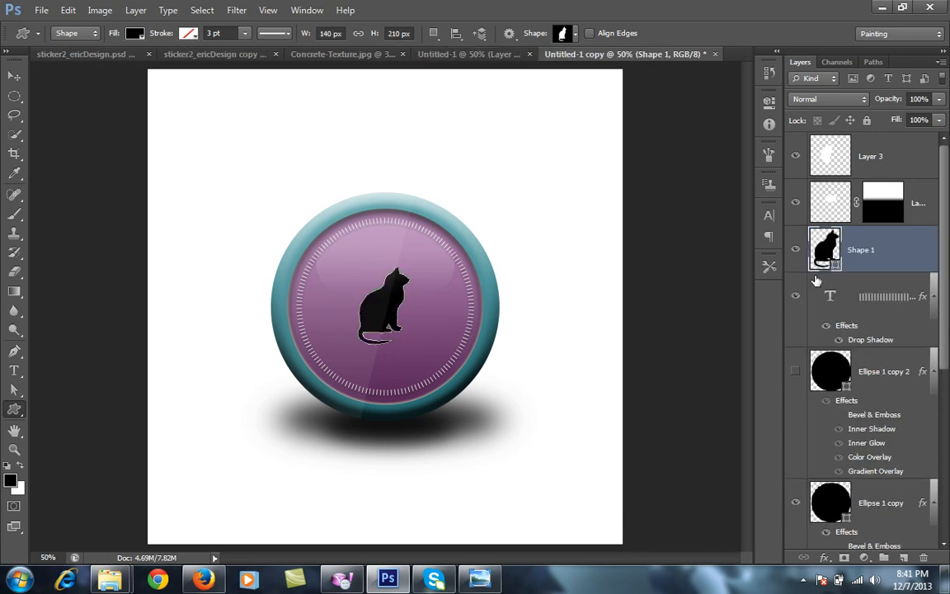
{"action": "mouse_move", "coordinate": [881, 254]}
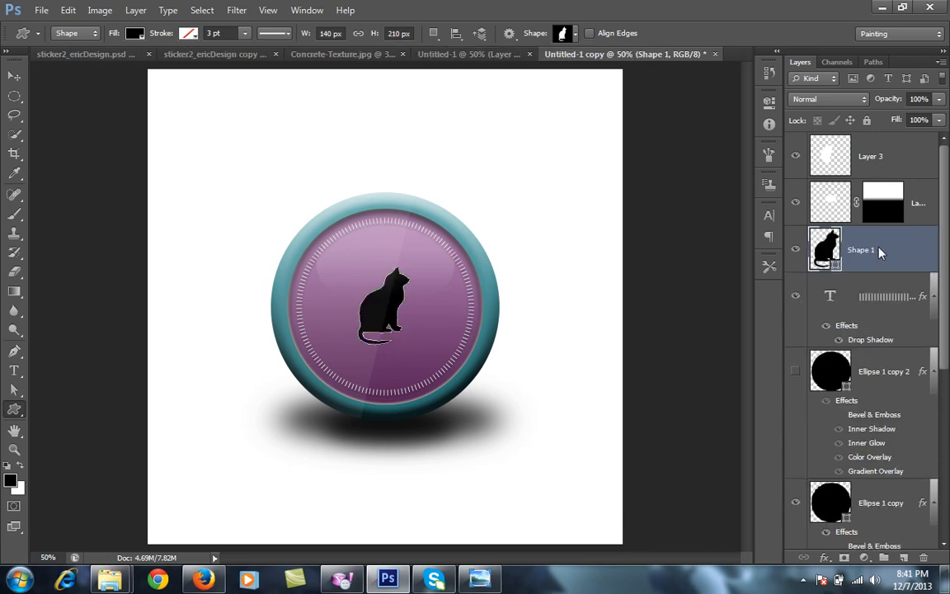
{"action": "double_click", "coordinate": [860, 249]}
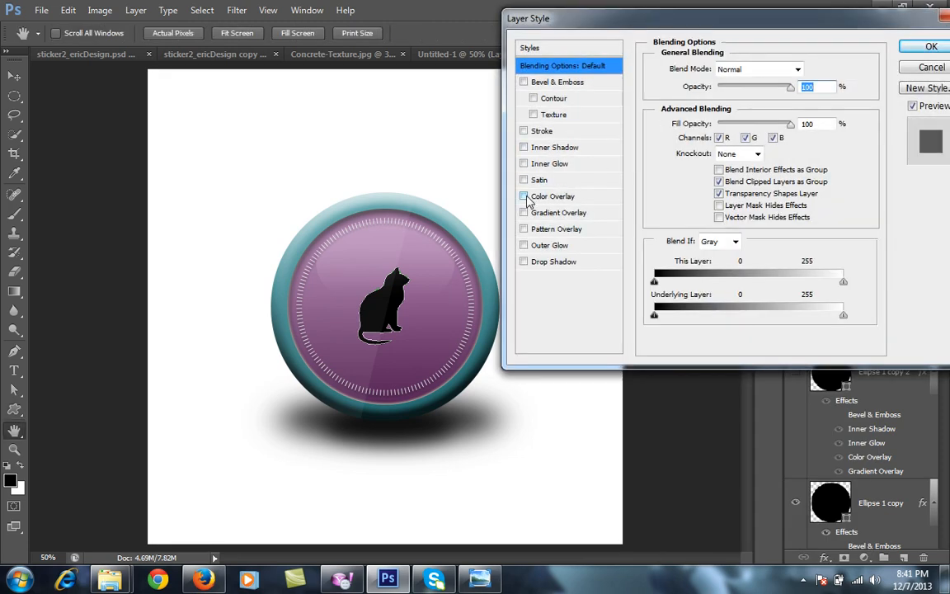
Step: Give the cat a #8c5c8c Color Overlay and an Inner Shadow in Layer Style
{"action": "left_click", "coordinate": [524, 197]}
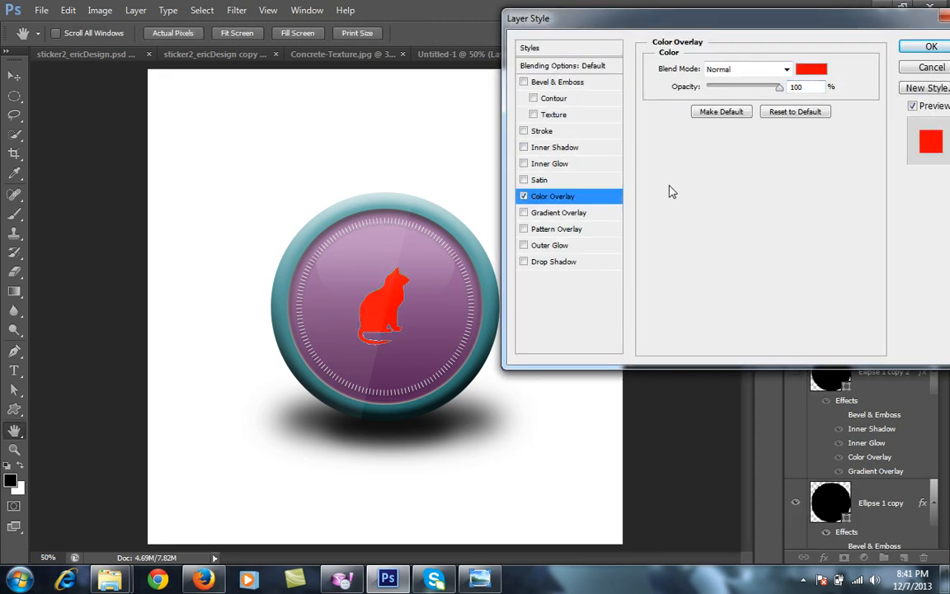
{"action": "left_click", "coordinate": [812, 69]}
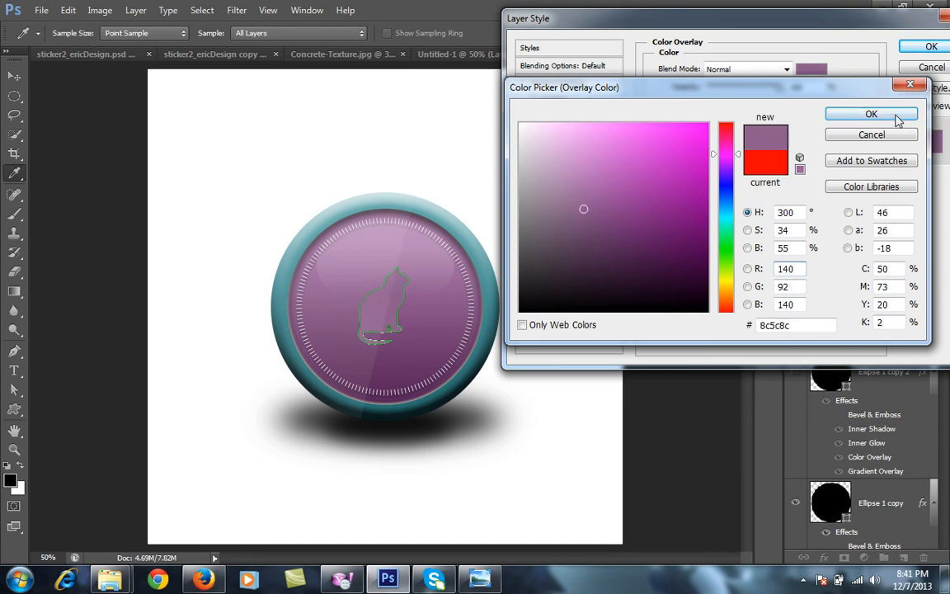
{"action": "left_click", "coordinate": [870, 114]}
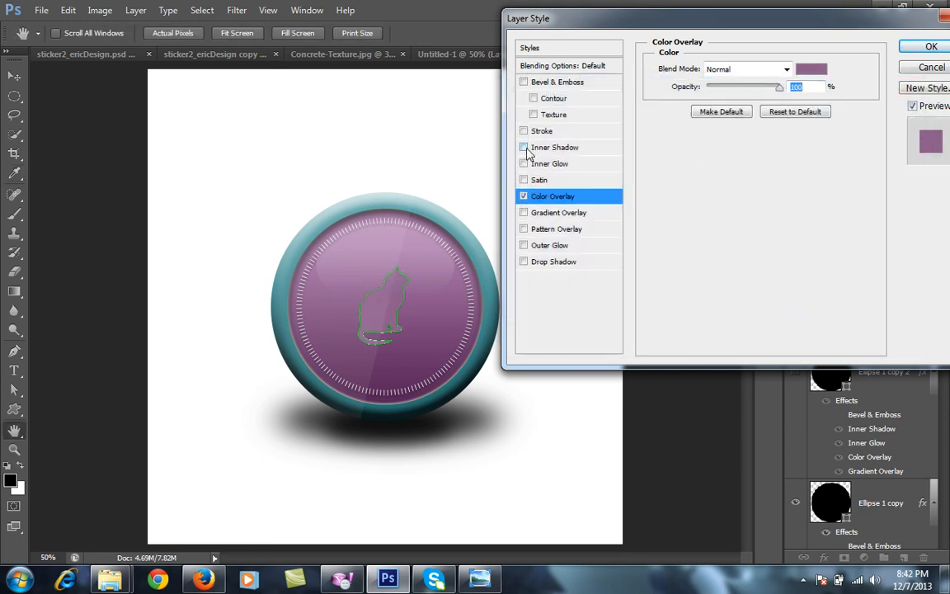
{"action": "mouse_move", "coordinate": [548, 261]}
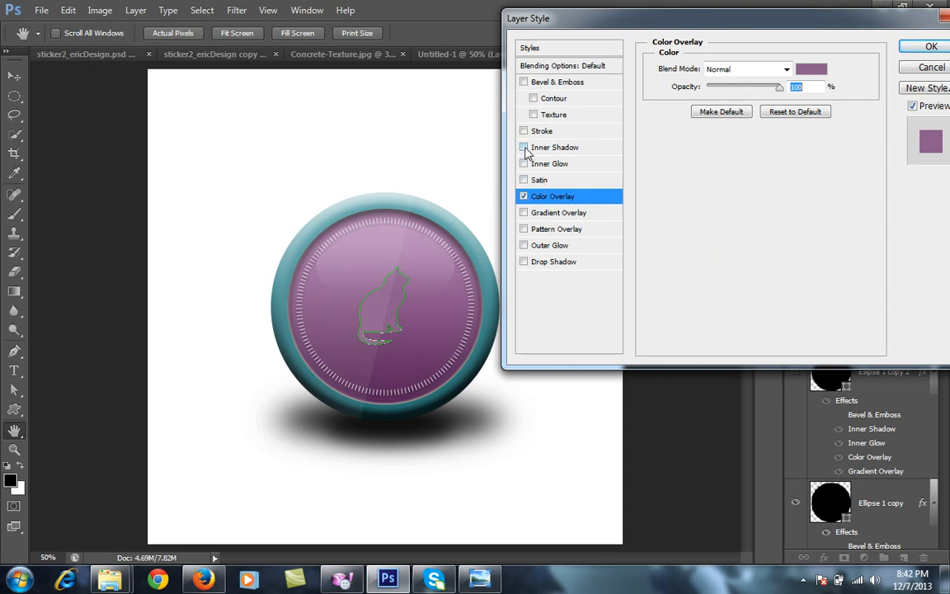
{"action": "left_click", "coordinate": [554, 147]}
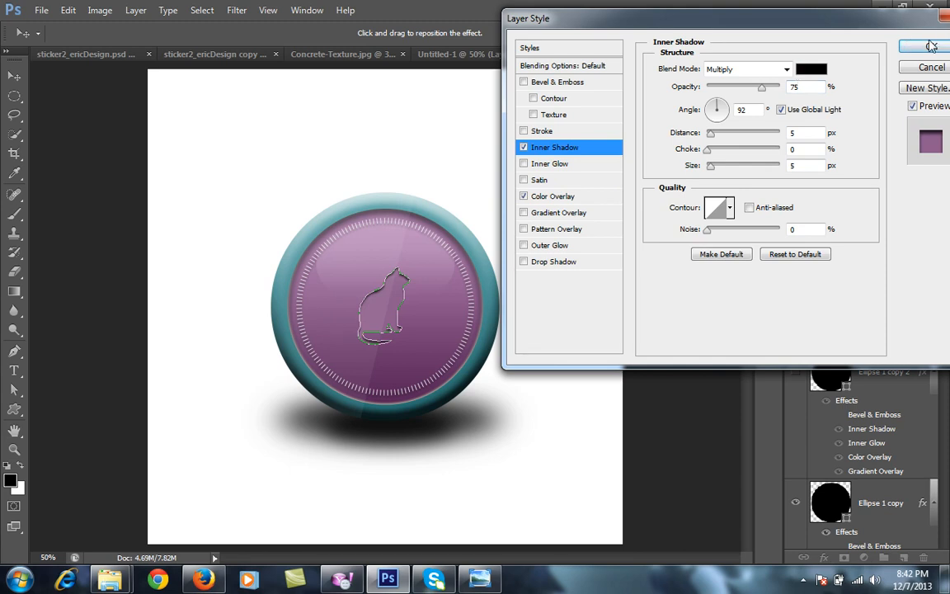
{"action": "left_click", "coordinate": [930, 46]}
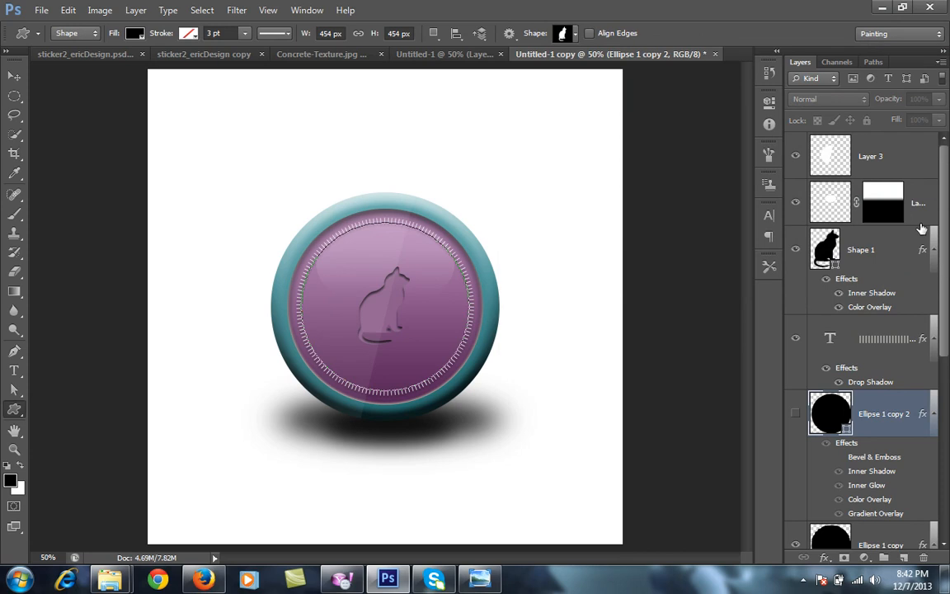
Step: Make Layer 3, the faint white reflection, the active layer
{"action": "left_click", "coordinate": [871, 155]}
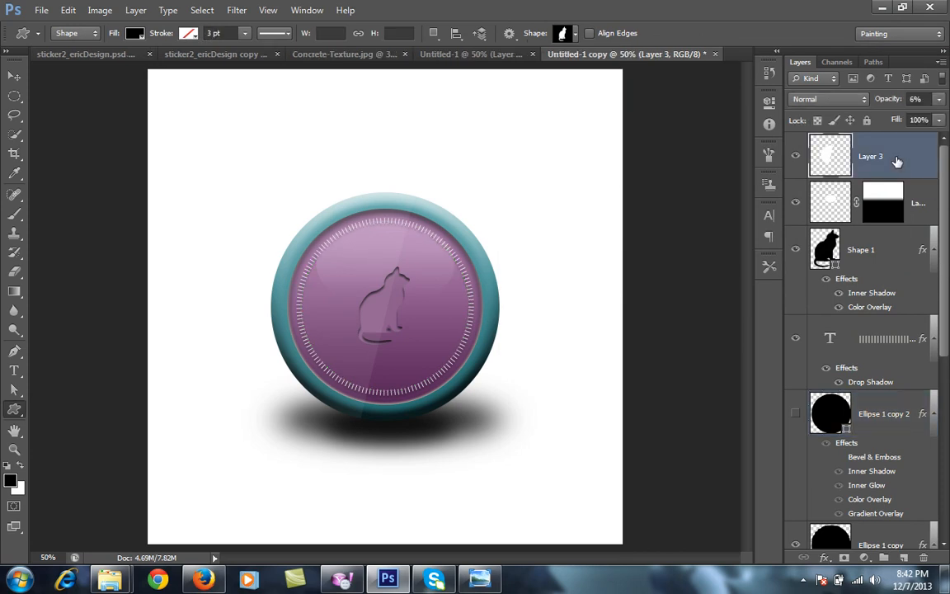